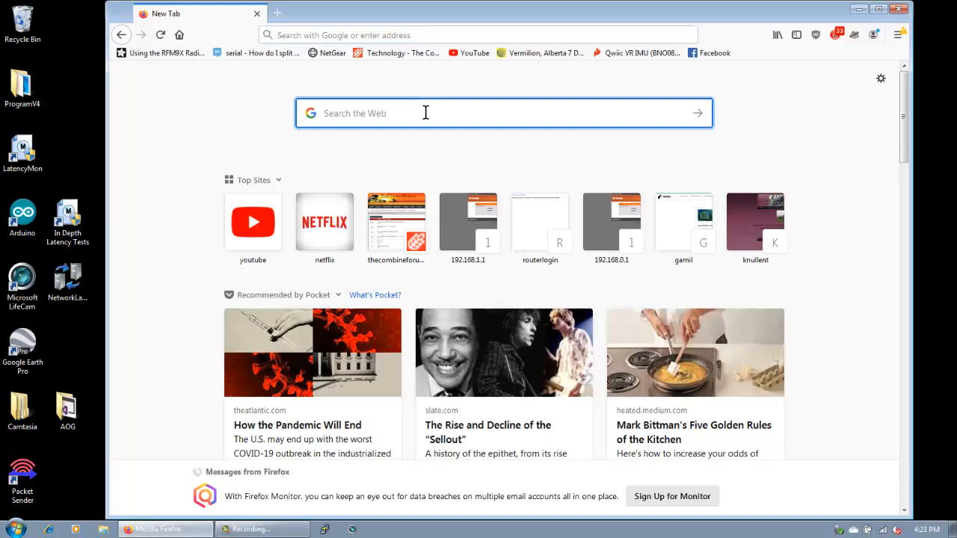
Step: Search Google for 'AgOpenGPS' and scroll to the GitHub repository result
type("AgOpo")
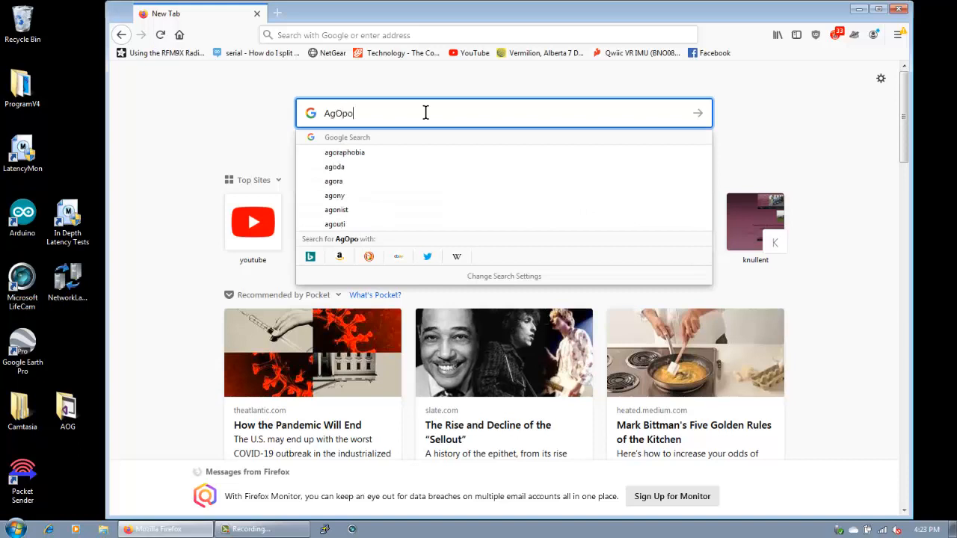
type("enGPS")
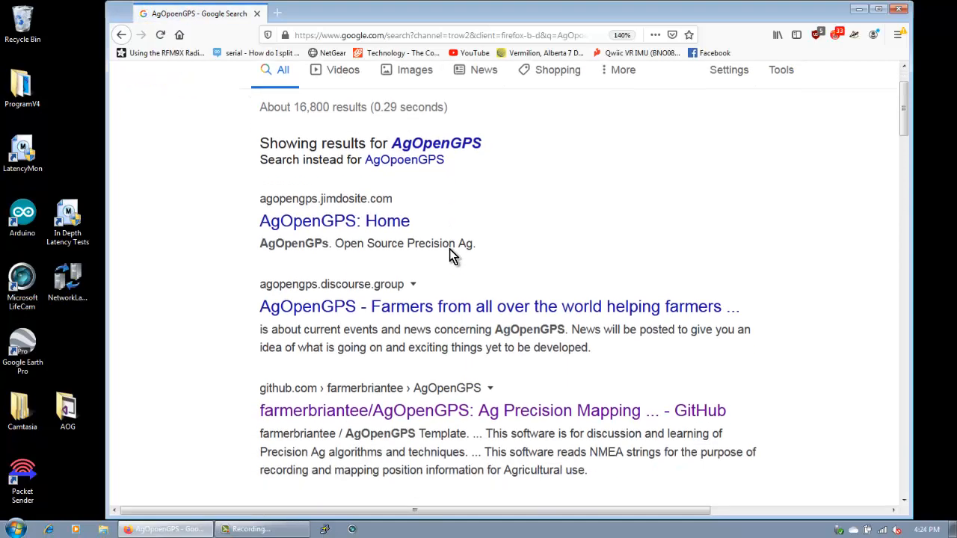
scroll("down", 3)
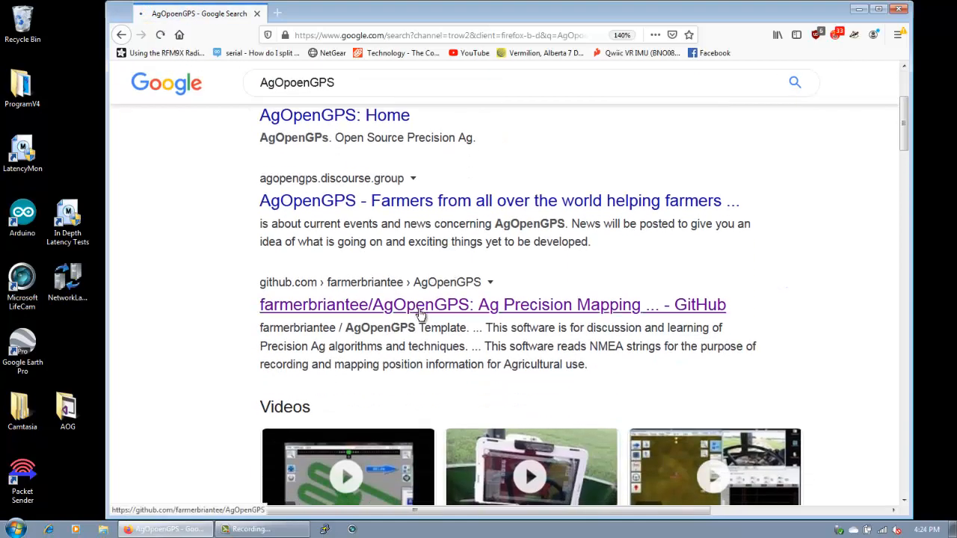
Step: Go to the AgOpenGPS GitHub repository and its v4.1 releases page
left_click(492, 305)
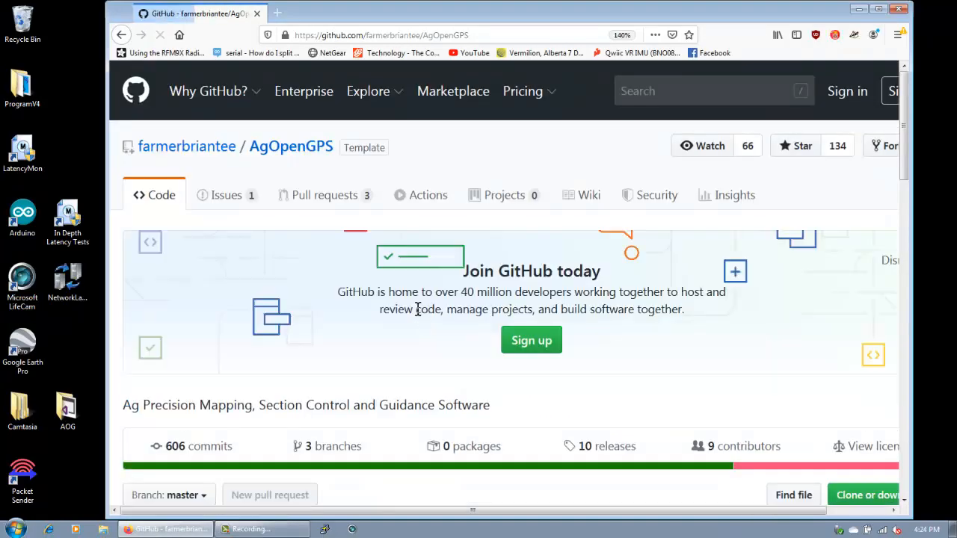
scroll("down", 3)
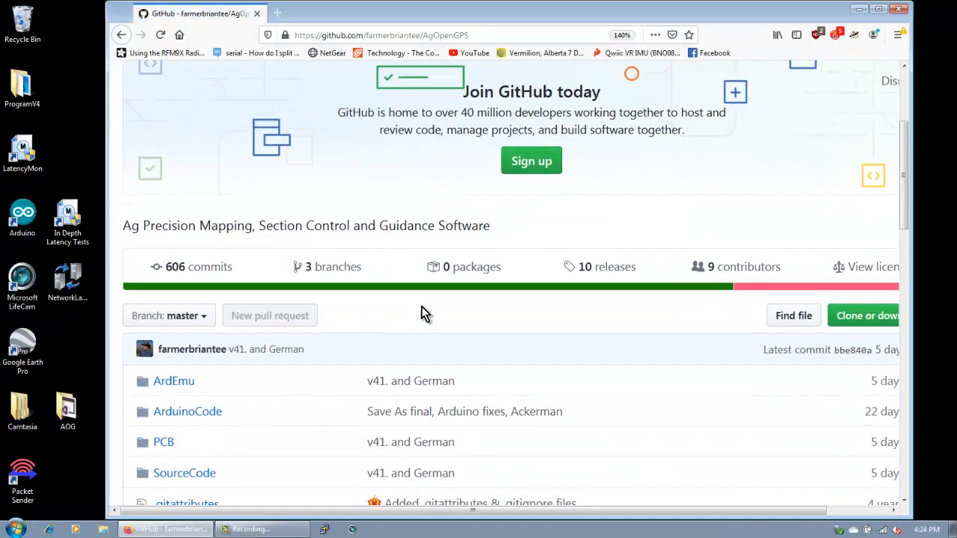
mouse_move(598, 266)
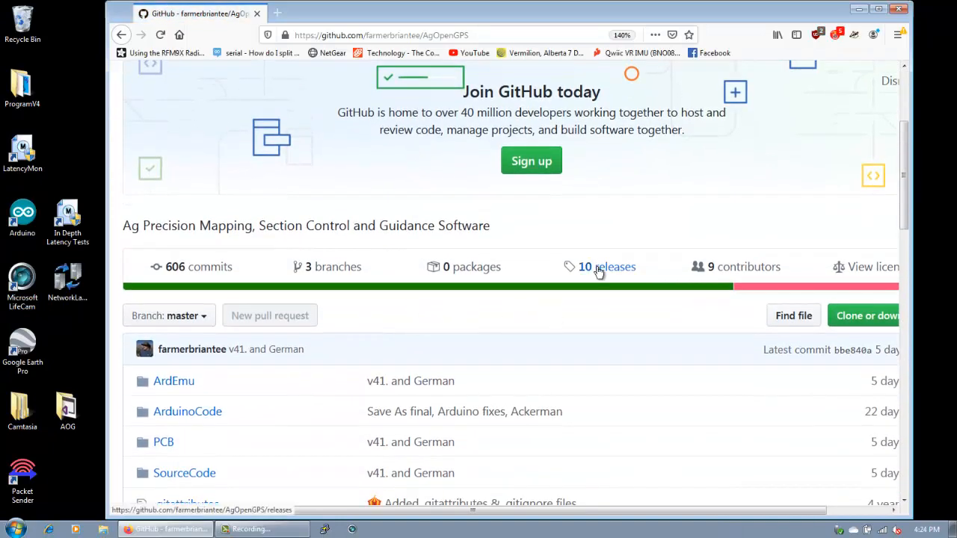
scroll("down", 3)
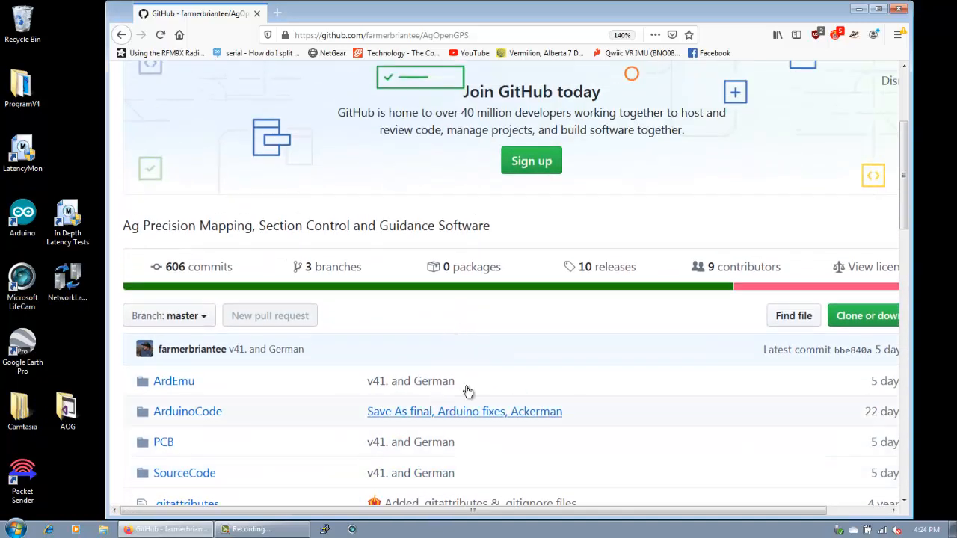
mouse_move(441, 353)
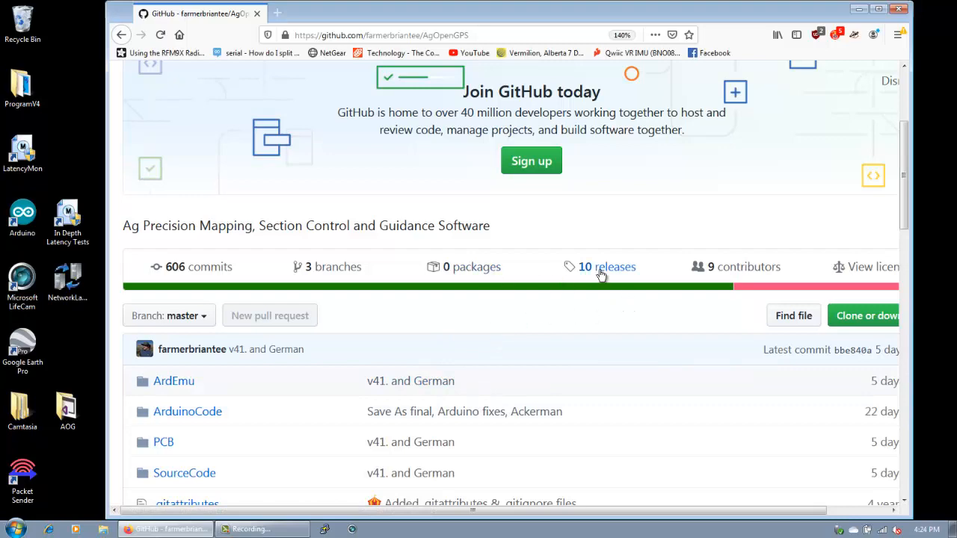
left_click(607, 266)
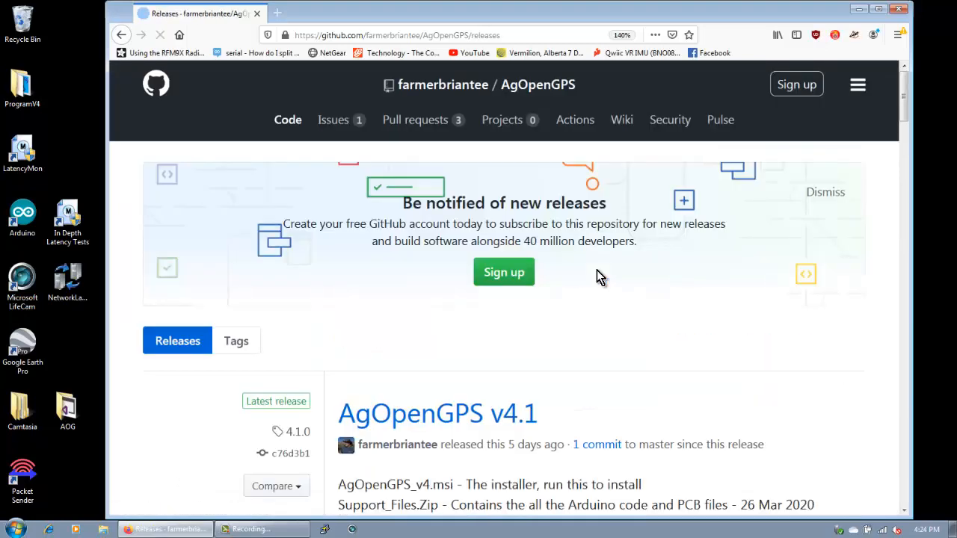
scroll("down", 3)
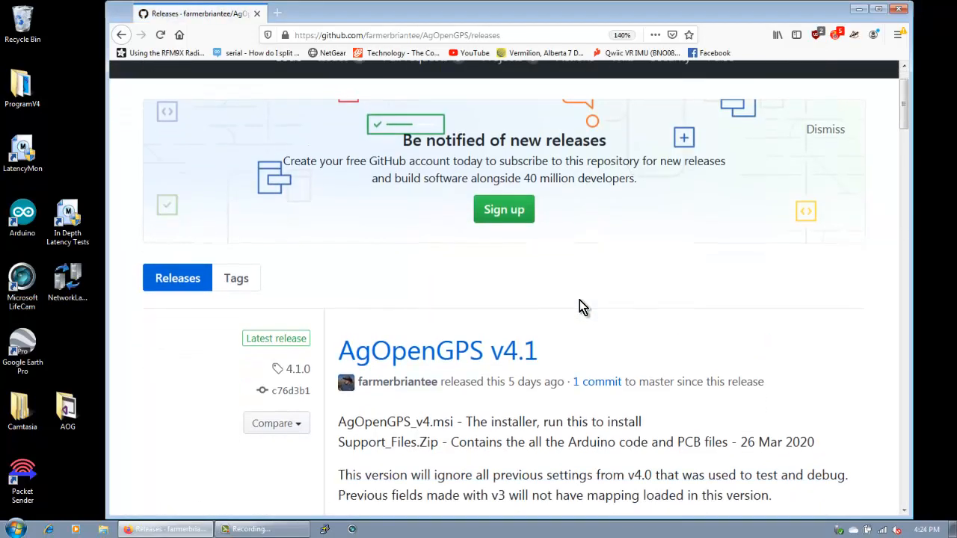
scroll("down", 3)
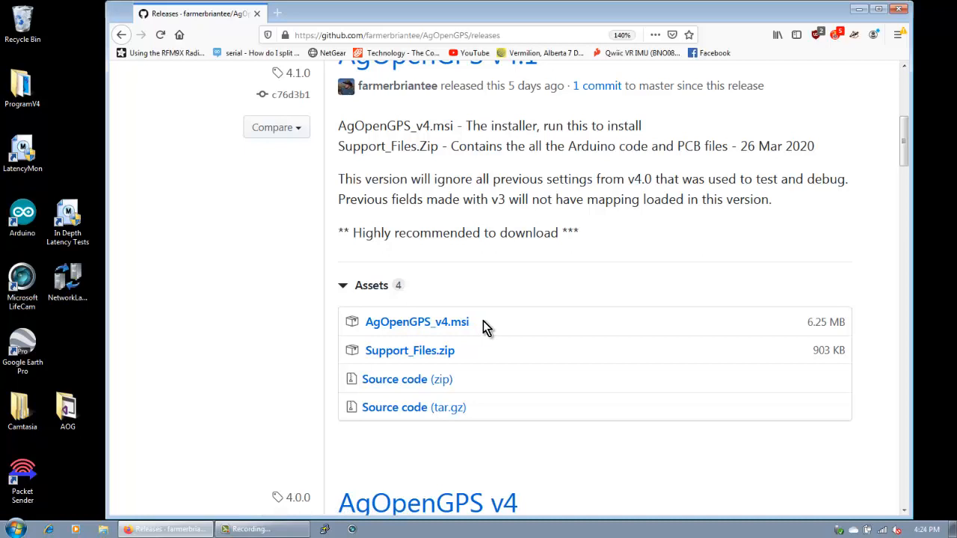
mouse_move(410, 350)
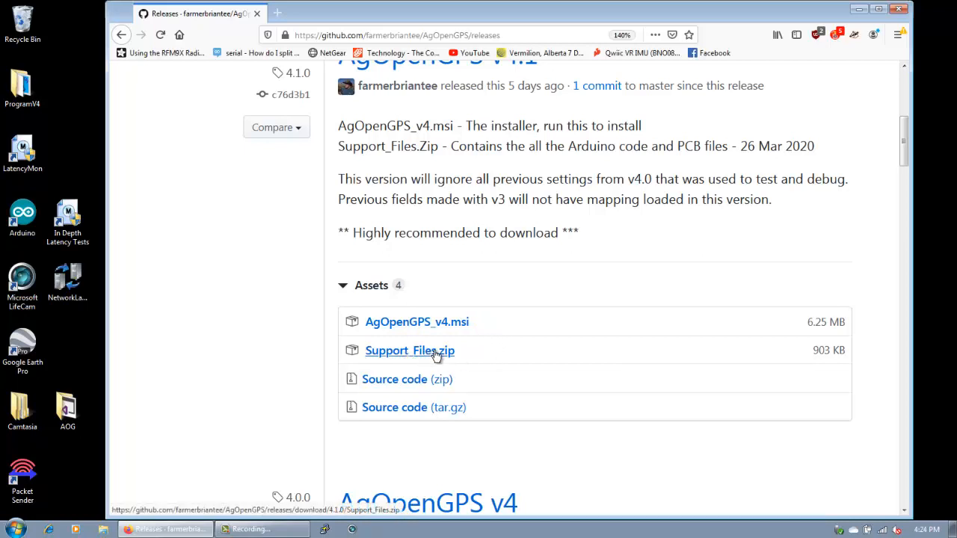
mouse_move(499, 347)
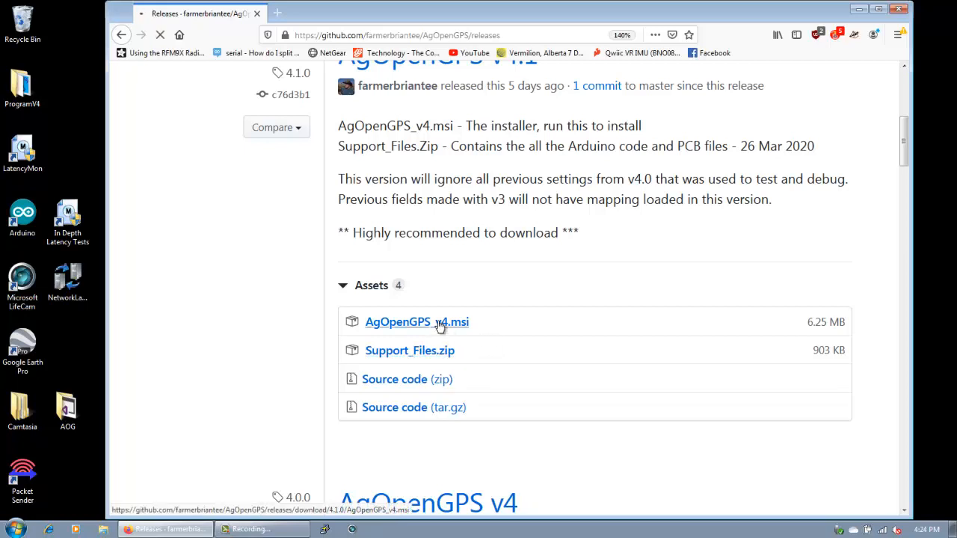
Step: Download AgOpenGPS_v4.msi and Support_Files.zip and show them in the Downloads folder
left_click(415, 321)
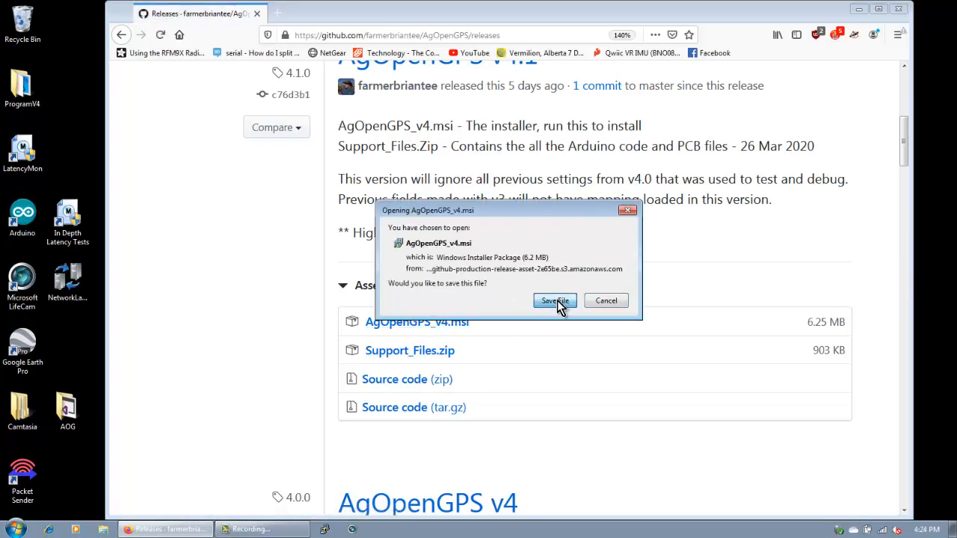
left_click(553, 300)
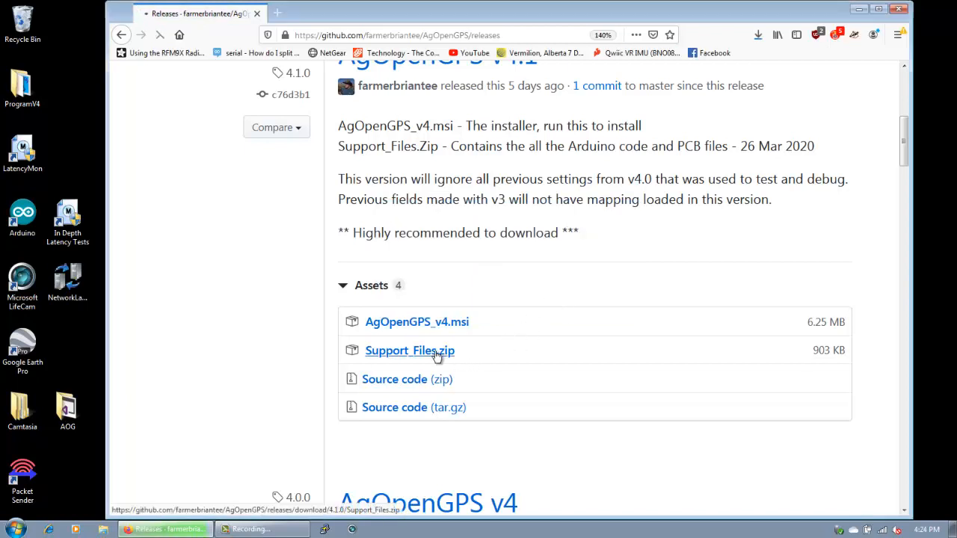
left_click(409, 350)
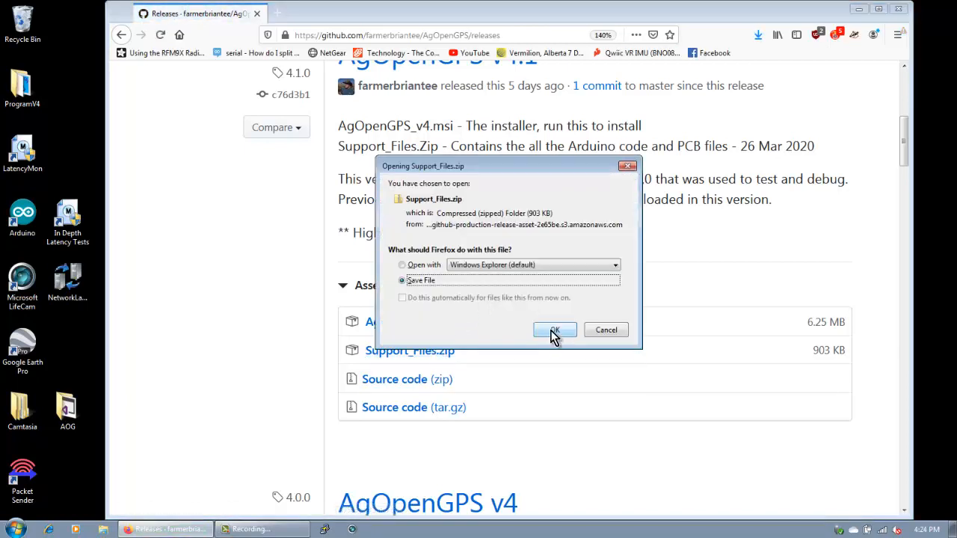
left_click(555, 330)
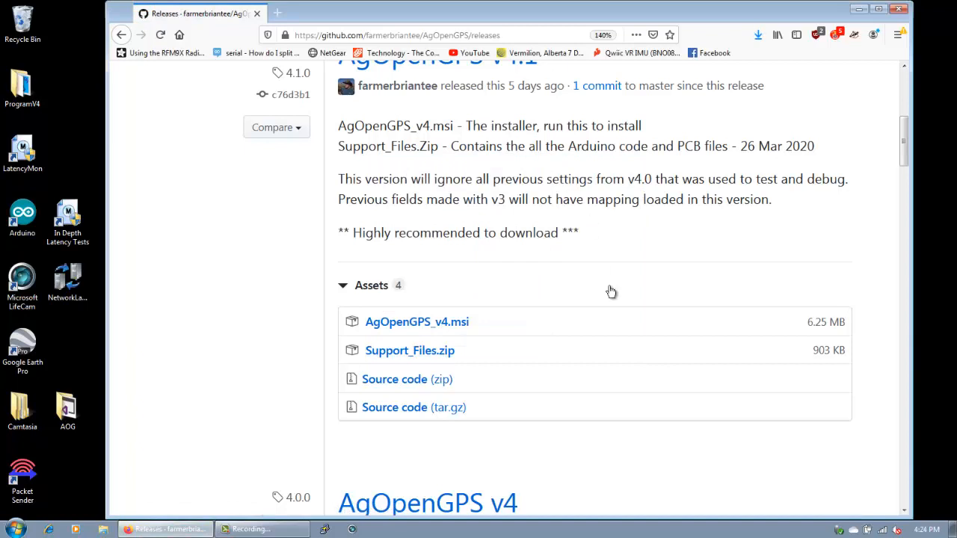
left_click(758, 35)
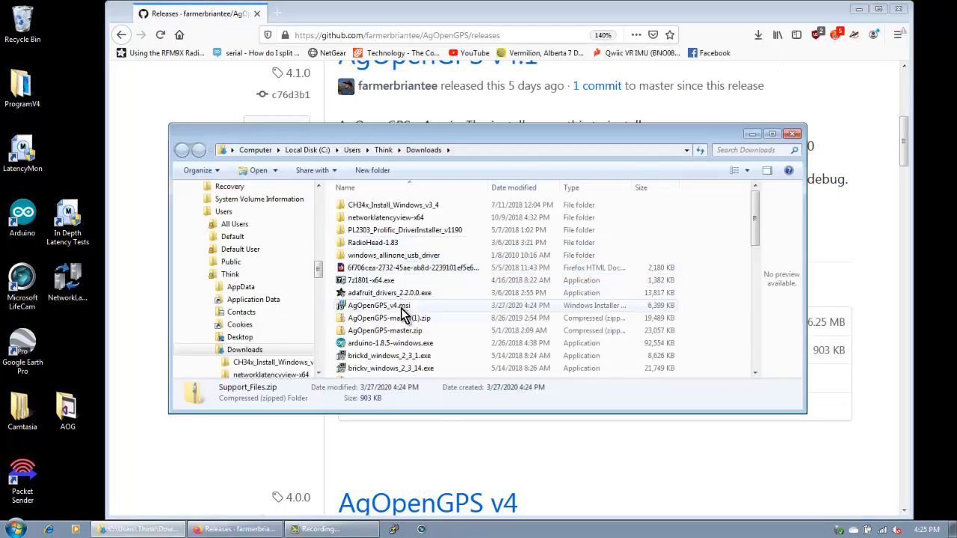
mouse_move(381, 306)
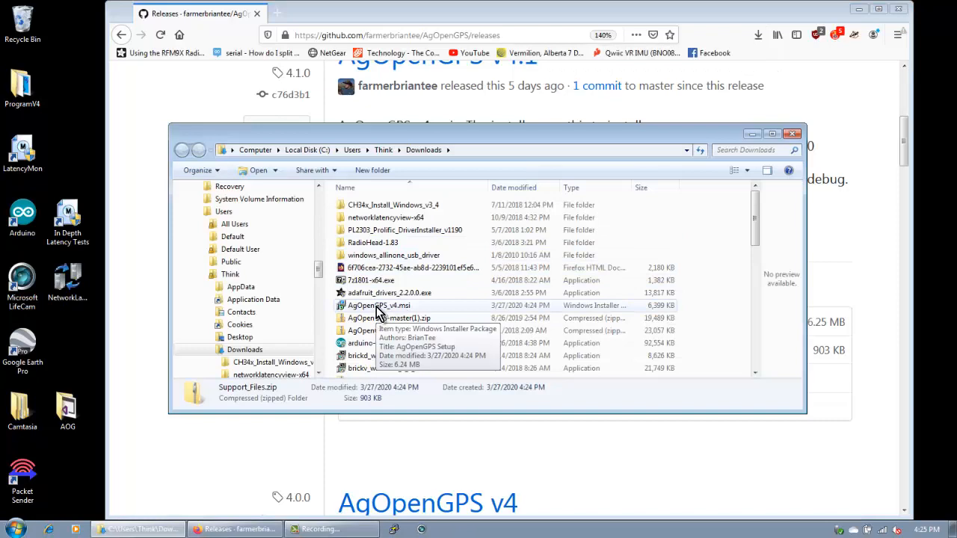
Step: Run AgOpenGPS_v4.msi and install with the default folder until installation starts
double_click(378, 304)
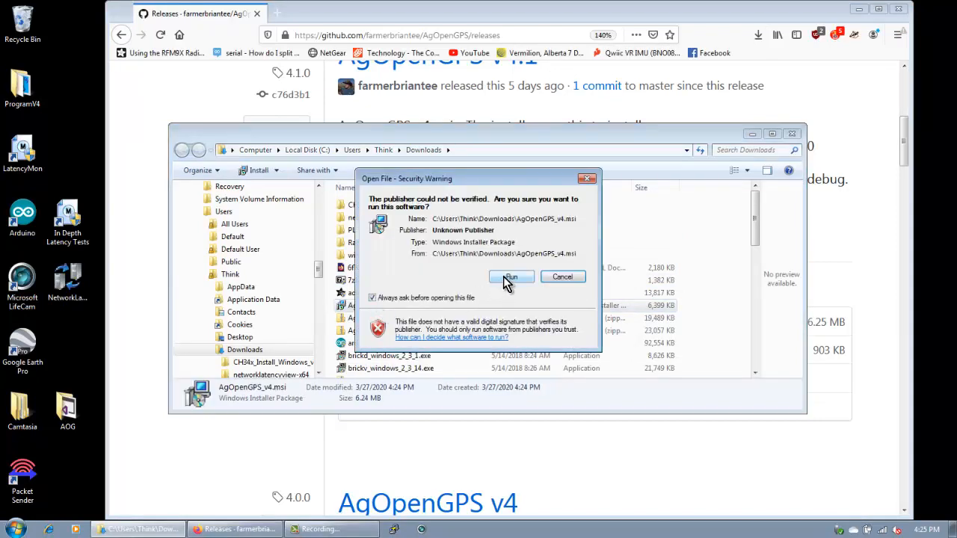
left_click(511, 277)
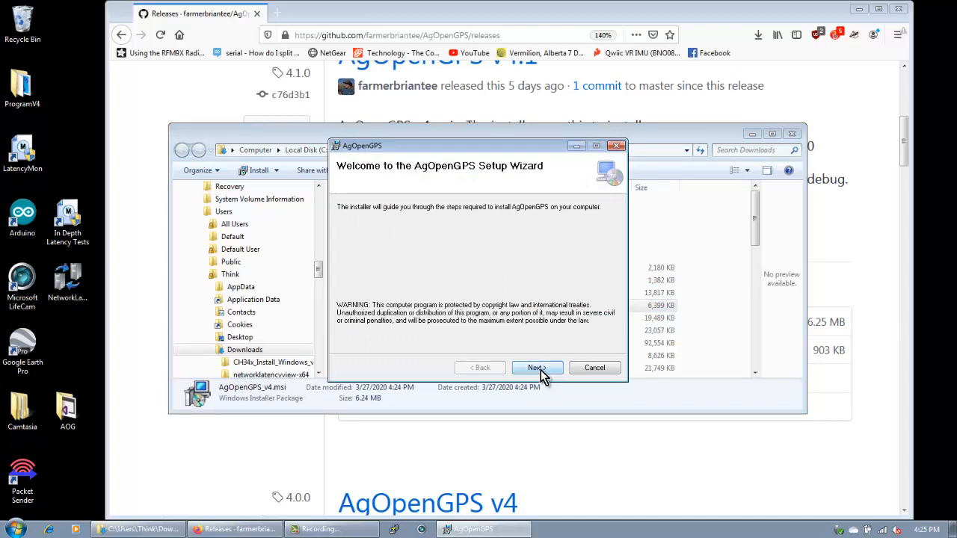
left_click(535, 368)
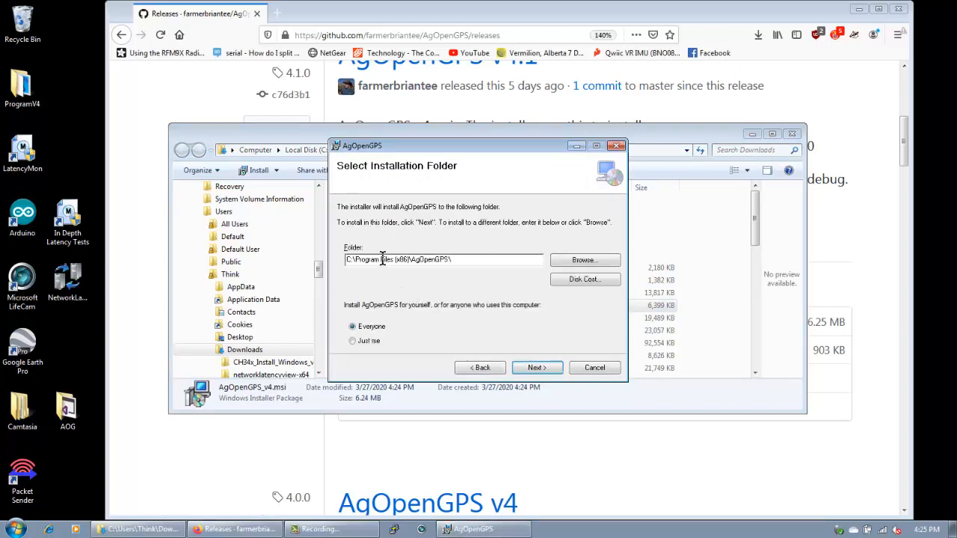
left_click(535, 368)
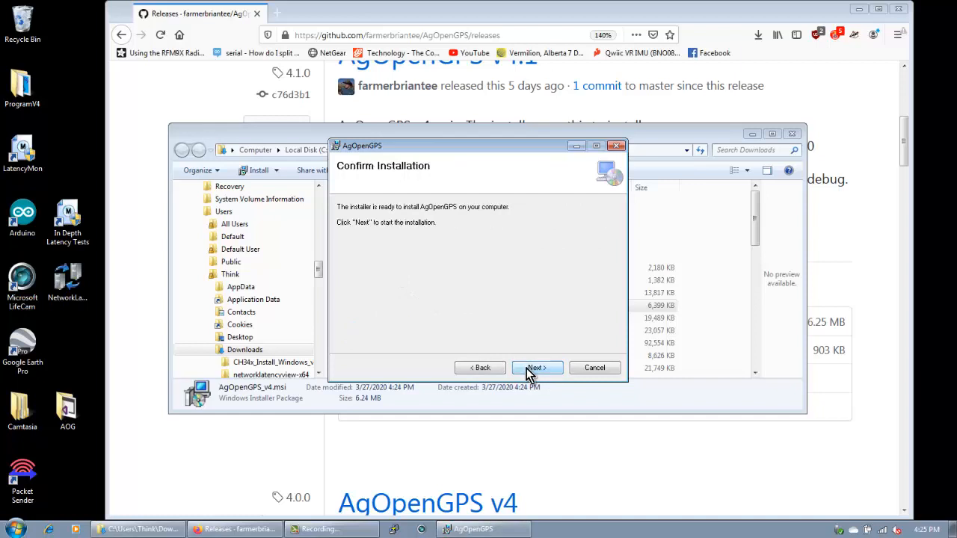
mouse_move(494, 275)
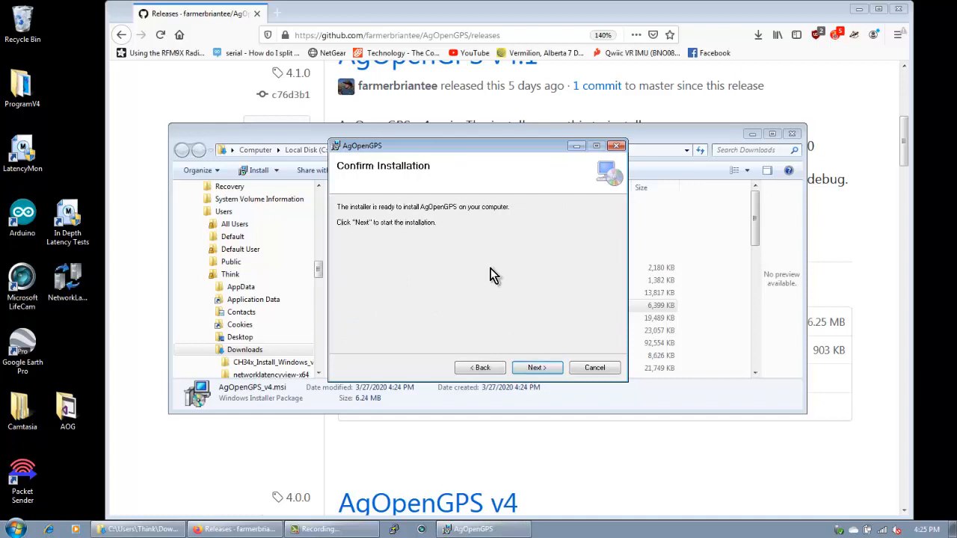
left_click(537, 367)
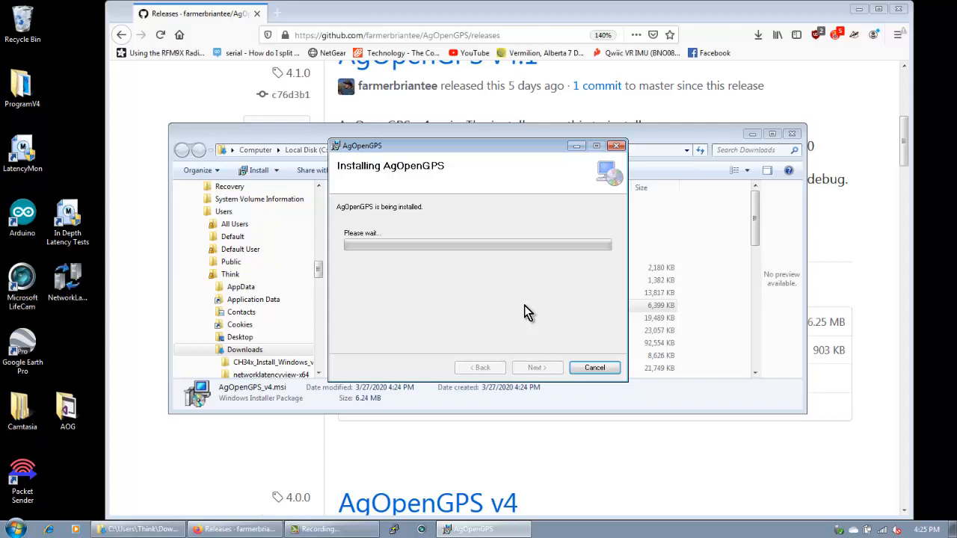
mouse_move(529, 313)
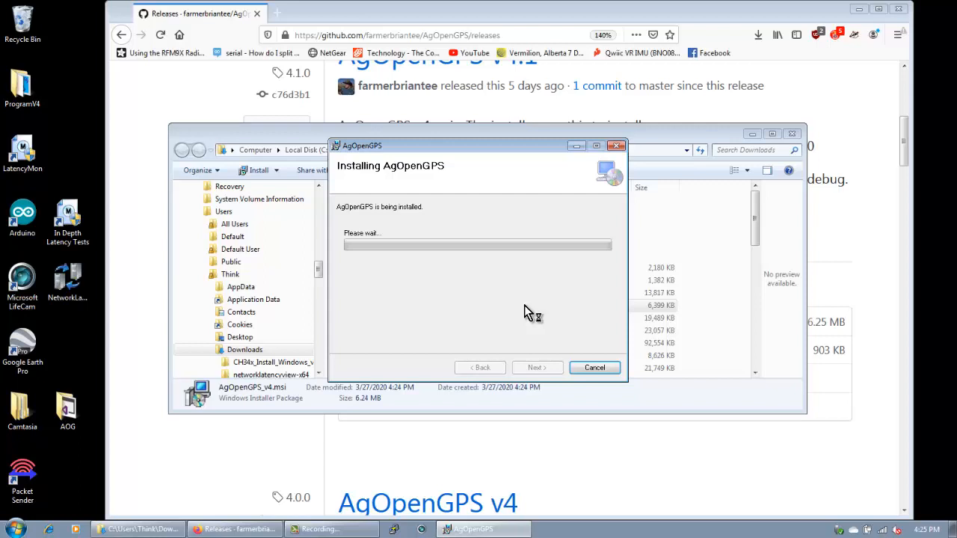
mouse_move(493, 296)
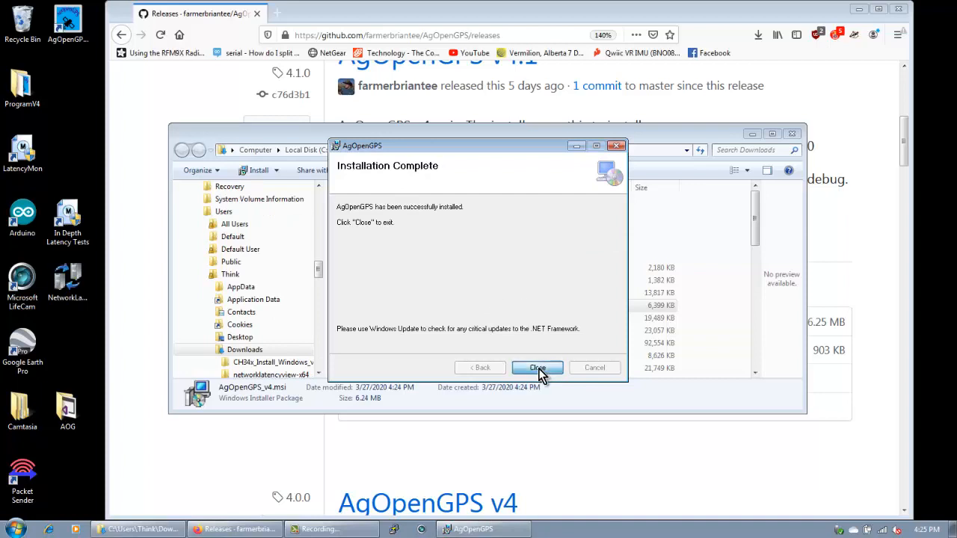
Step: Close the installer, copy Support_Files.zip onto the desktop and close the browser
left_click(536, 368)
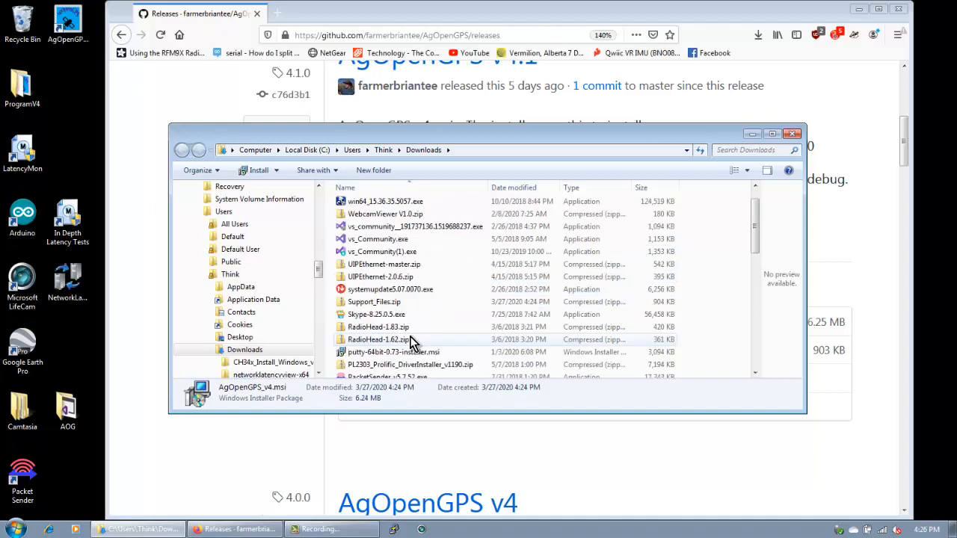
left_click(374, 302)
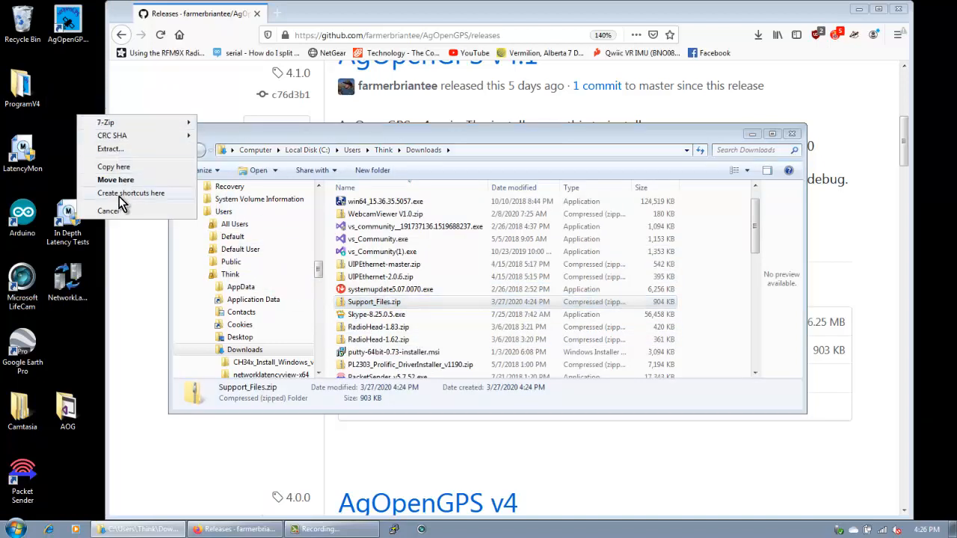
left_click(132, 193)
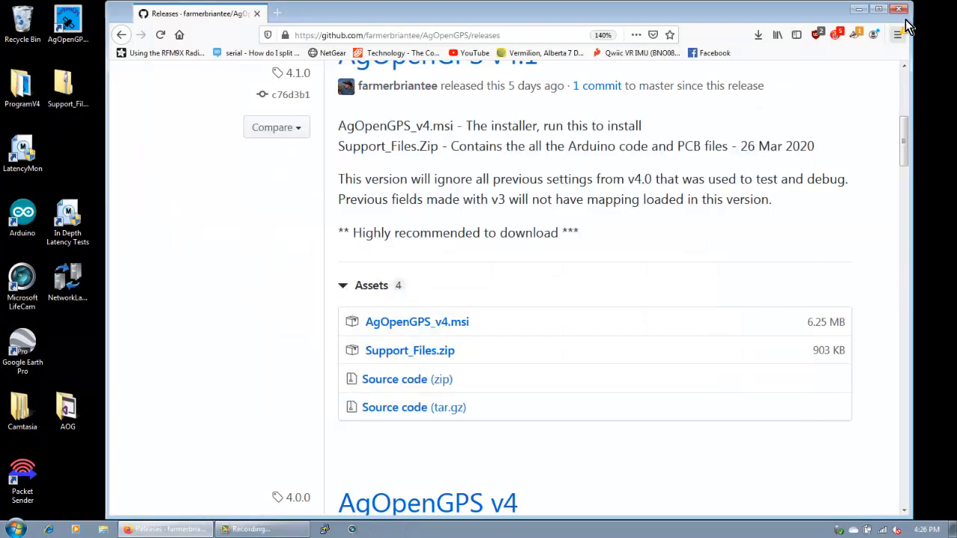
left_click(900, 9)
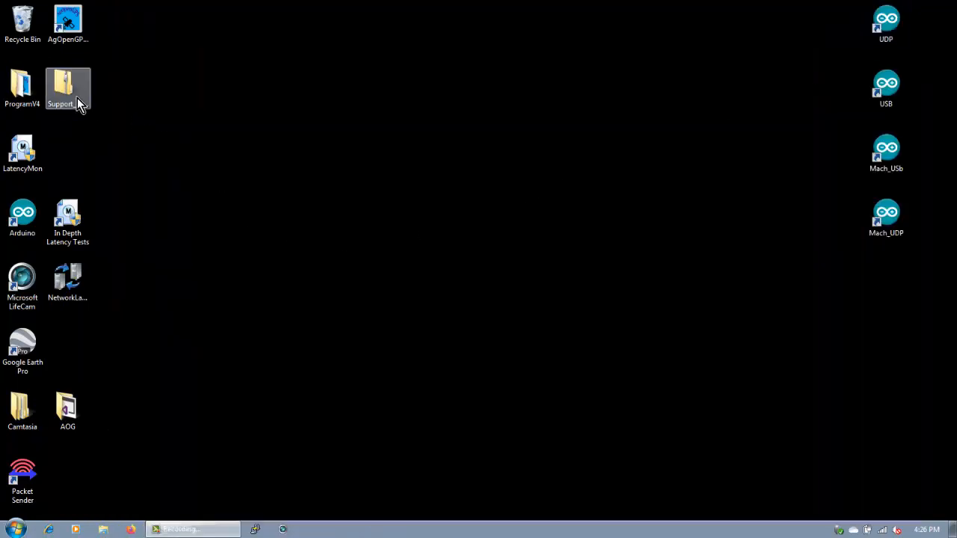
Step: Review the desktop archive's Properties including Security, then close the dialog
right_click(67, 88)
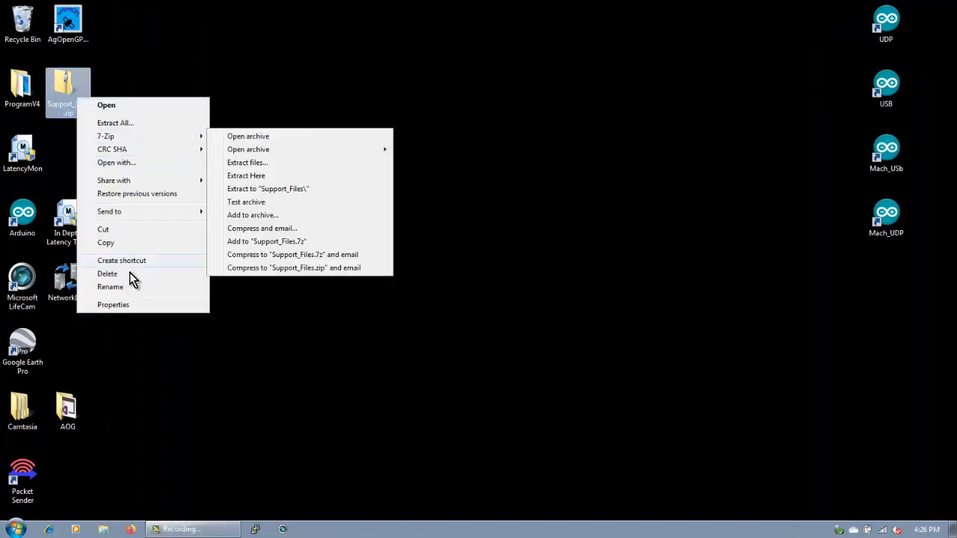
left_click(114, 305)
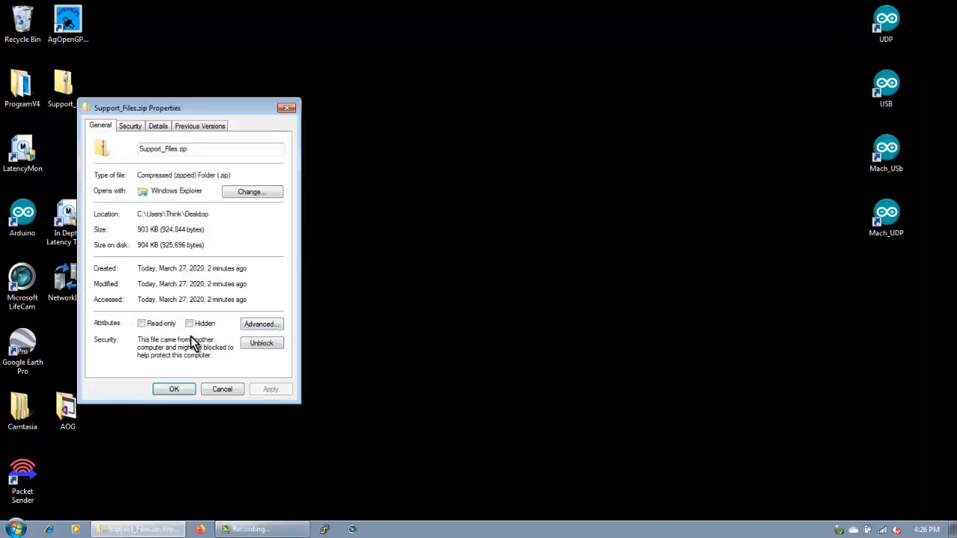
left_click(130, 125)
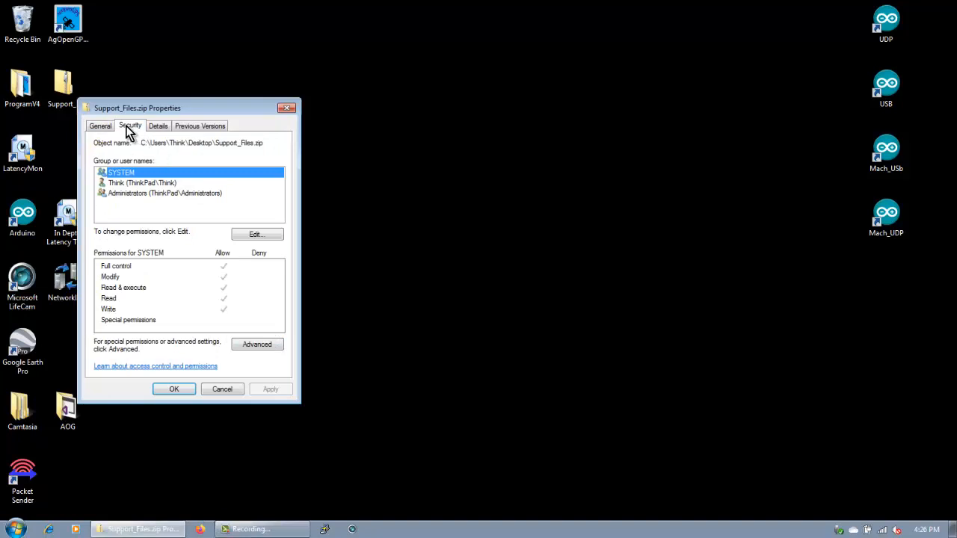
left_click(100, 125)
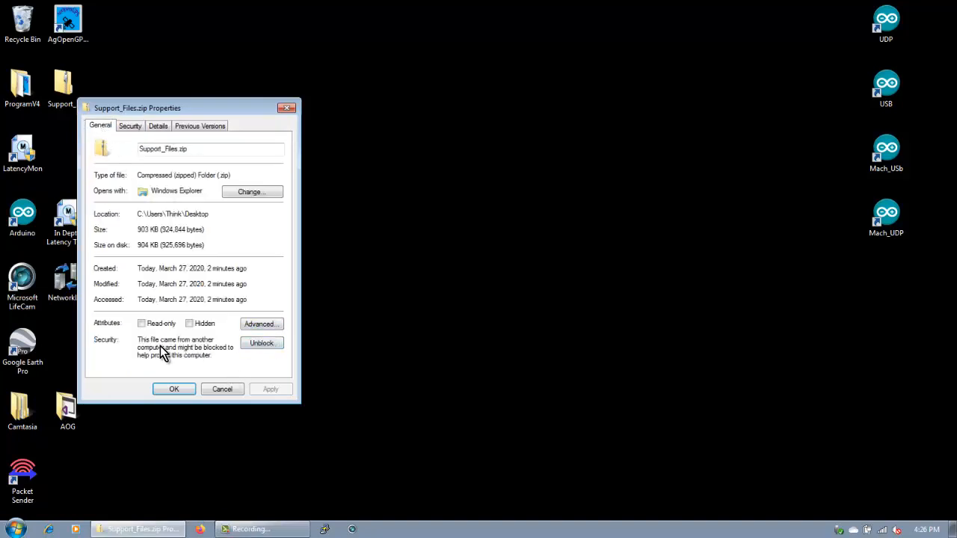
mouse_move(230, 359)
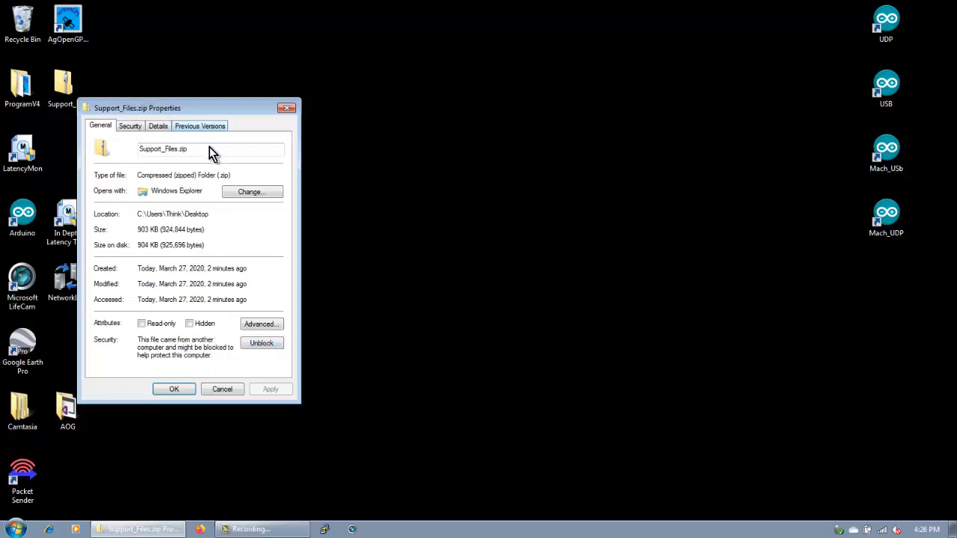
left_click(260, 342)
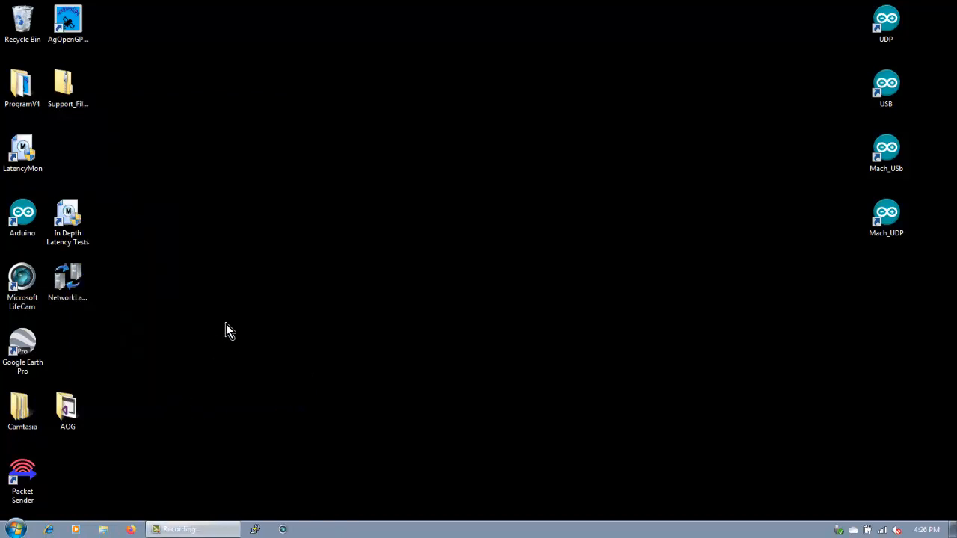
Step: Extract the archive with 7-Zip to Support_Files\ and browse into its ArduinoCode folder
right_click(67, 85)
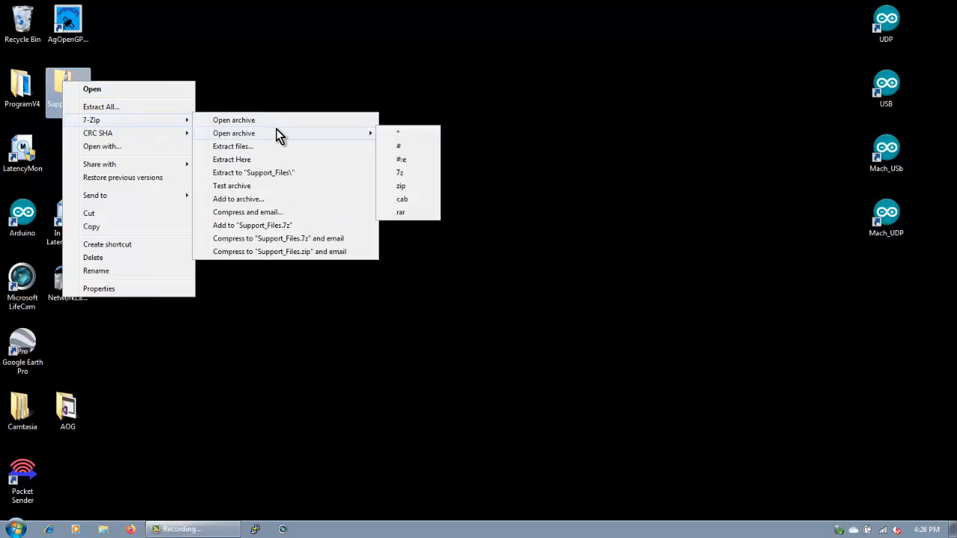
left_click(332, 154)
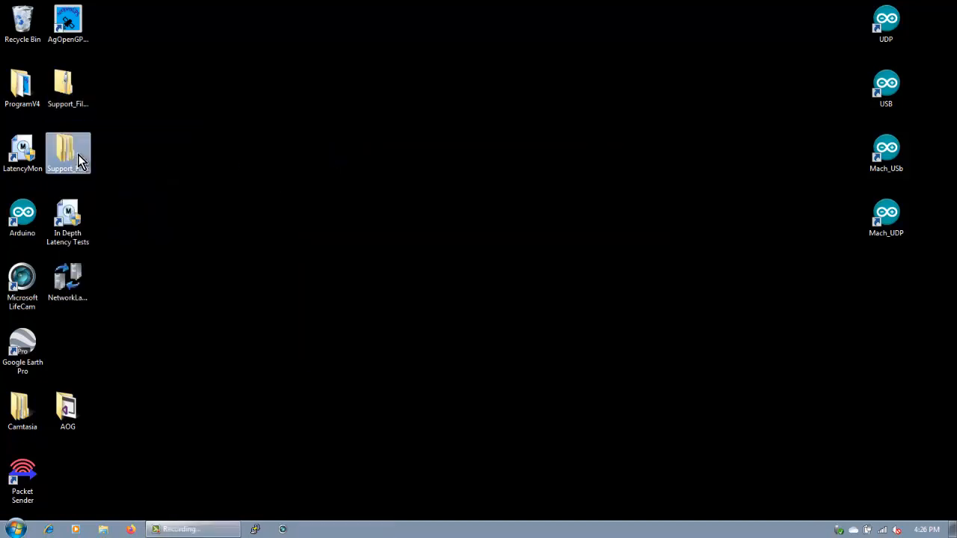
double_click(67, 153)
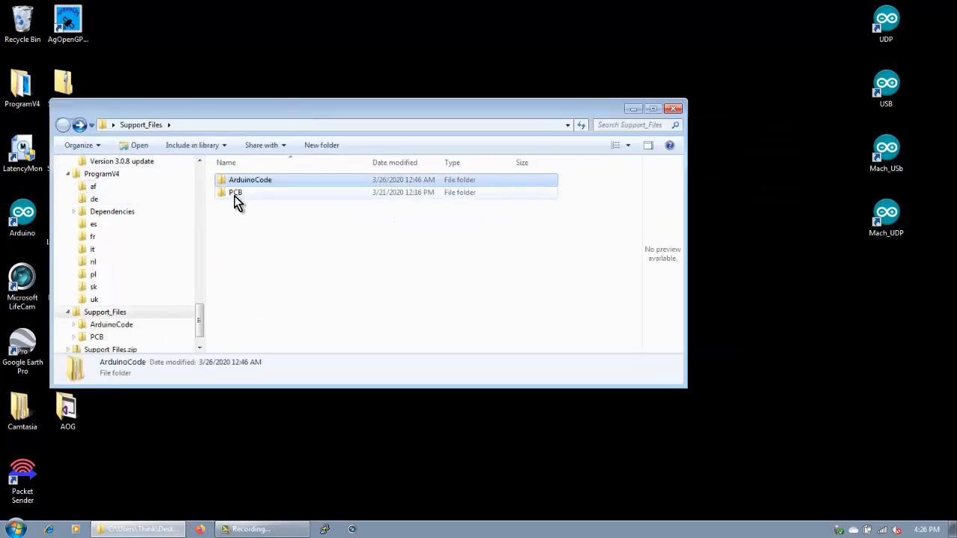
double_click(236, 191)
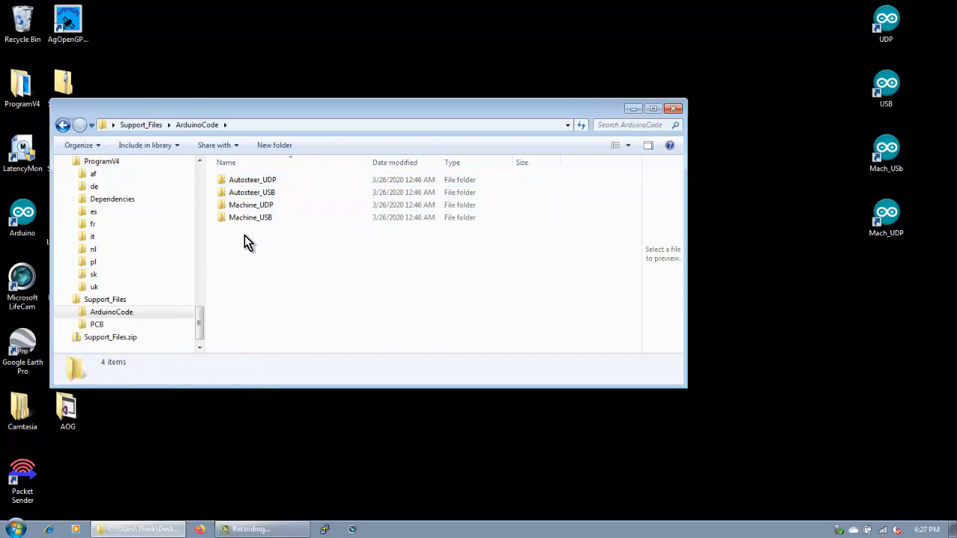
Step: Paste the four Arduino code folders onto the desktop and close Explorer
right_click(251, 205)
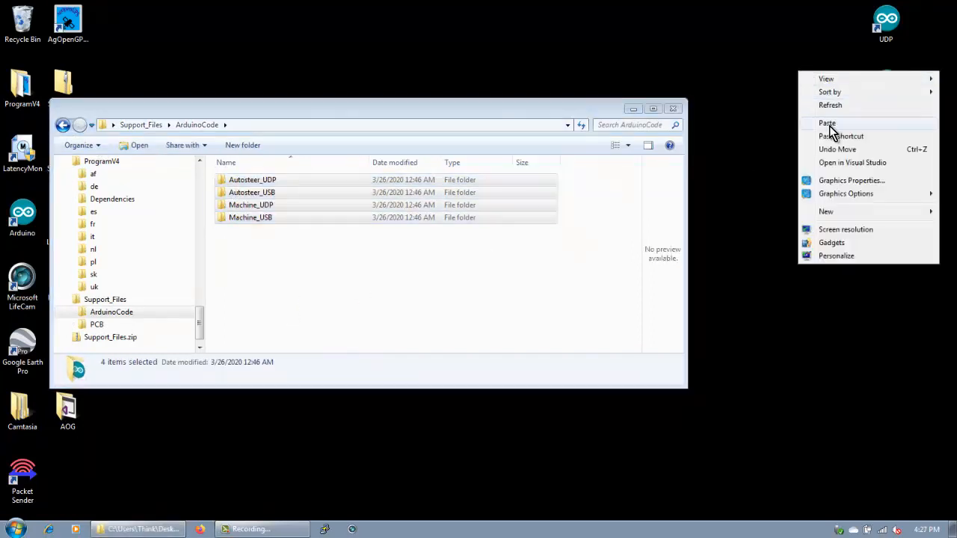
left_click(826, 123)
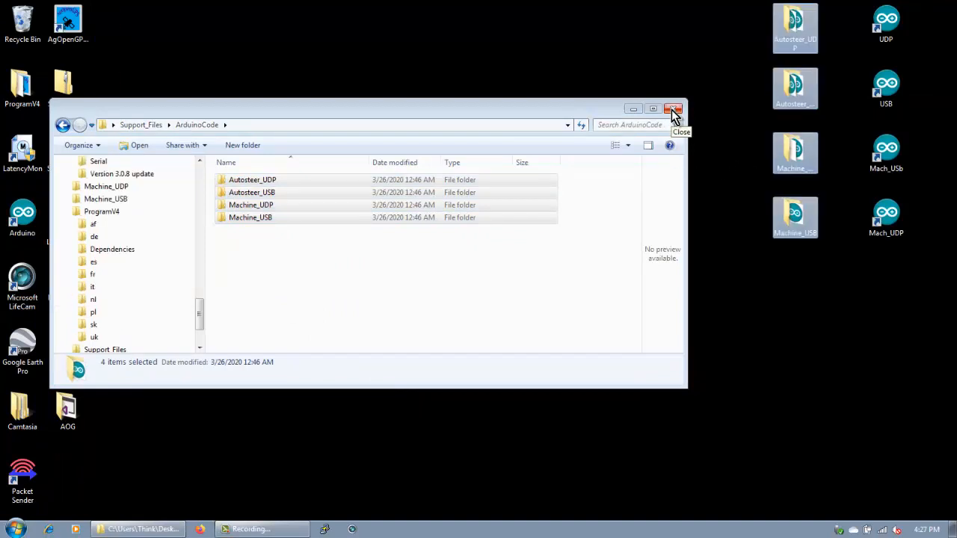
left_click(673, 110)
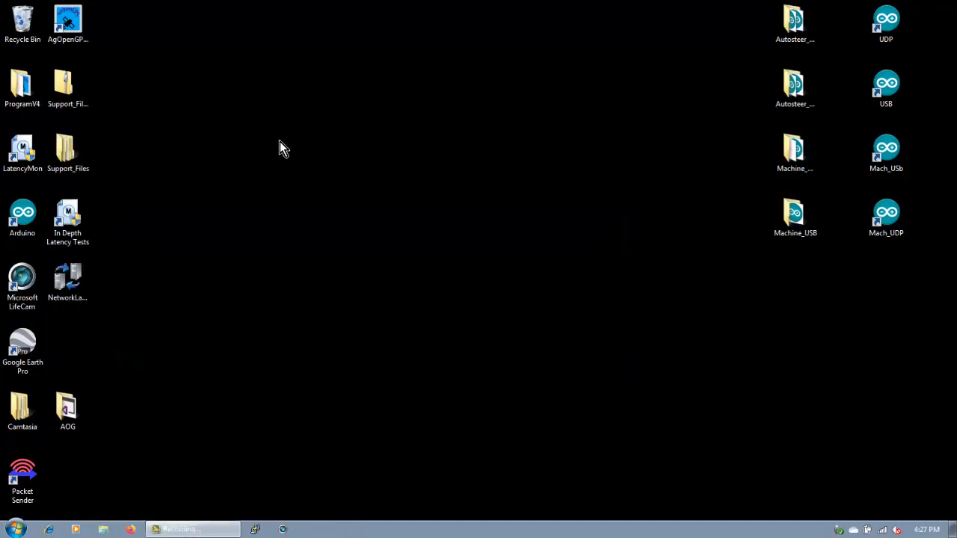
mouse_move(448, 192)
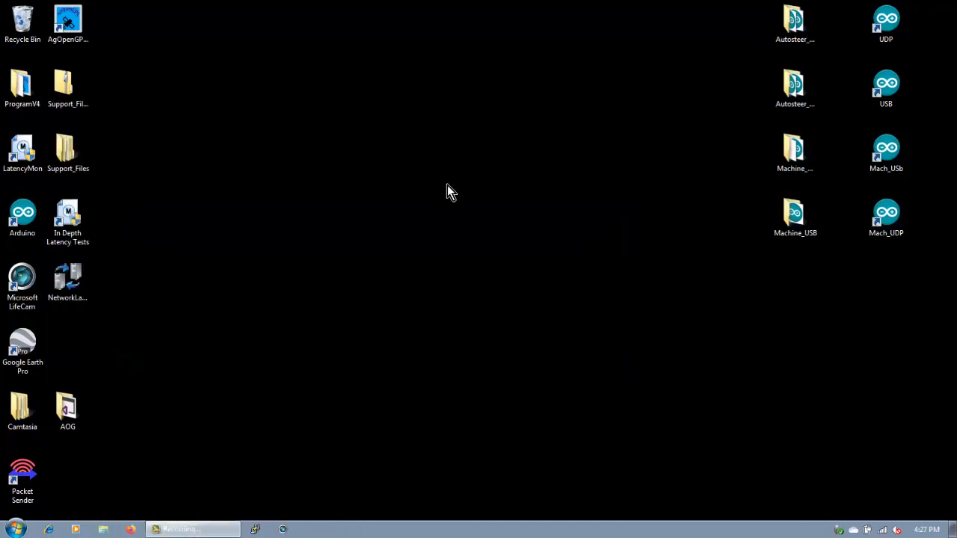
Step: Launch AgOpenGPS from the desktop and uncheck Show At Startup on the About screen
left_click(67, 23)
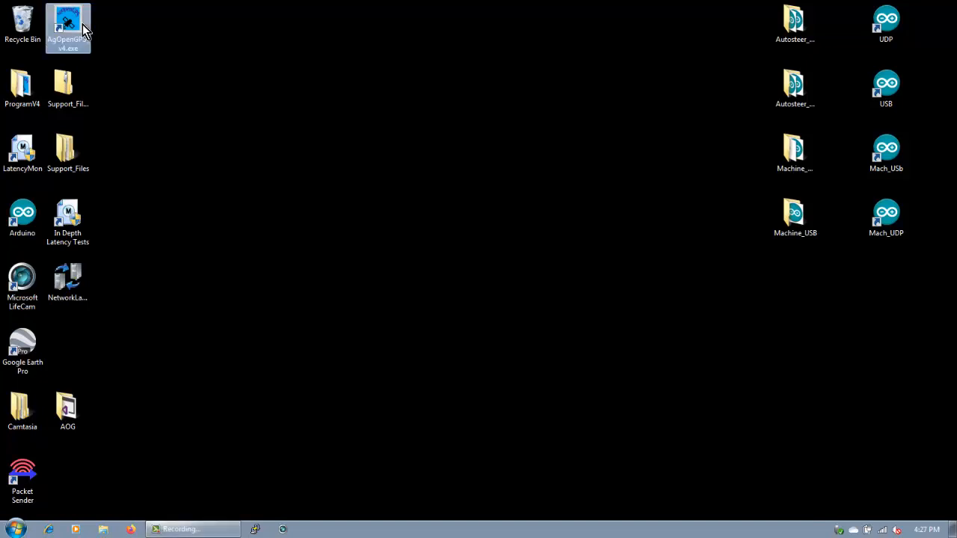
double_click(68, 27)
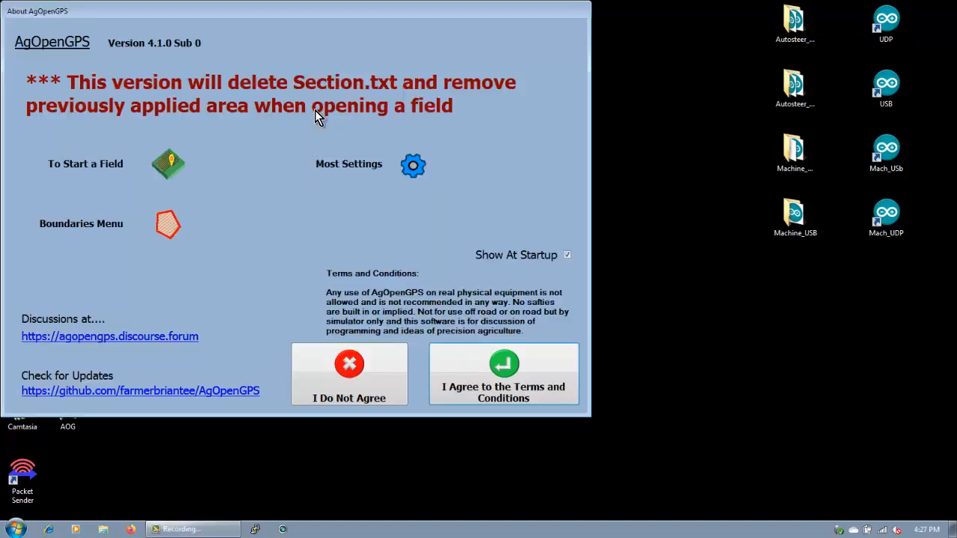
mouse_move(193, 114)
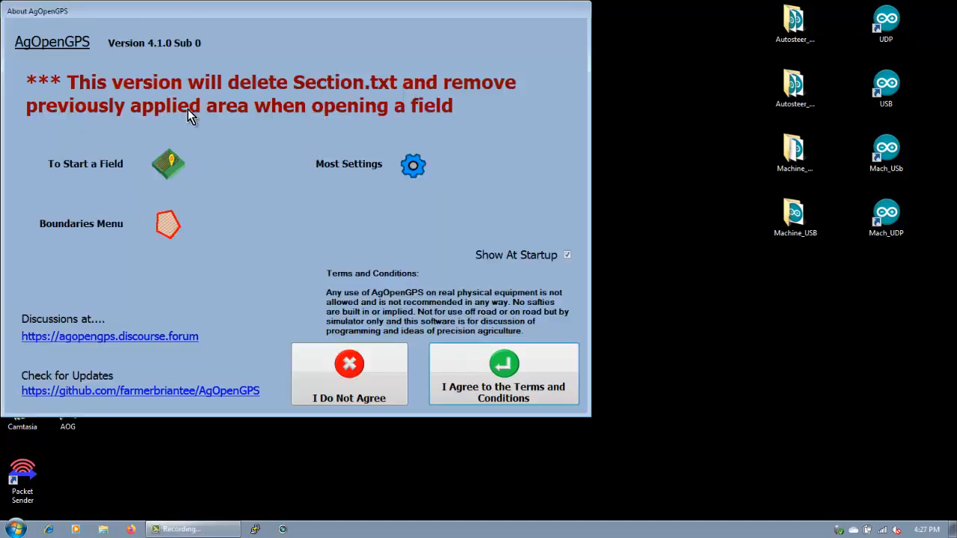
mouse_move(277, 117)
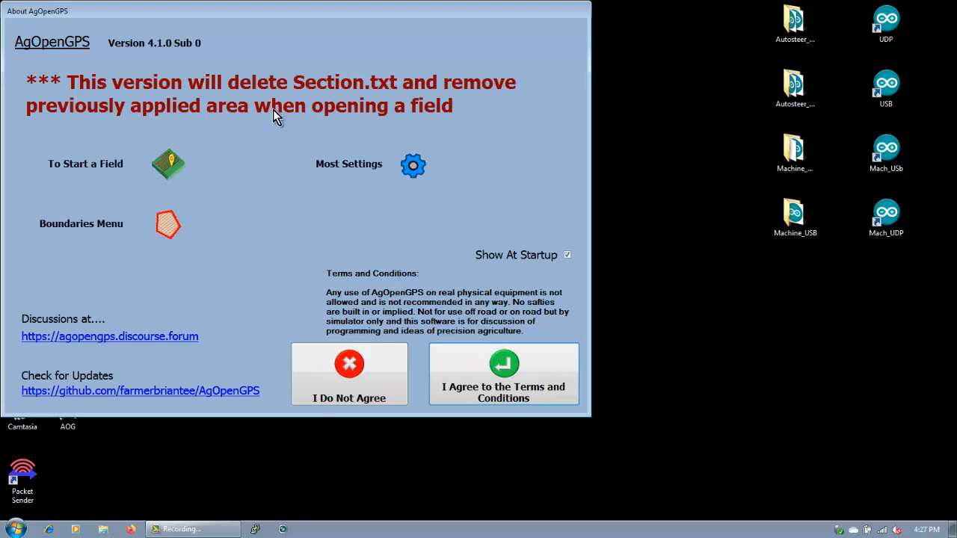
mouse_move(332, 114)
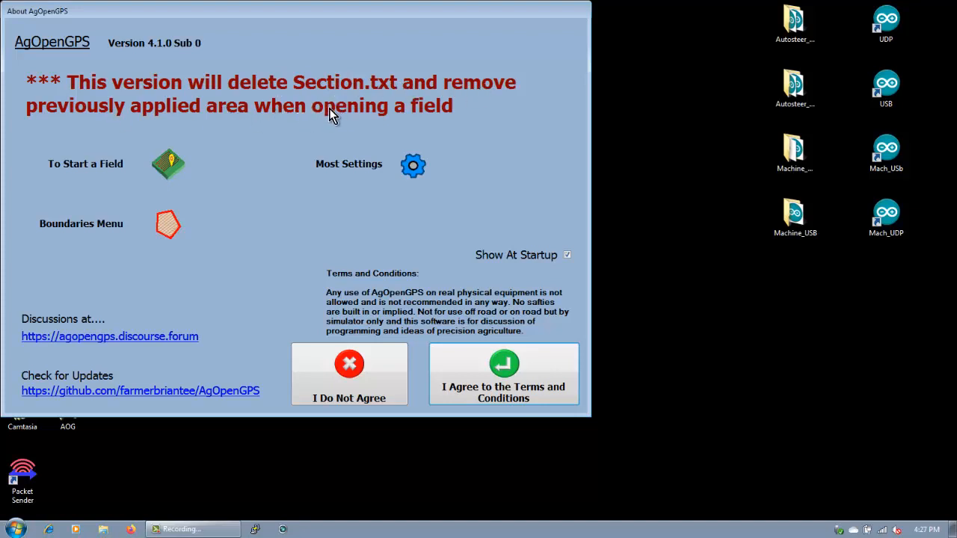
mouse_move(283, 95)
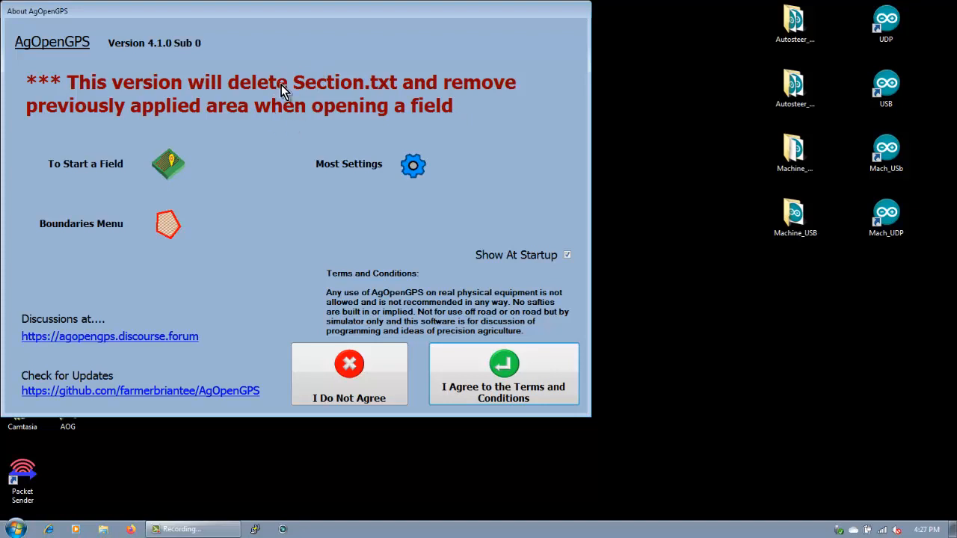
mouse_move(323, 177)
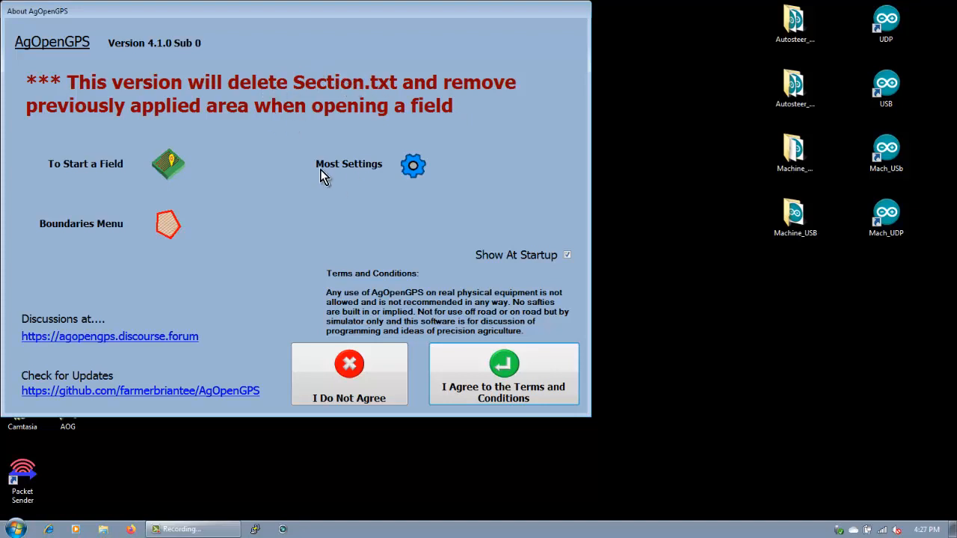
mouse_move(242, 135)
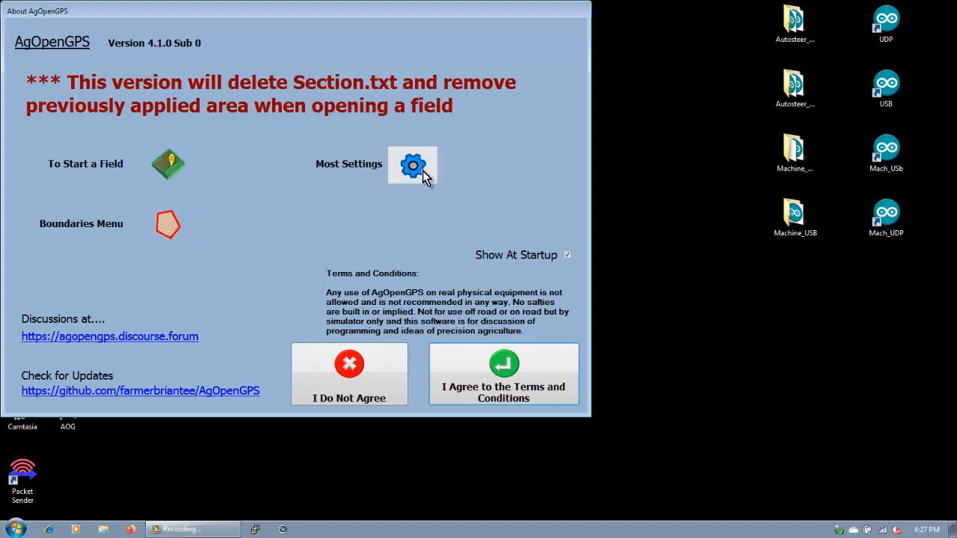
mouse_move(134, 187)
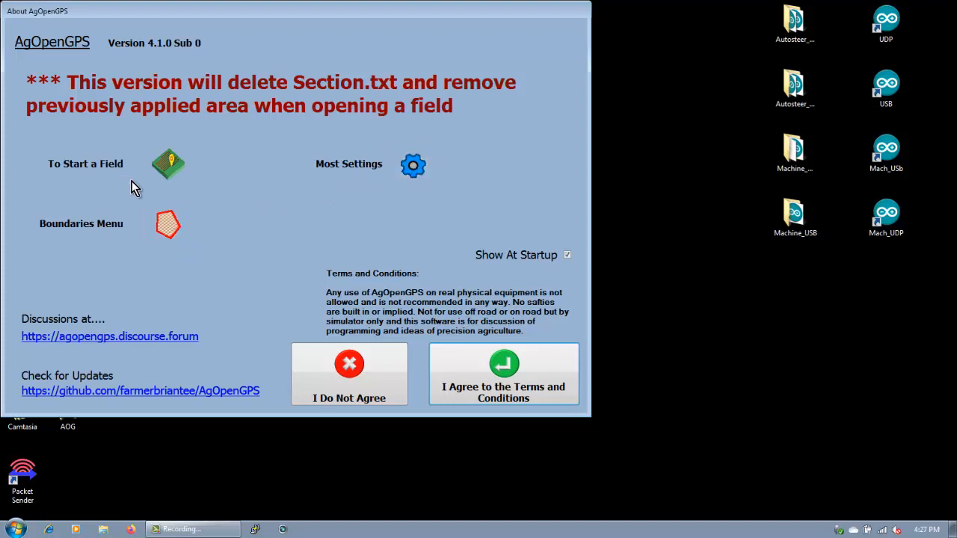
mouse_move(126, 342)
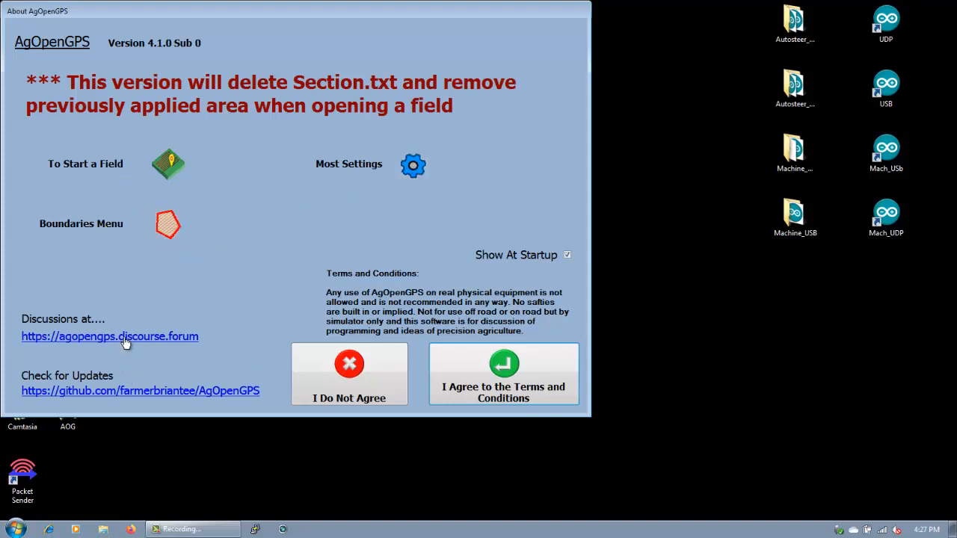
mouse_move(127, 346)
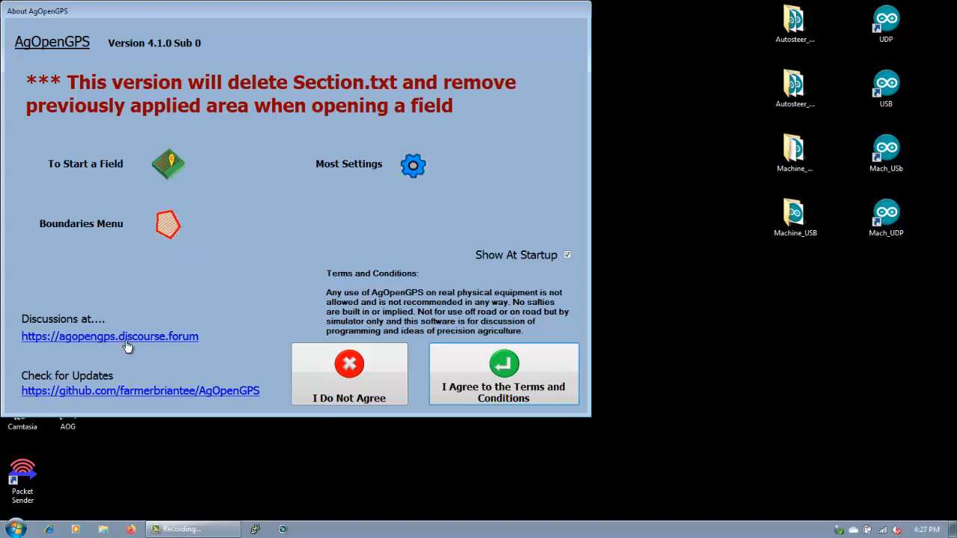
mouse_move(172, 355)
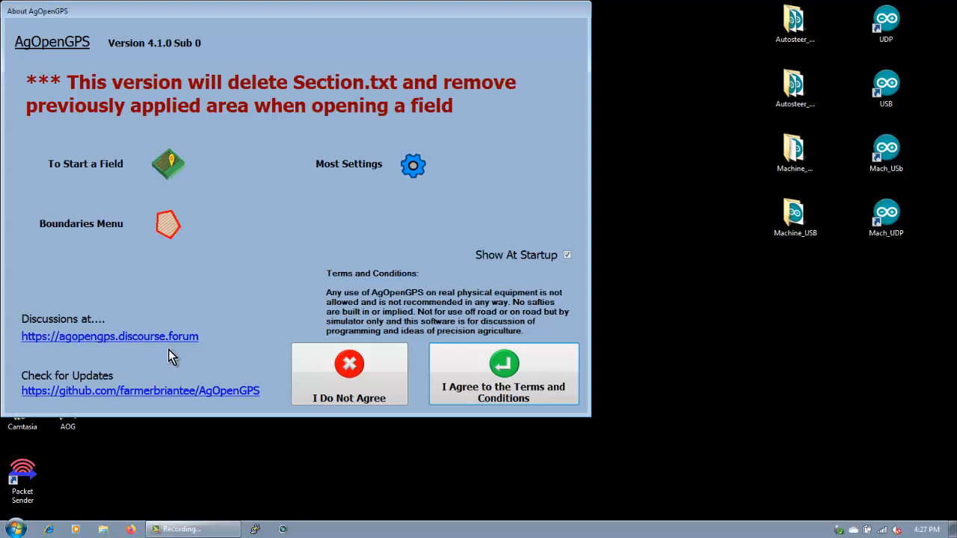
mouse_move(155, 396)
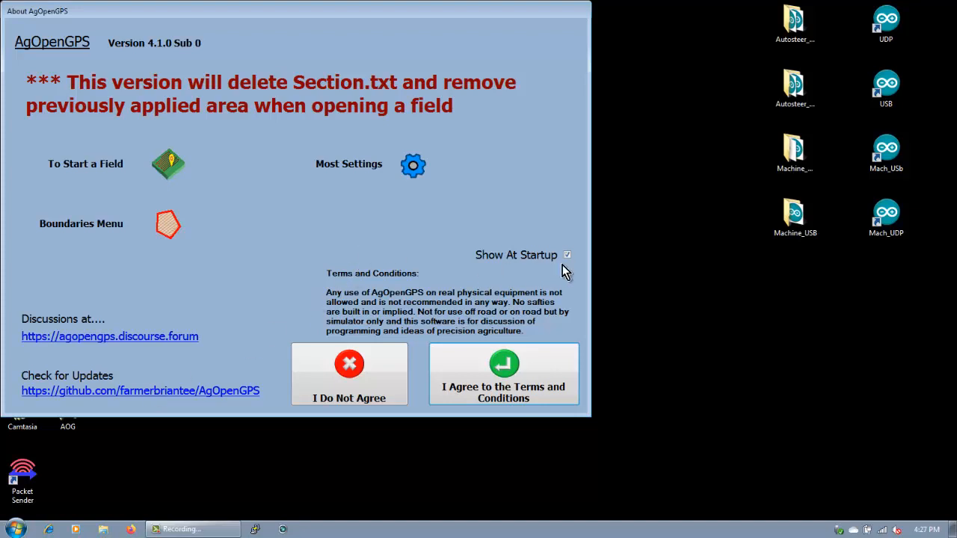
mouse_move(583, 272)
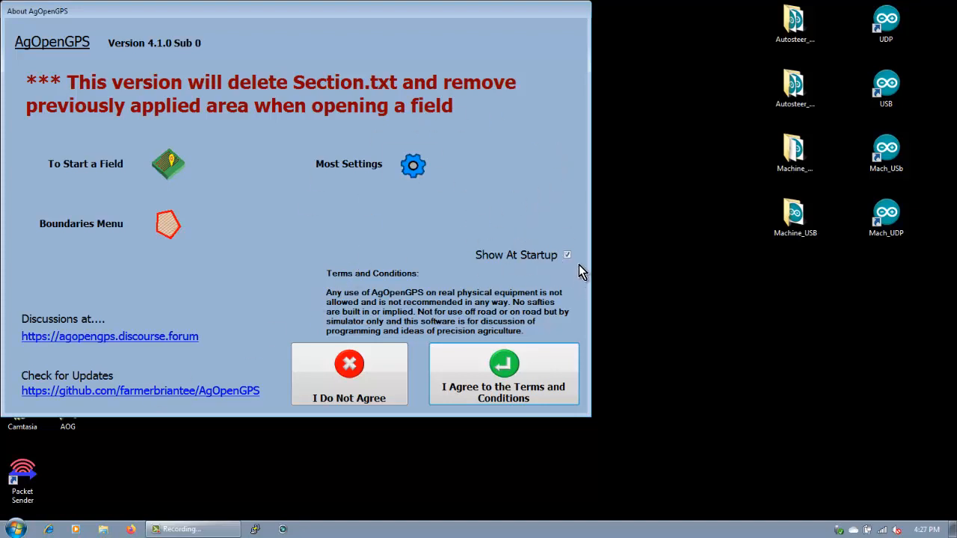
left_click(567, 254)
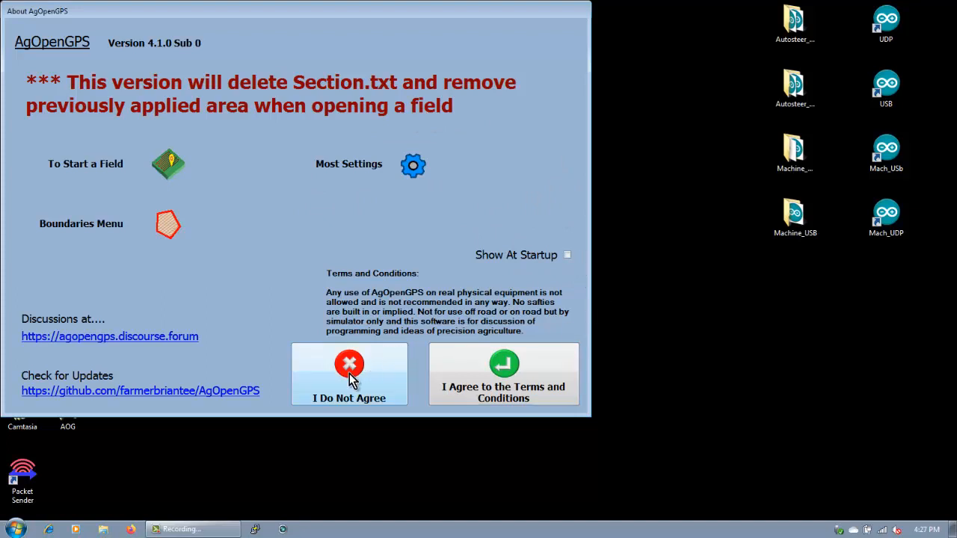
mouse_move(437, 296)
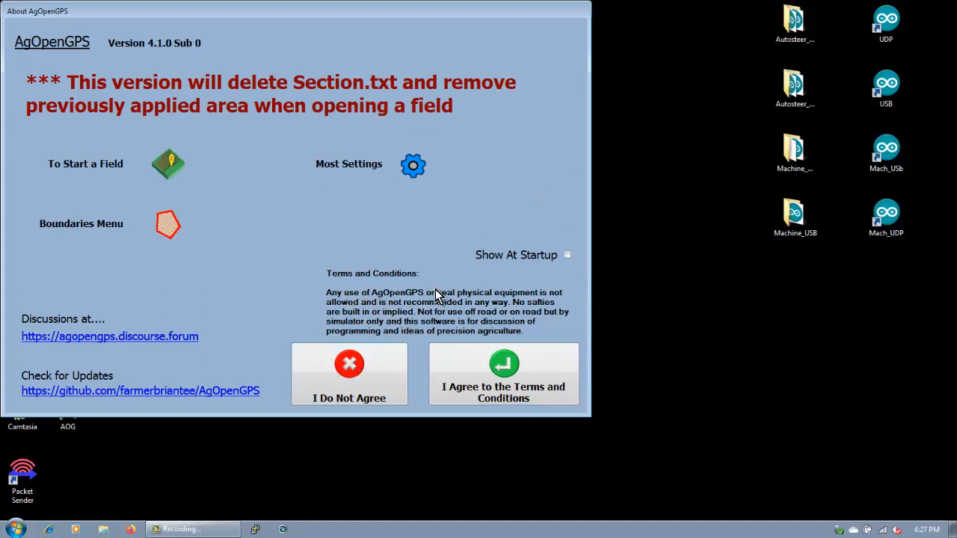
mouse_move(411, 237)
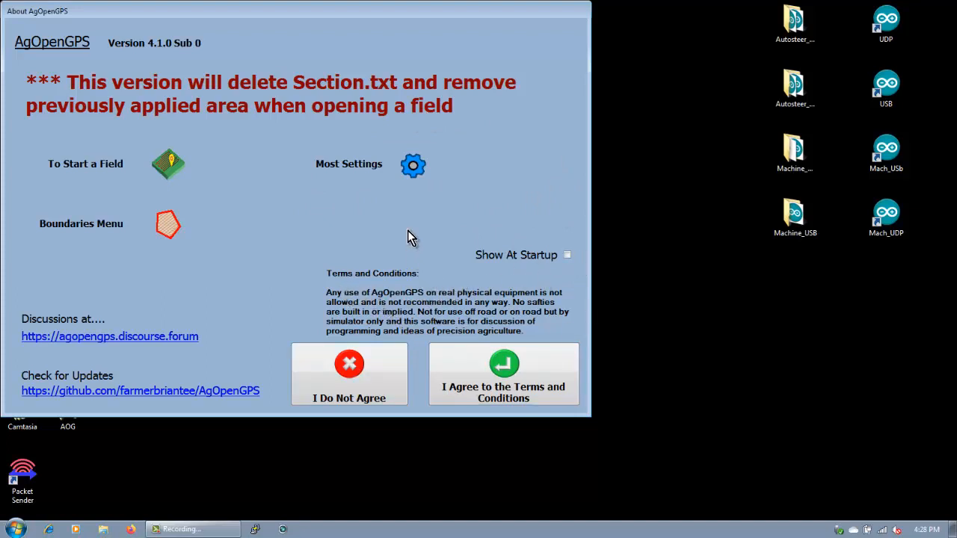
mouse_move(400, 238)
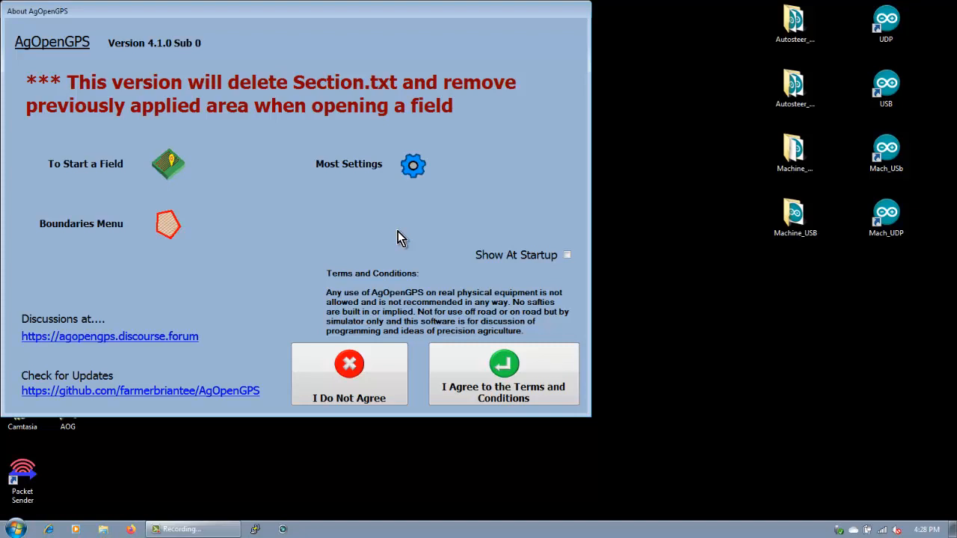
mouse_move(432, 234)
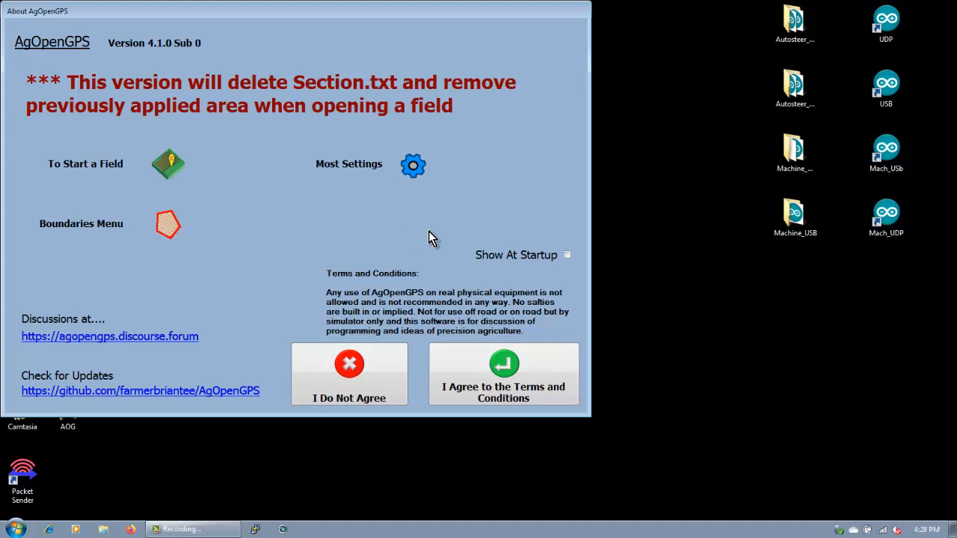
Step: Agree to the terms and conditions to reach the main field view
left_click(502, 374)
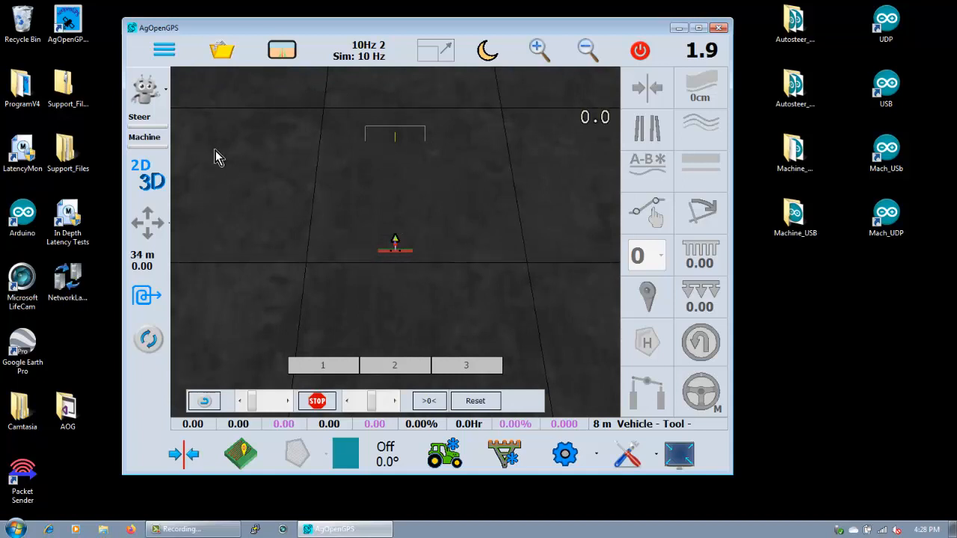
mouse_move(398, 206)
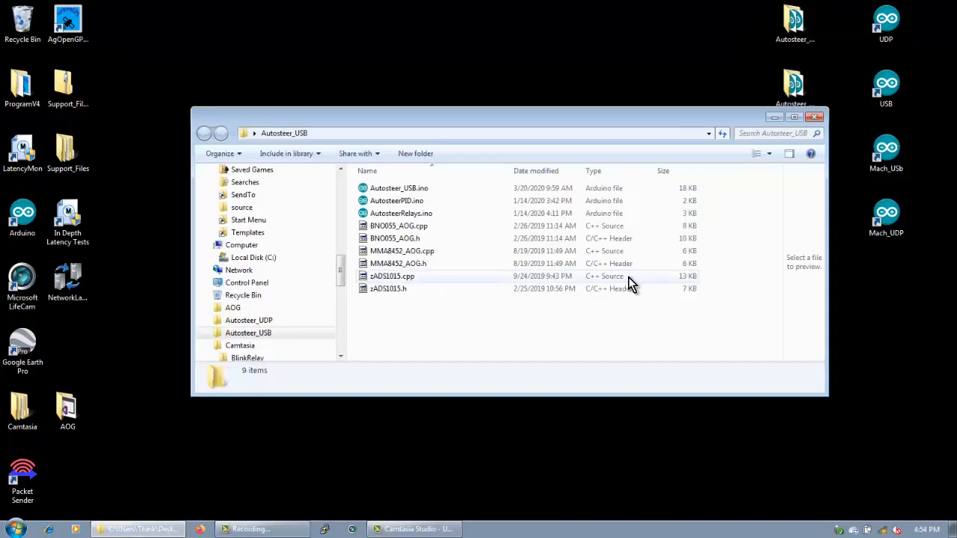
mouse_move(460, 238)
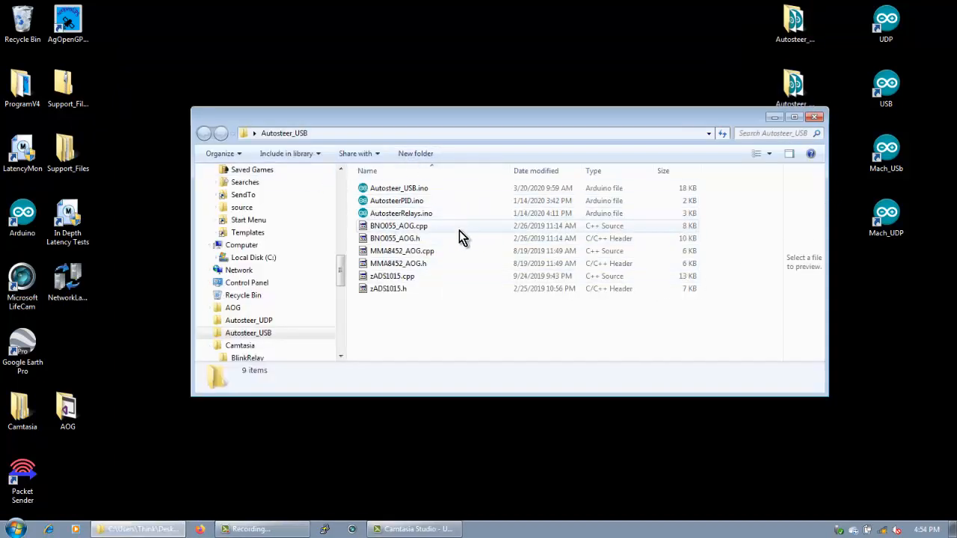
Step: Open Autosteer_USB.ino in the Arduino IDE
left_click(397, 188)
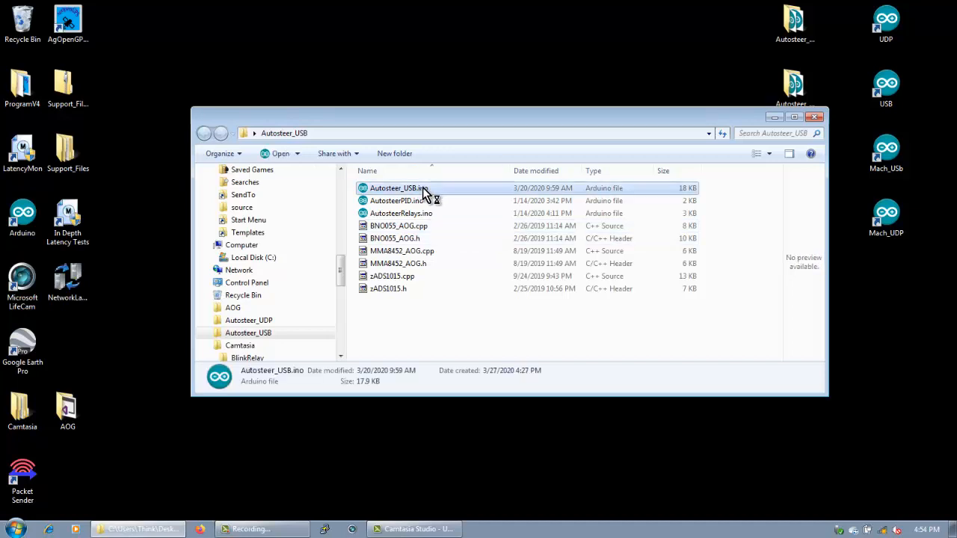
double_click(398, 188)
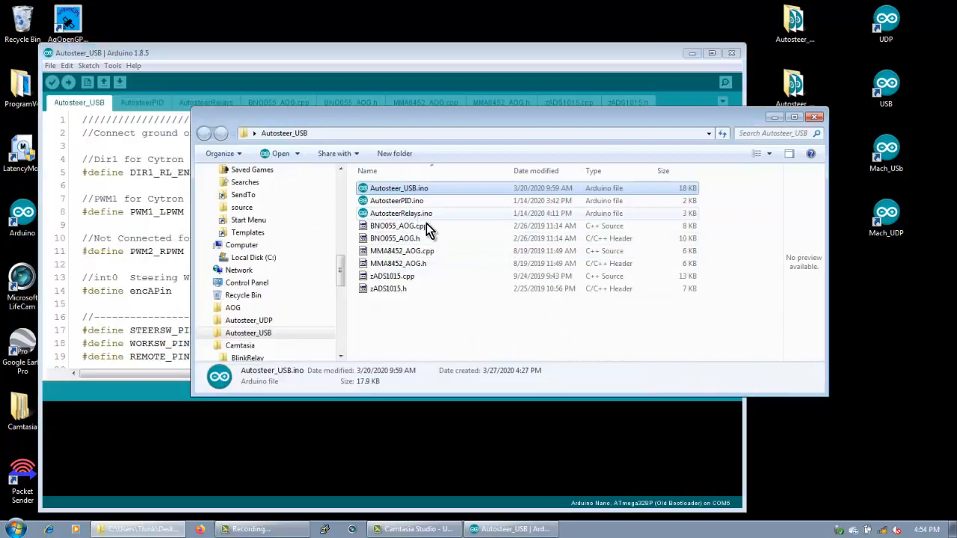
mouse_move(433, 231)
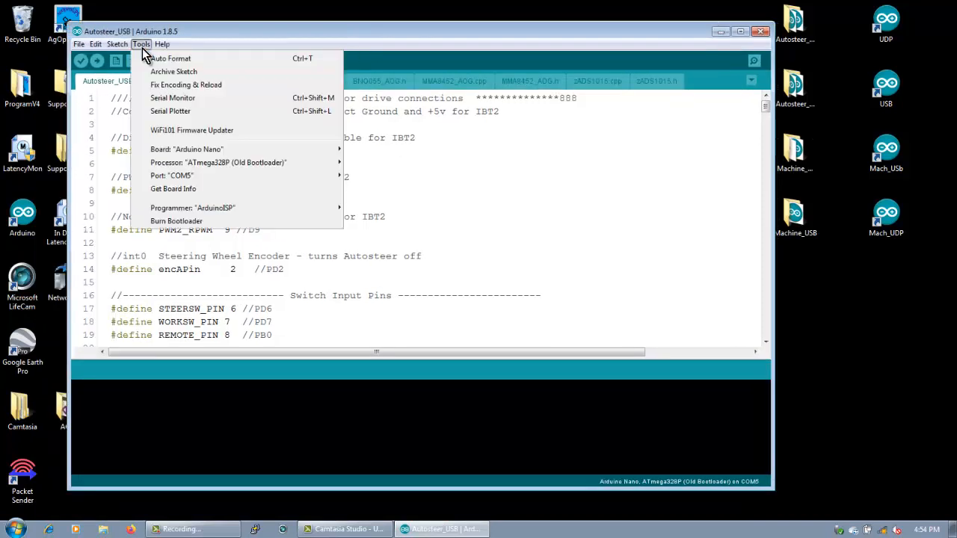
mouse_move(217, 161)
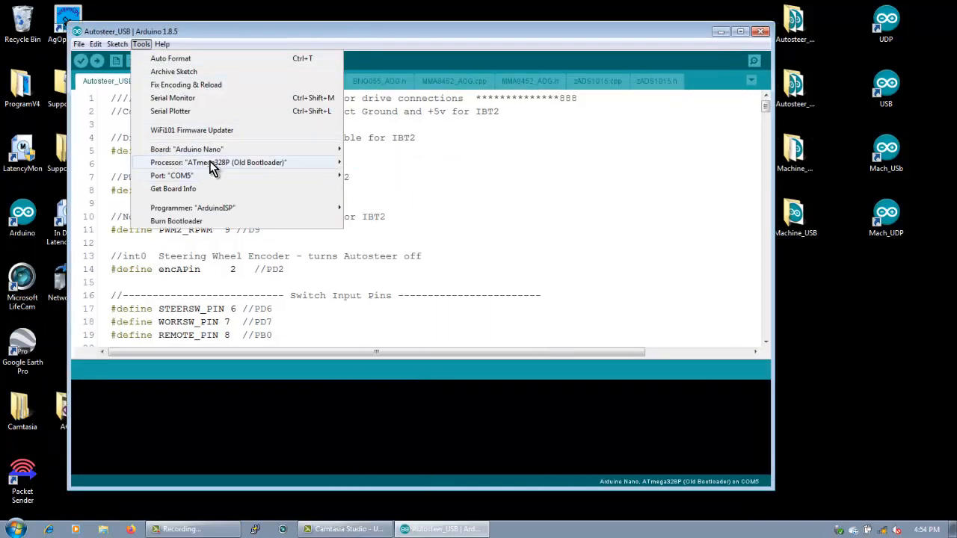
Step: Choose ATmega328P (Old Bootloader), upload the sketch and look through its AutosteerRelays and BNO055_AOG.h files
left_click(218, 162)
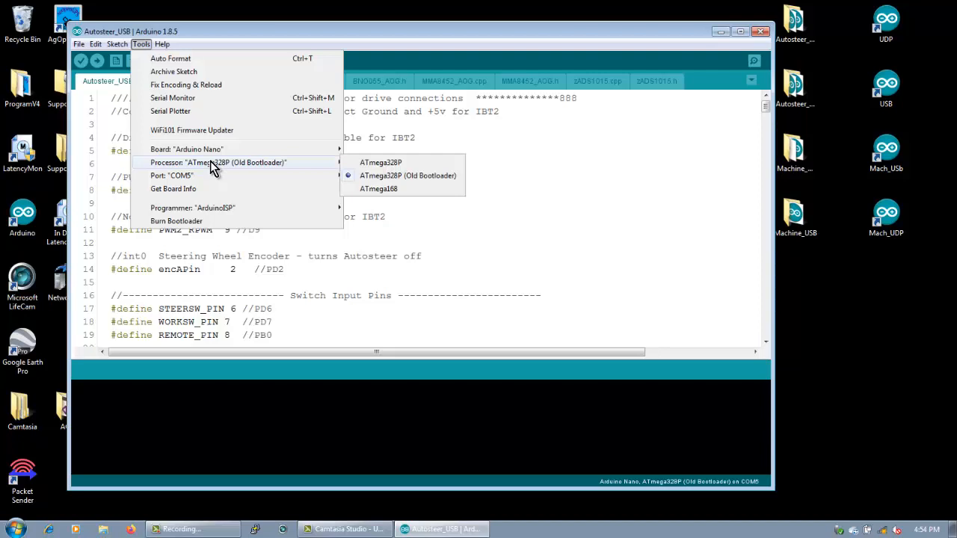
mouse_move(341, 166)
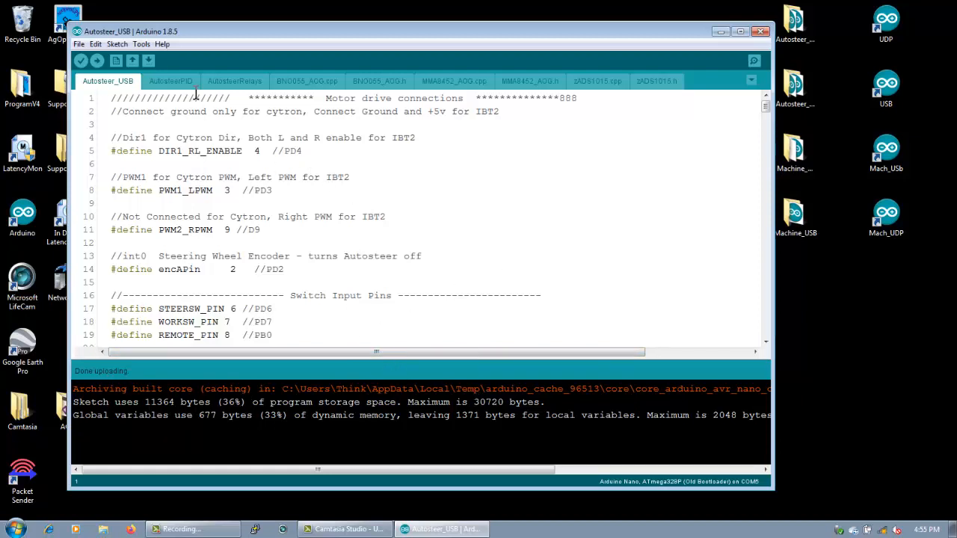
left_click(233, 81)
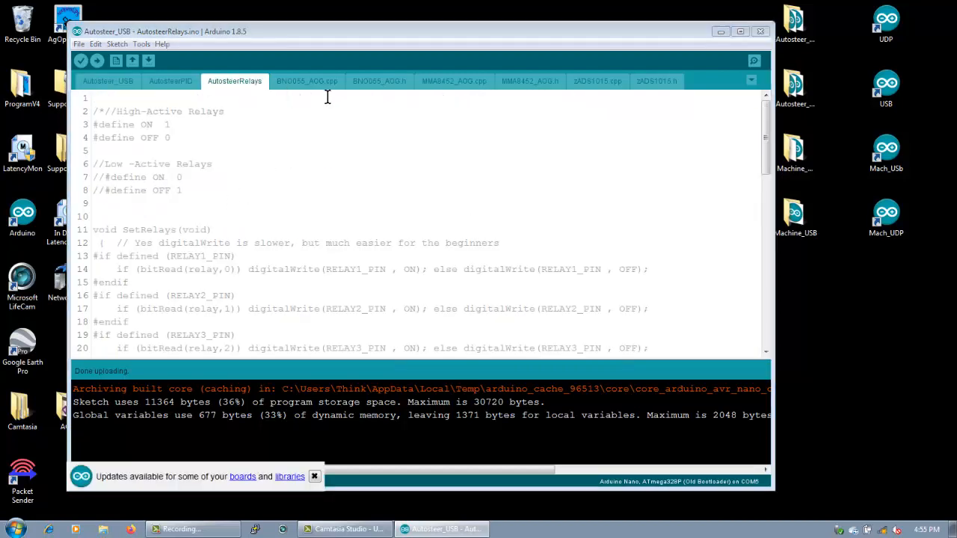
left_click(378, 81)
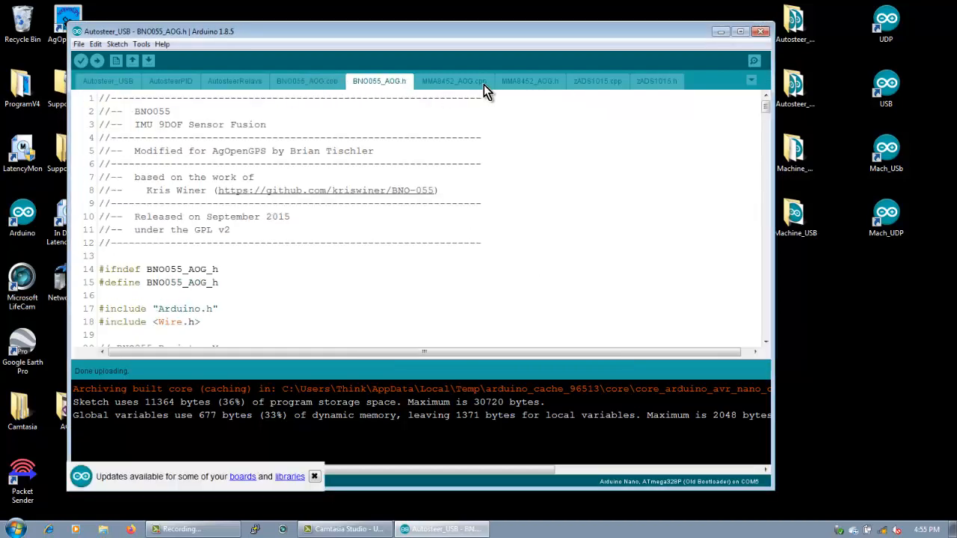
left_click(654, 81)
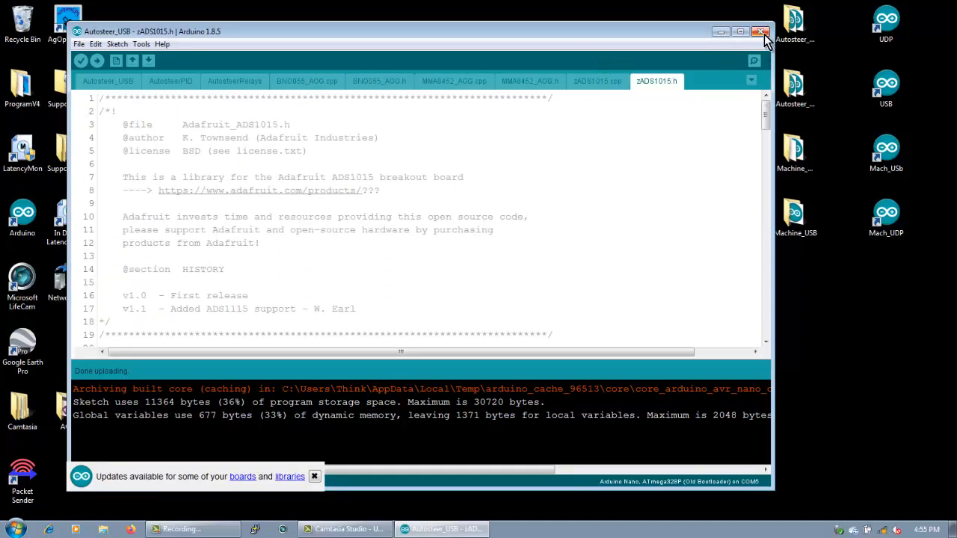
Step: Close Arduino IDE, relaunch AgOpenGPS and open its settings menu
left_click(761, 31)
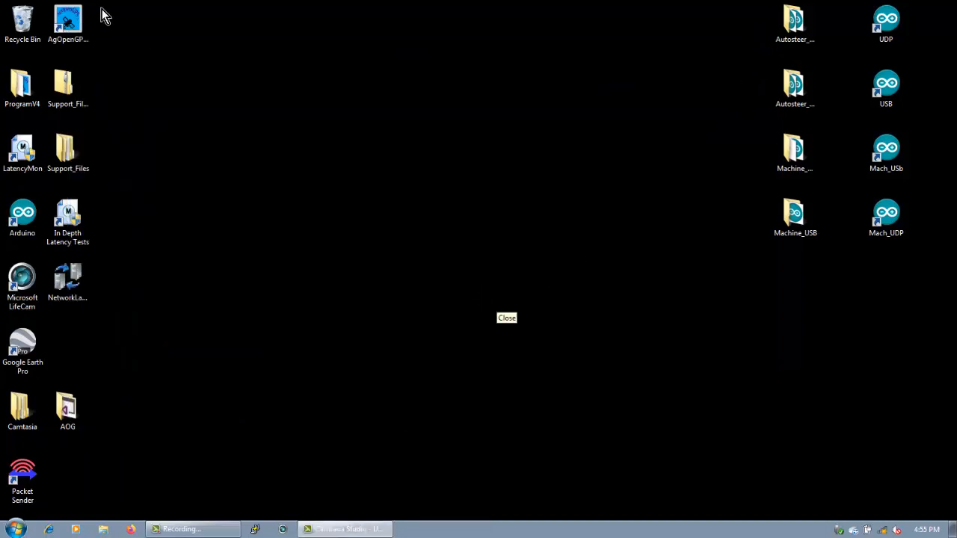
left_click(69, 22)
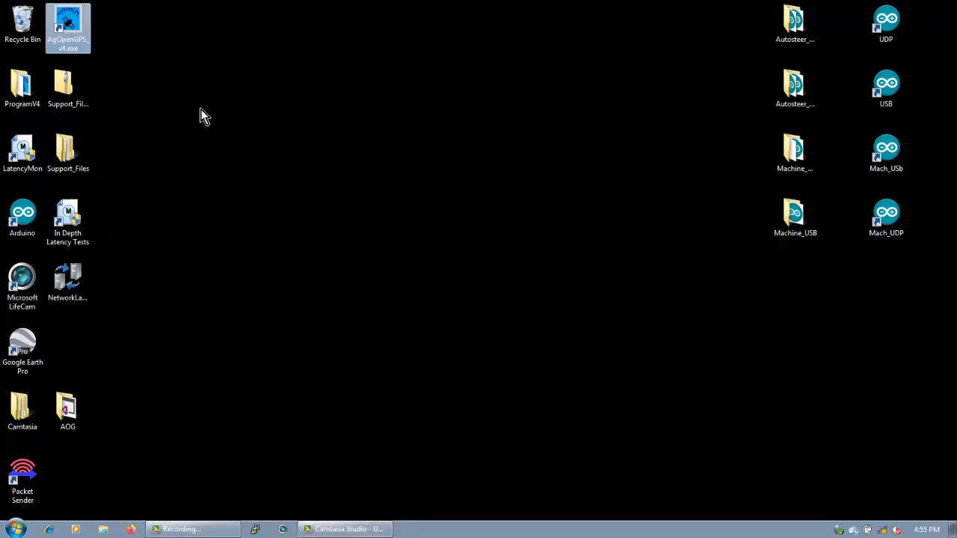
double_click(69, 22)
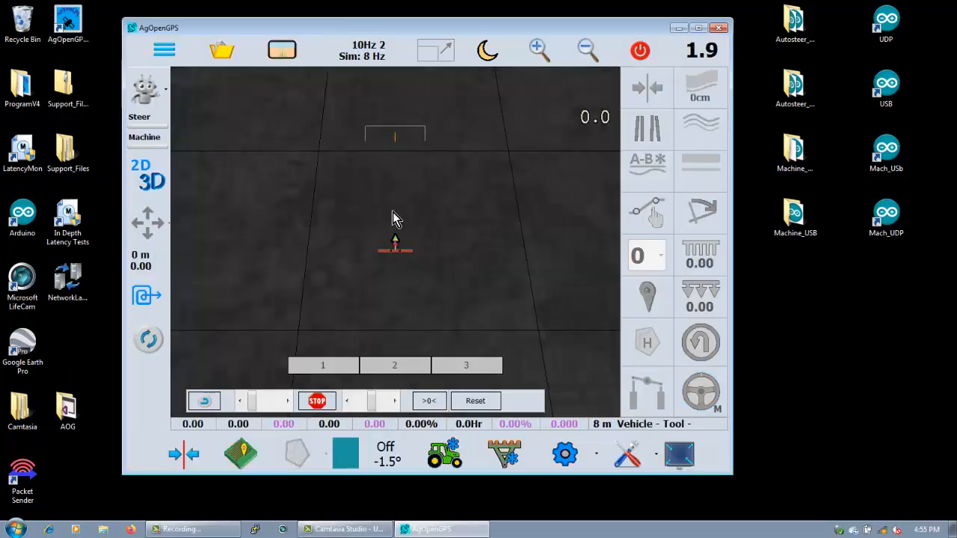
left_click(565, 455)
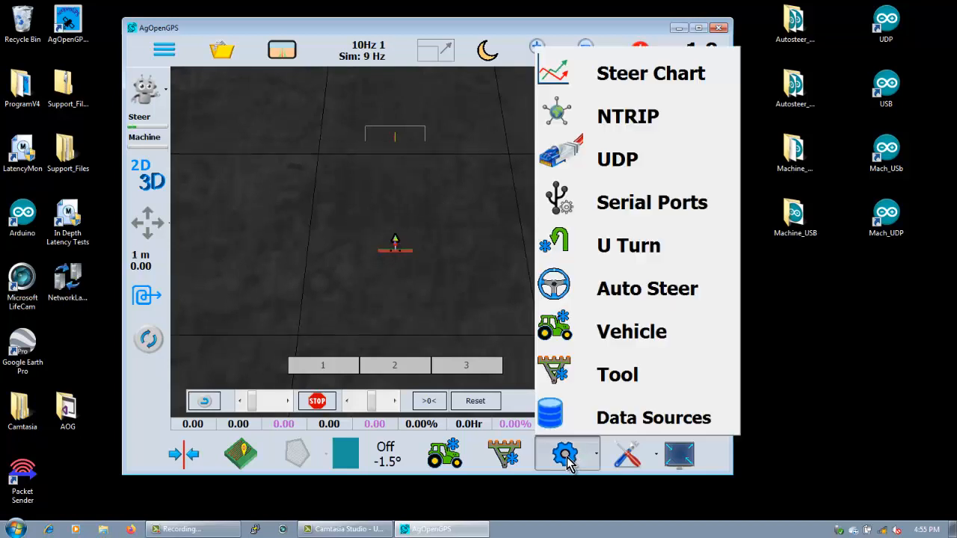
Step: Connect the Auto Steer Port on COM5 in Communication Settings
left_click(652, 202)
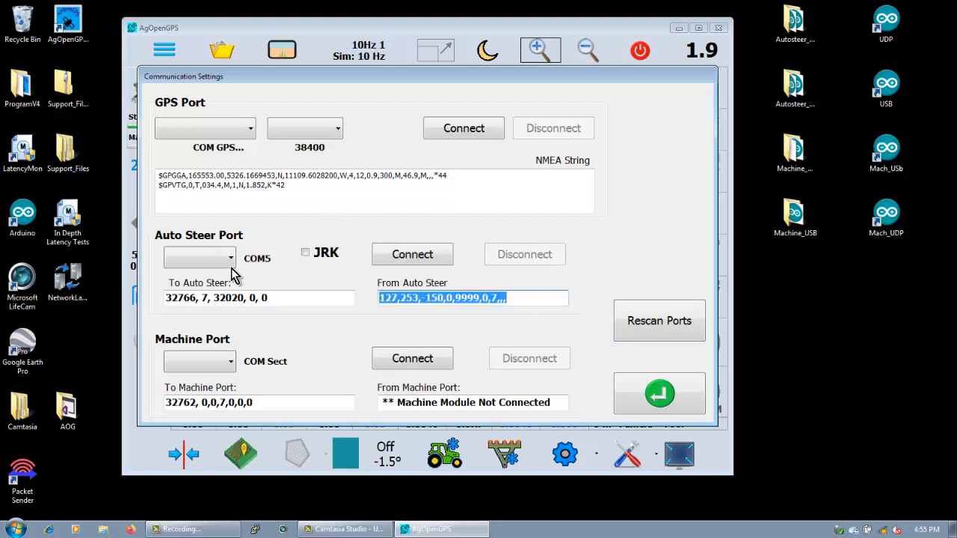
left_click(201, 257)
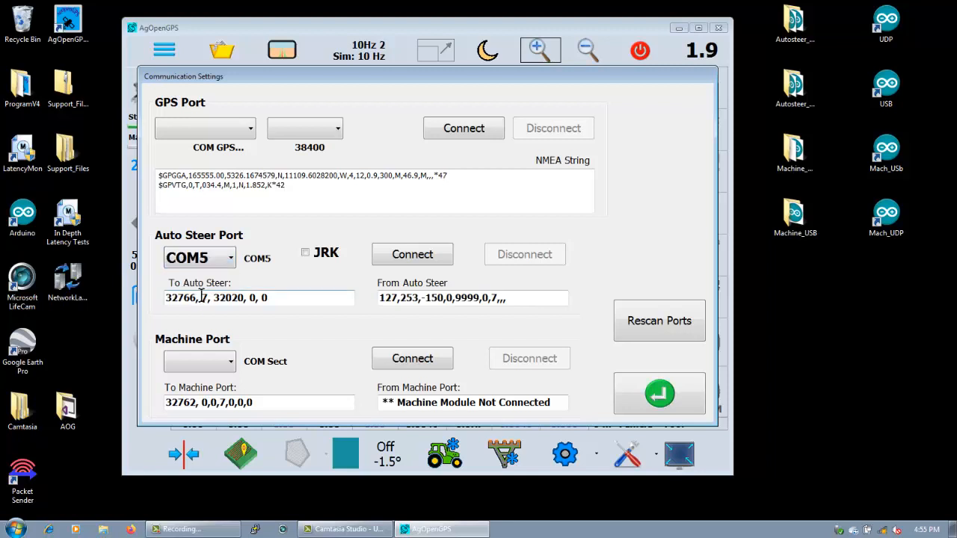
left_click(412, 254)
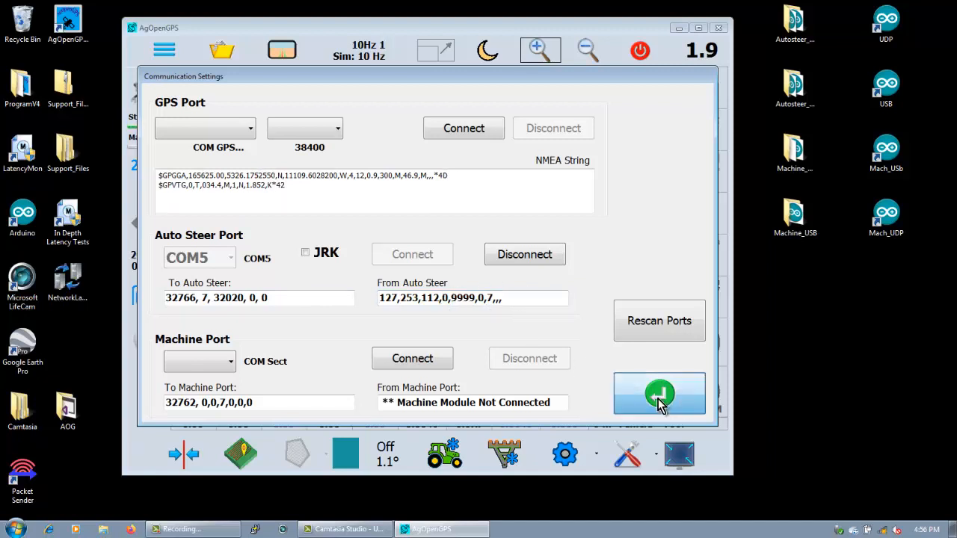
Step: Reach the Module Configuration dialog from the extra tools list
left_click(628, 454)
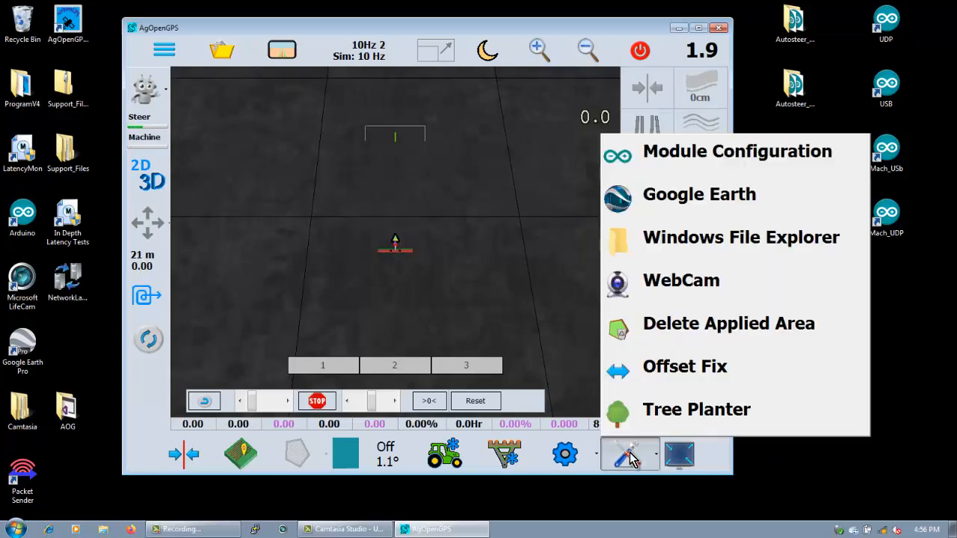
mouse_move(705, 180)
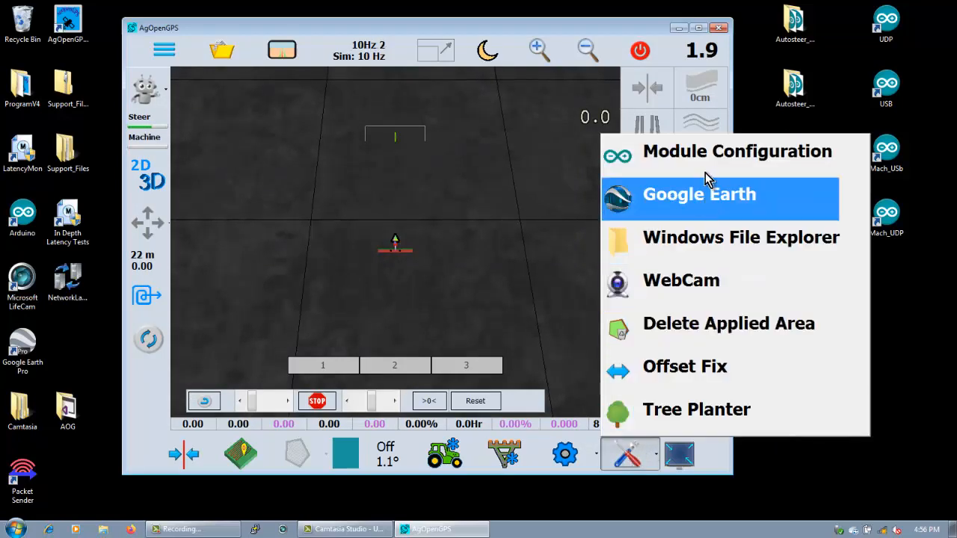
left_click(737, 151)
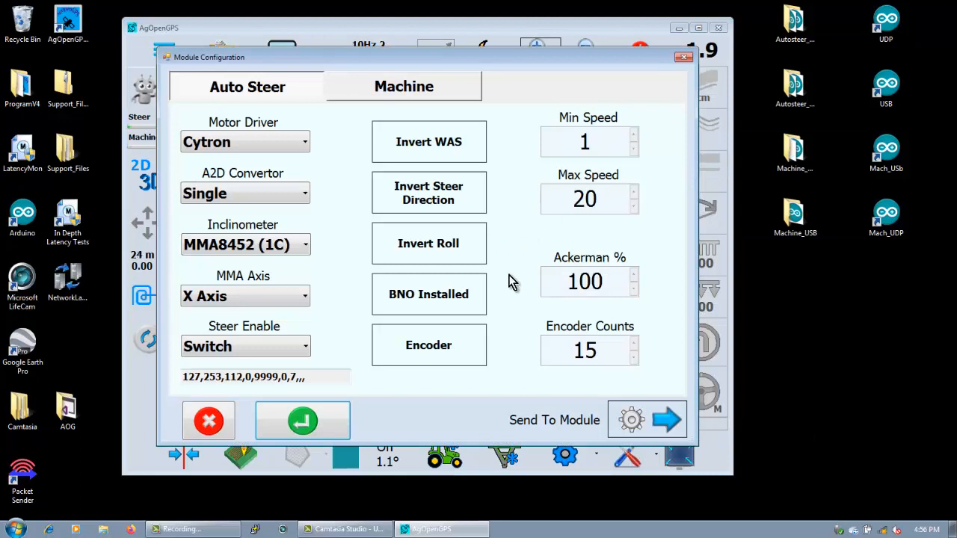
left_click(665, 418)
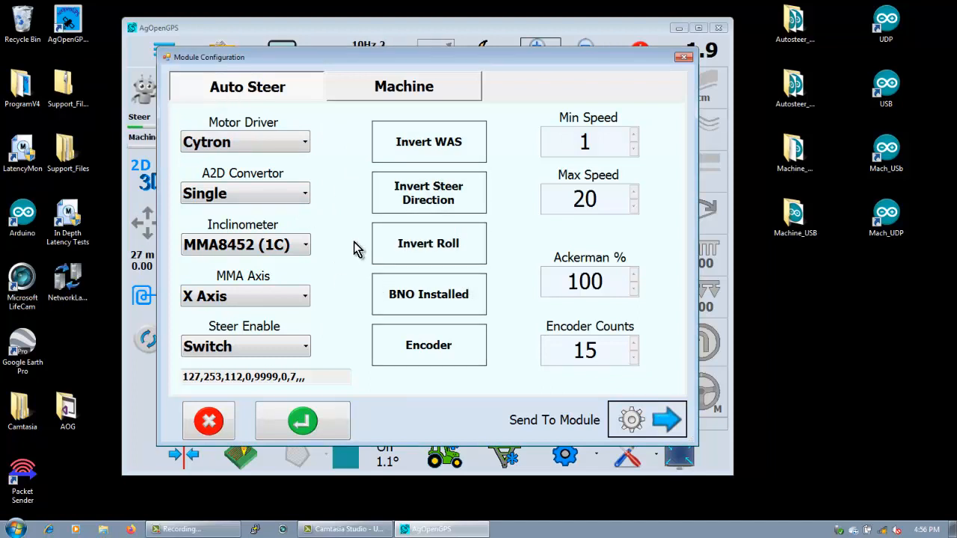
mouse_move(344, 179)
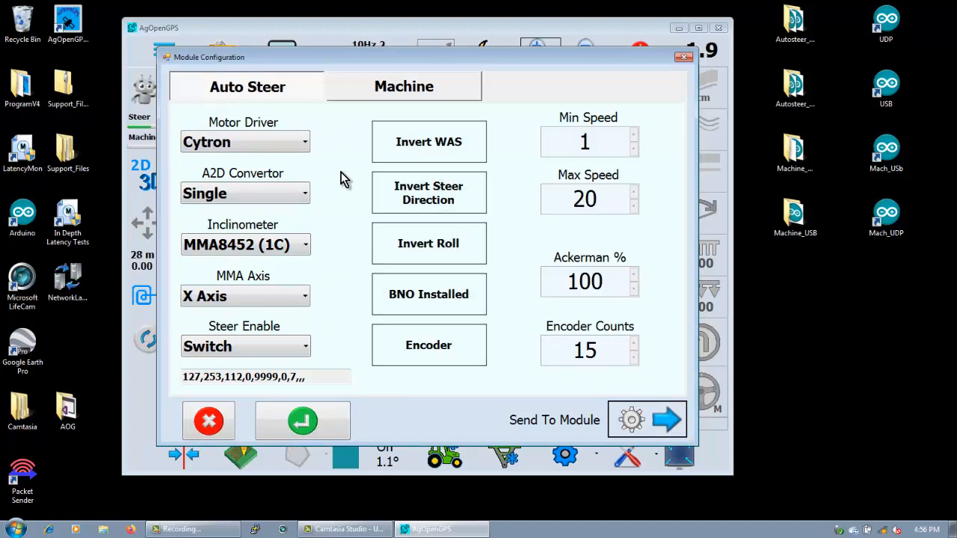
Step: Set Steer Enable to Button, keeping the Cytron motor driver
left_click(245, 141)
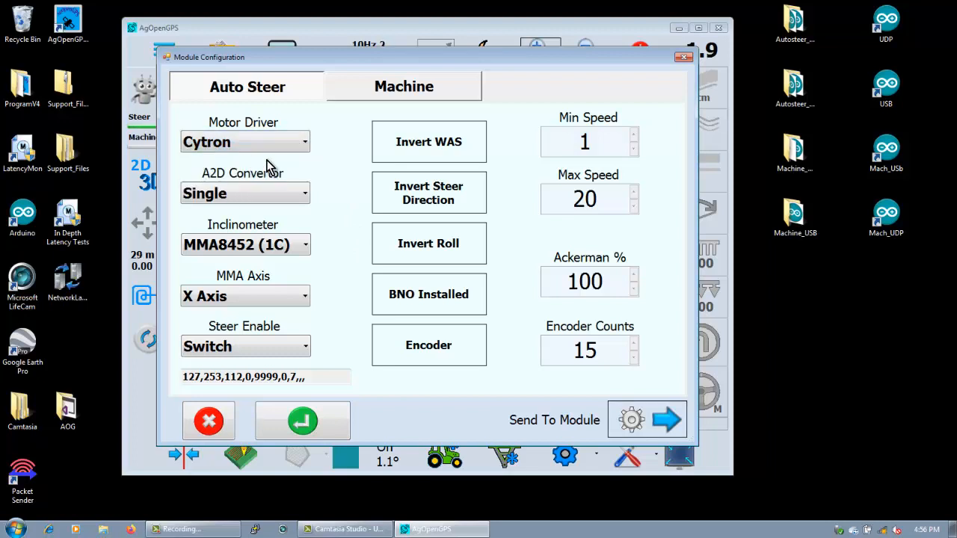
mouse_move(326, 202)
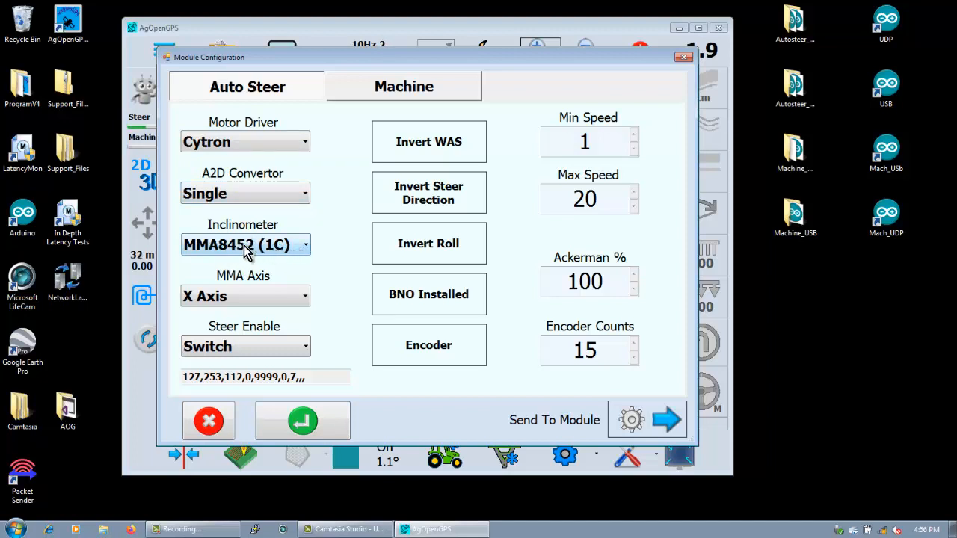
mouse_move(282, 255)
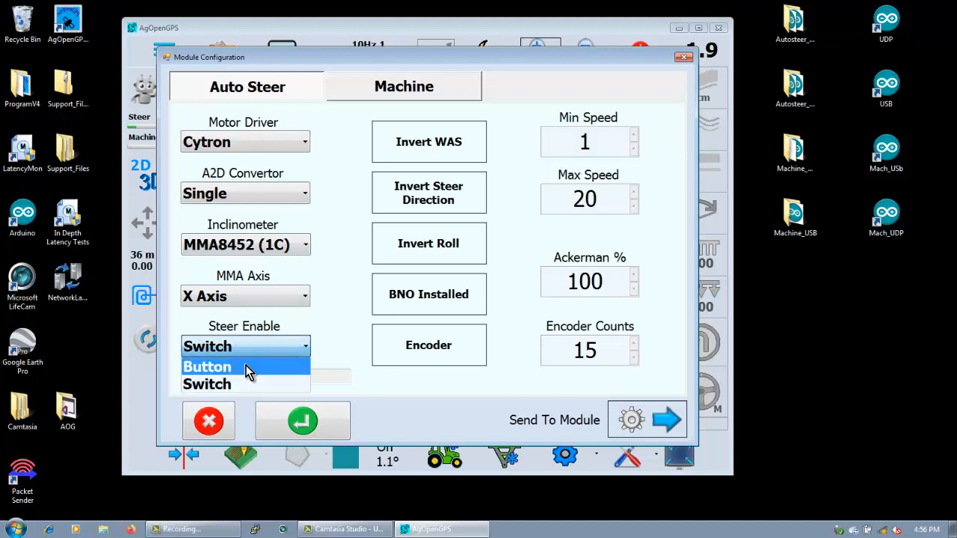
left_click(206, 366)
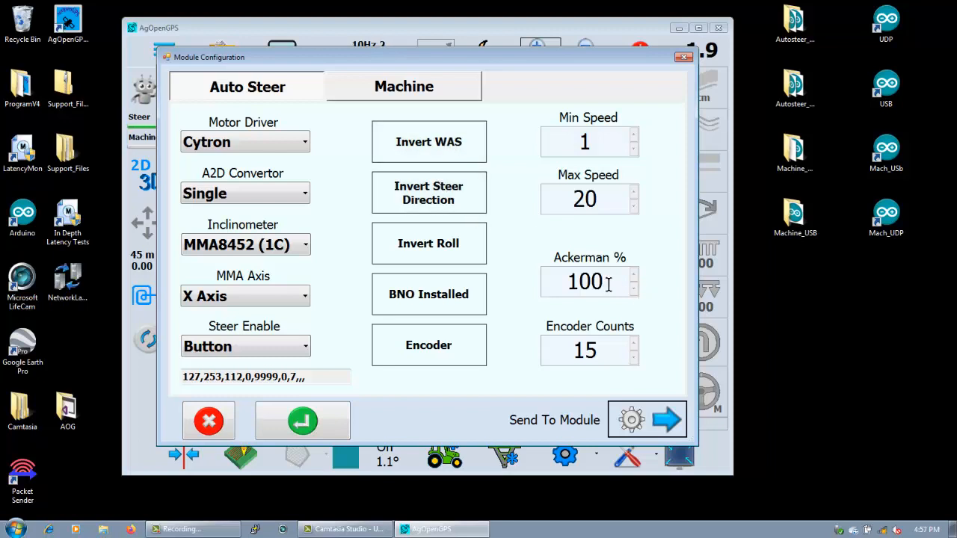
left_click(589, 281)
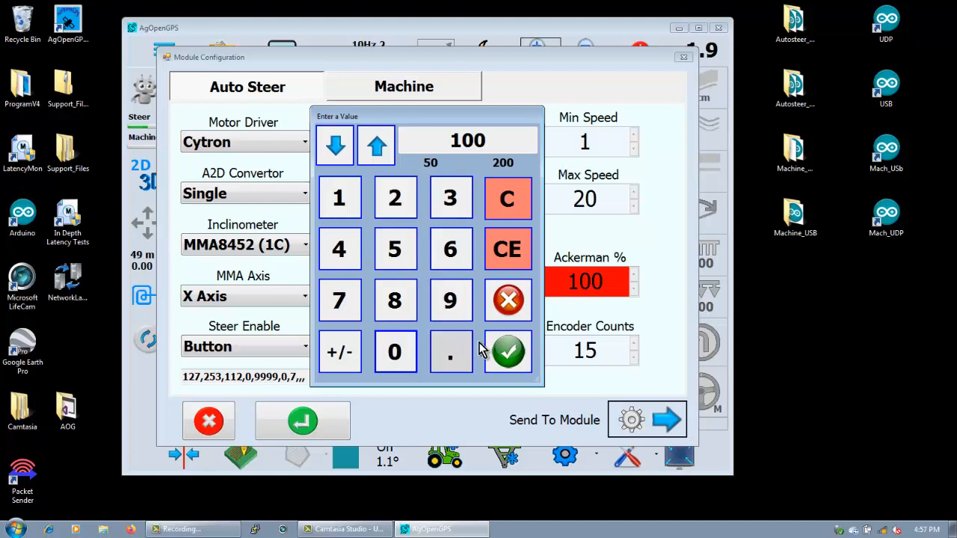
left_click(508, 351)
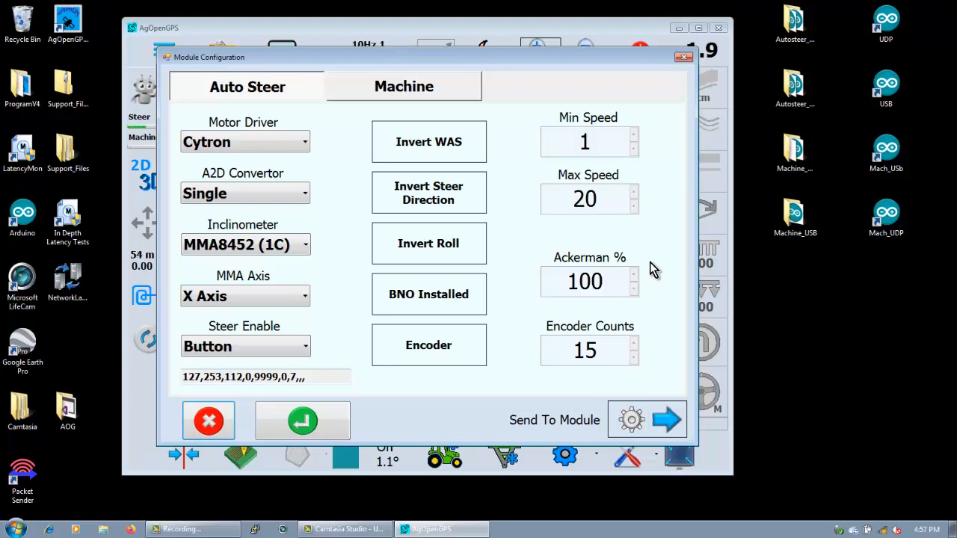
mouse_move(421, 478)
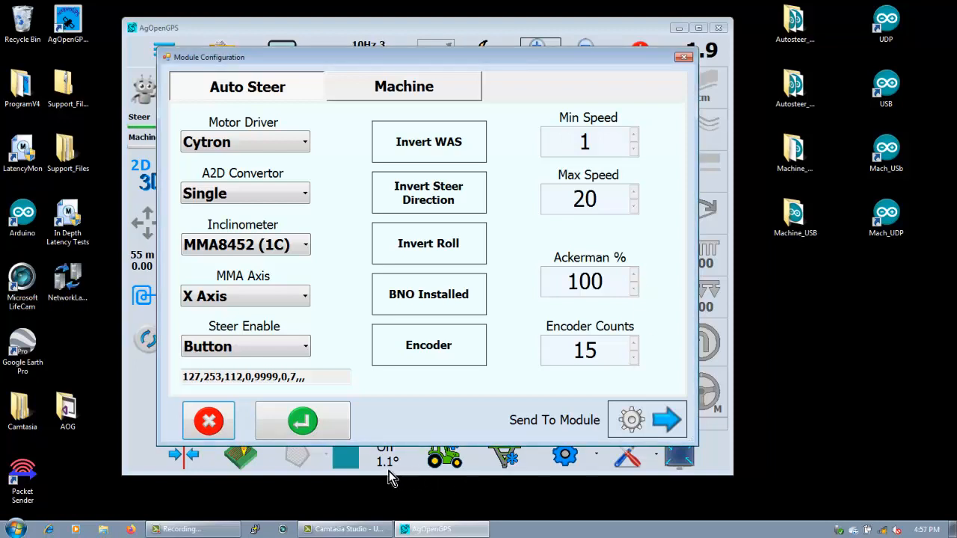
mouse_move(646, 332)
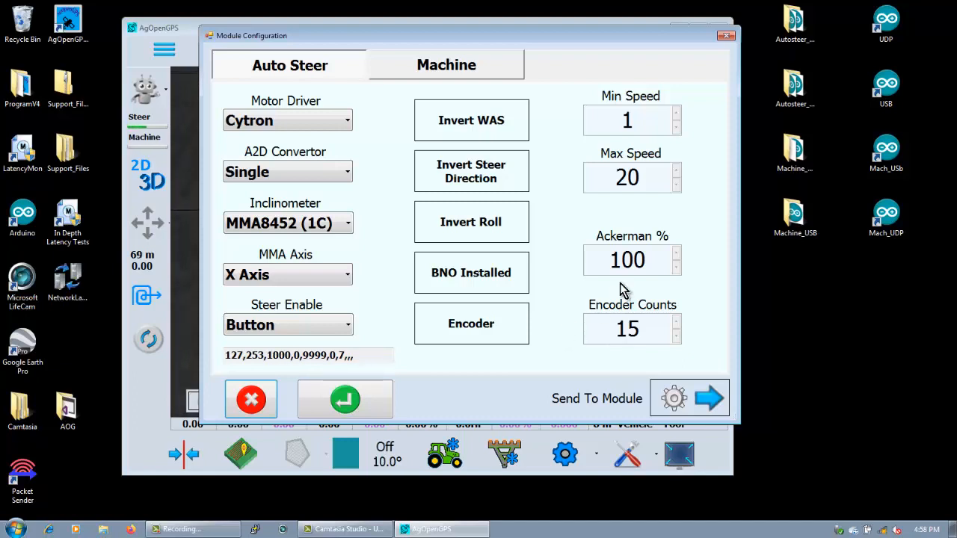
left_click(631, 260)
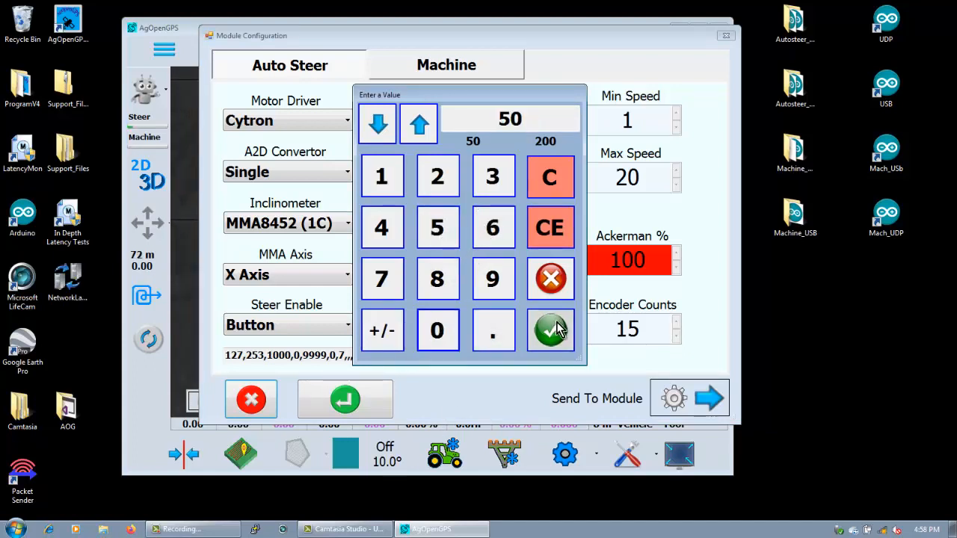
left_click(550, 330)
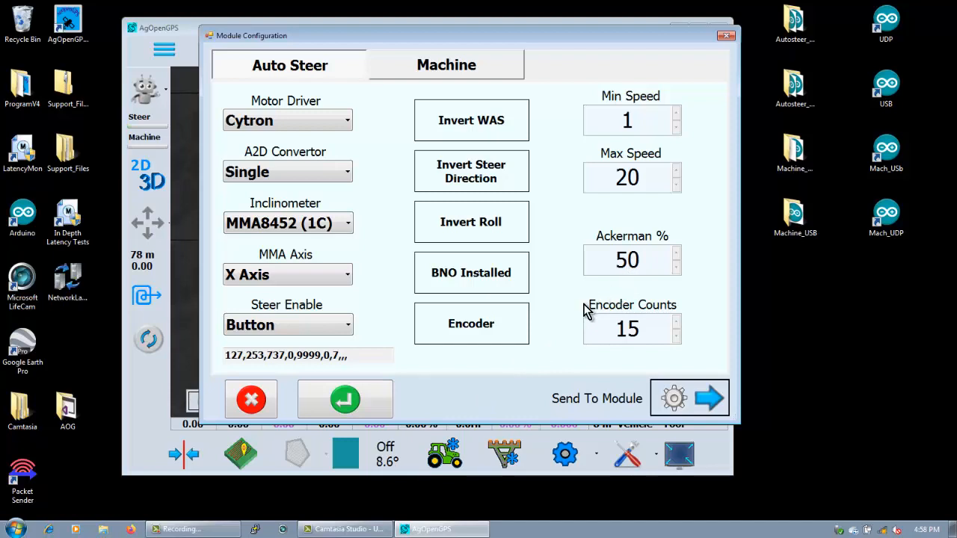
left_click(631, 260)
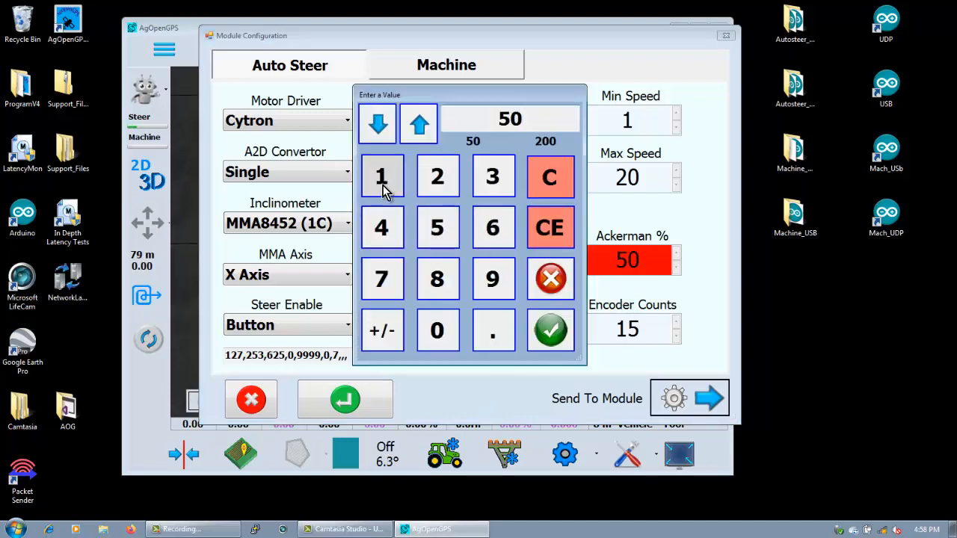
left_click(436, 331)
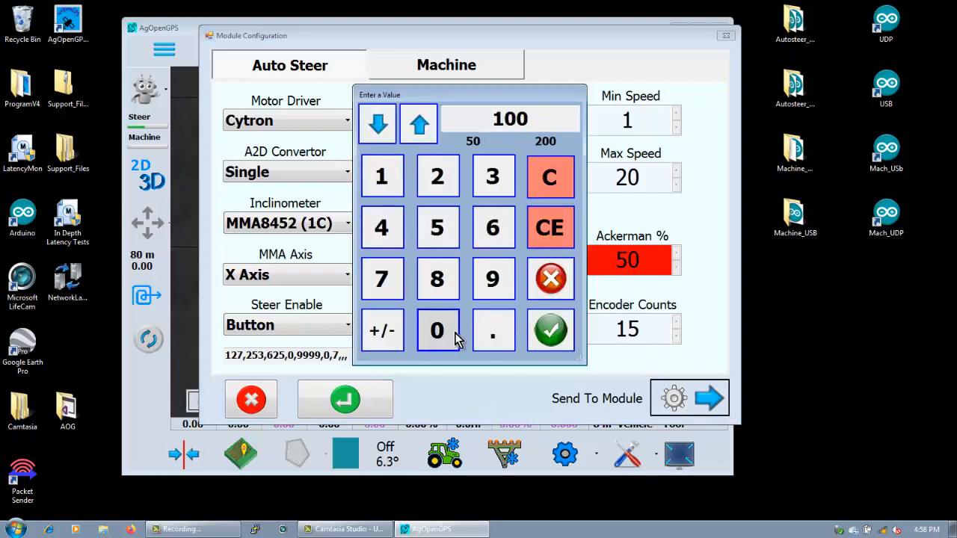
left_click(550, 331)
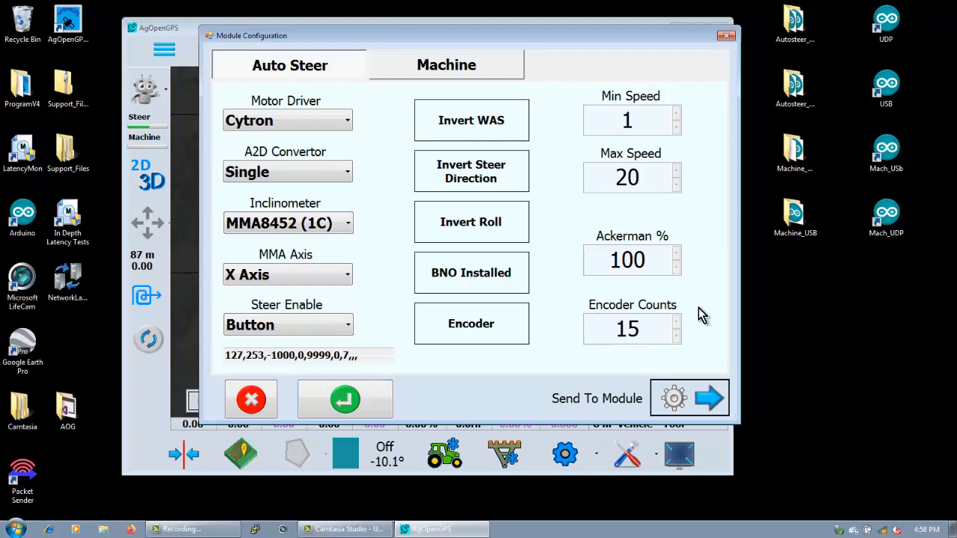
Step: Try Ackerman % at 50 and then 200 via the keypad
left_click(631, 260)
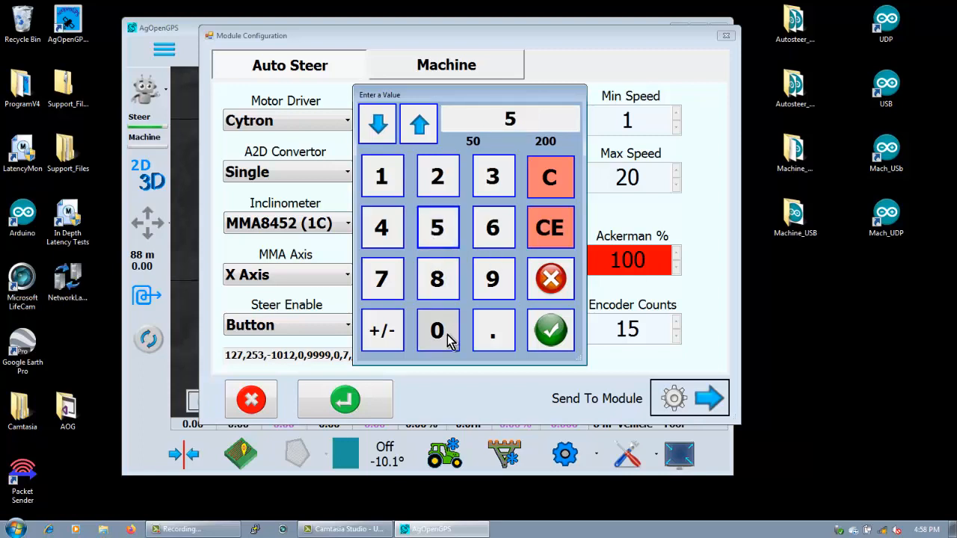
left_click(550, 331)
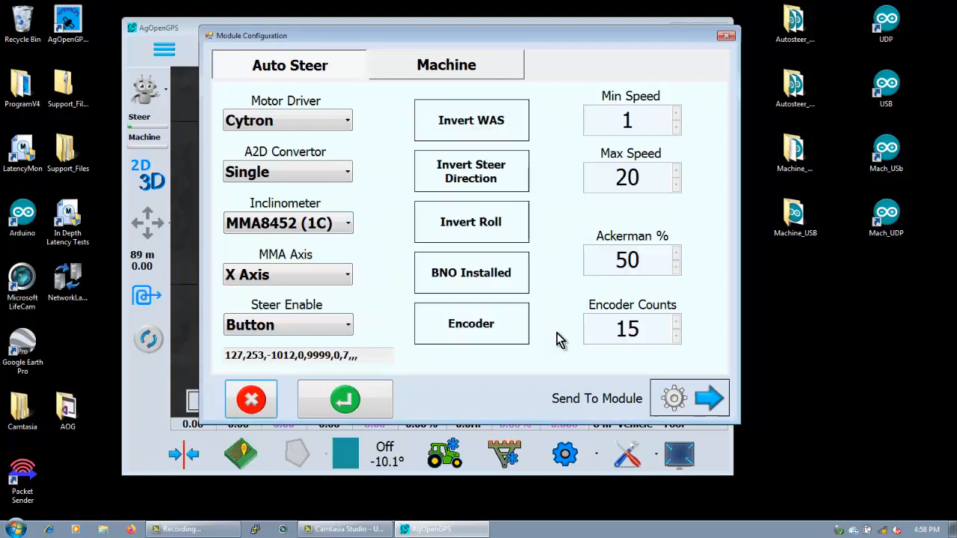
left_click(688, 397)
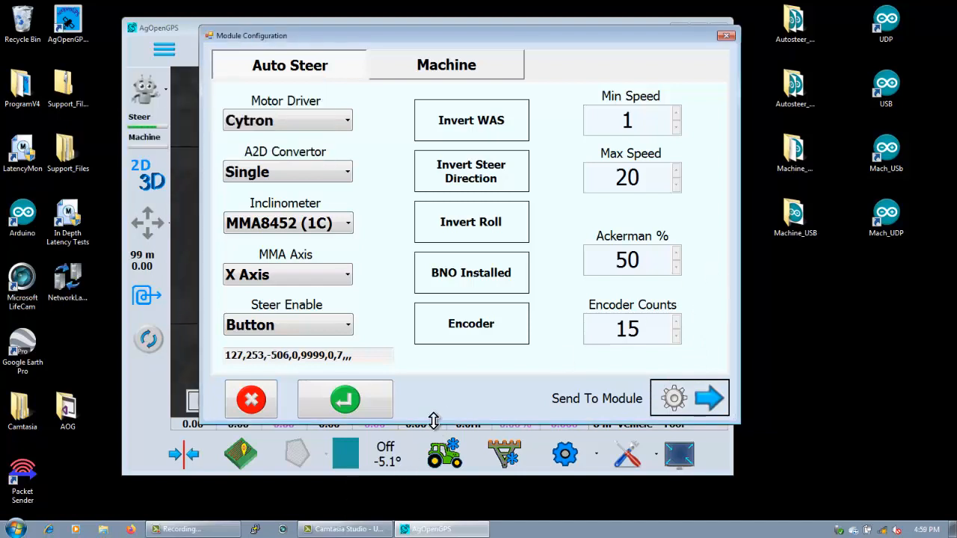
left_click(630, 260)
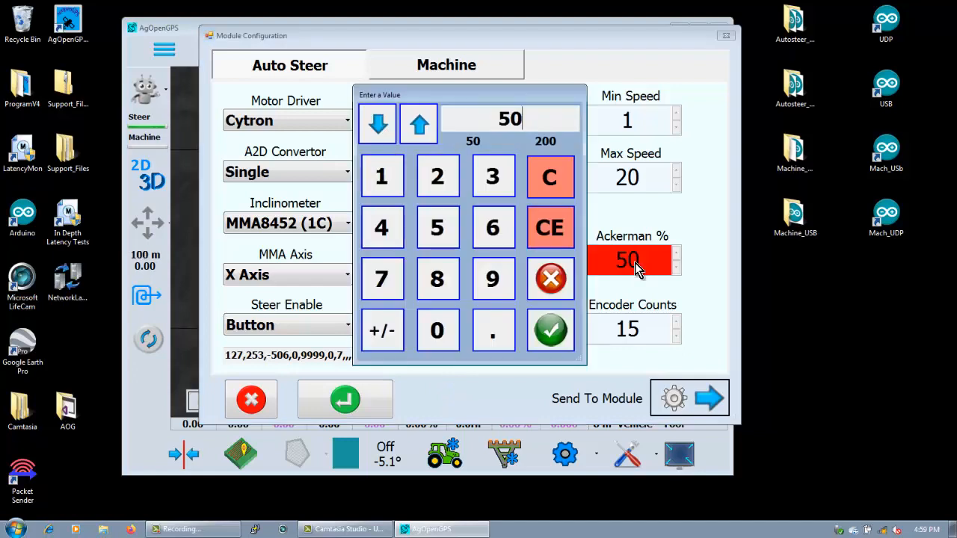
left_click(436, 330)
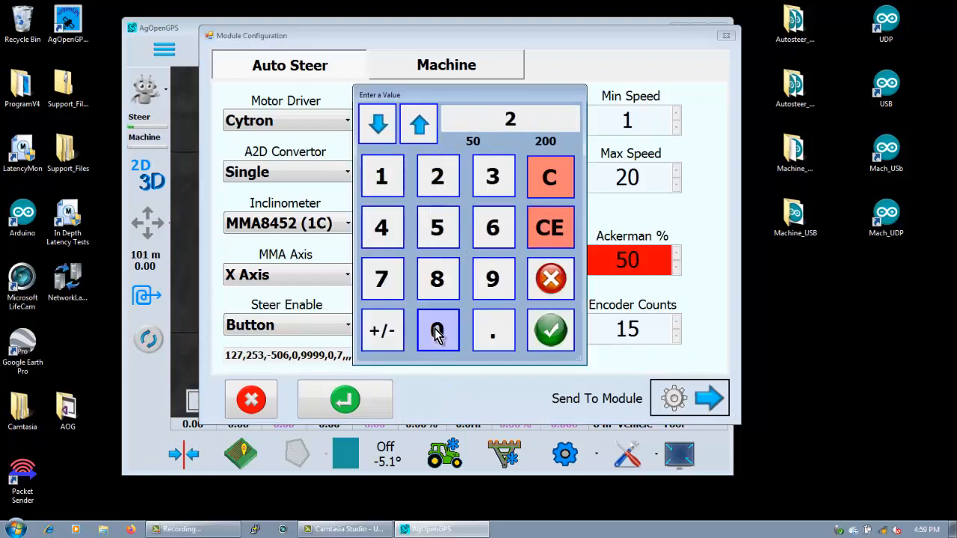
left_click(550, 330)
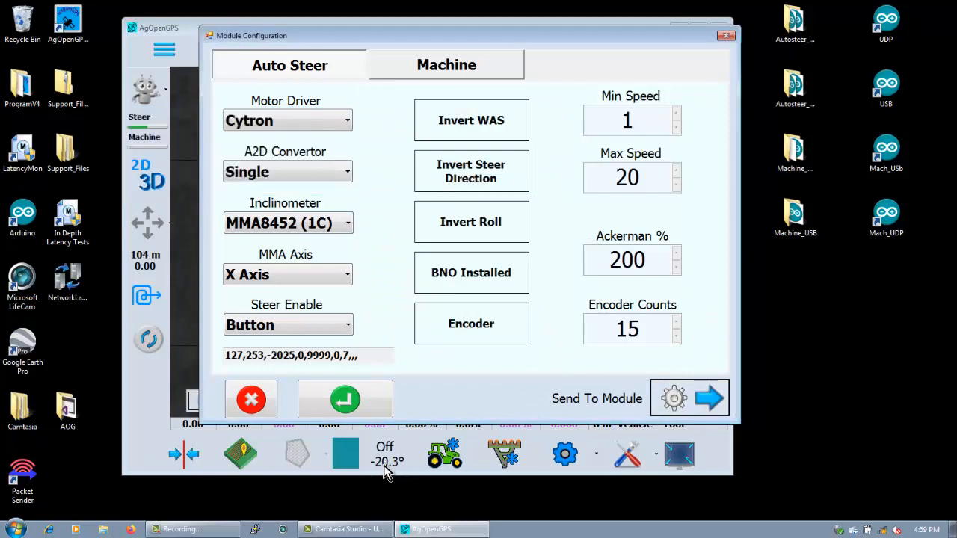
Step: Restore Ackerman % to 100
left_click(630, 260)
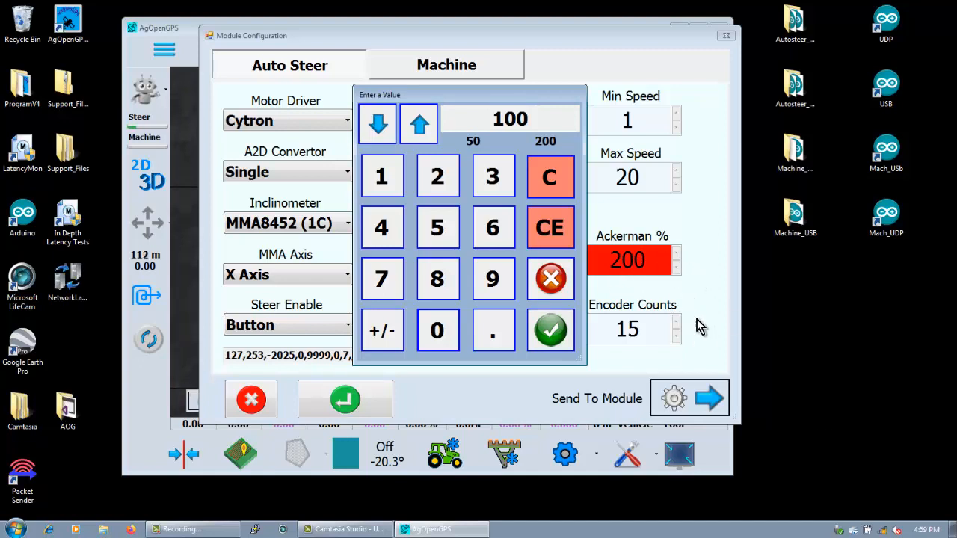
mouse_move(503, 218)
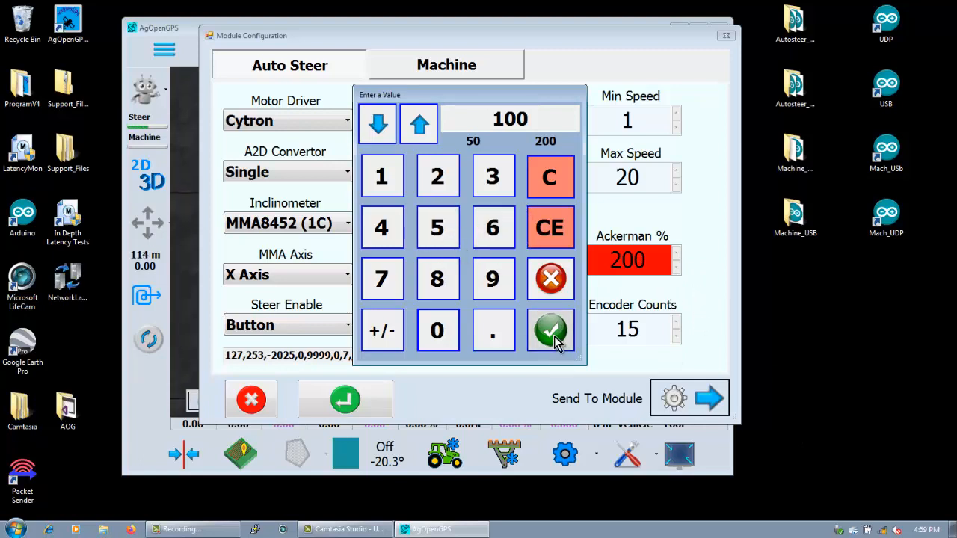
left_click(550, 330)
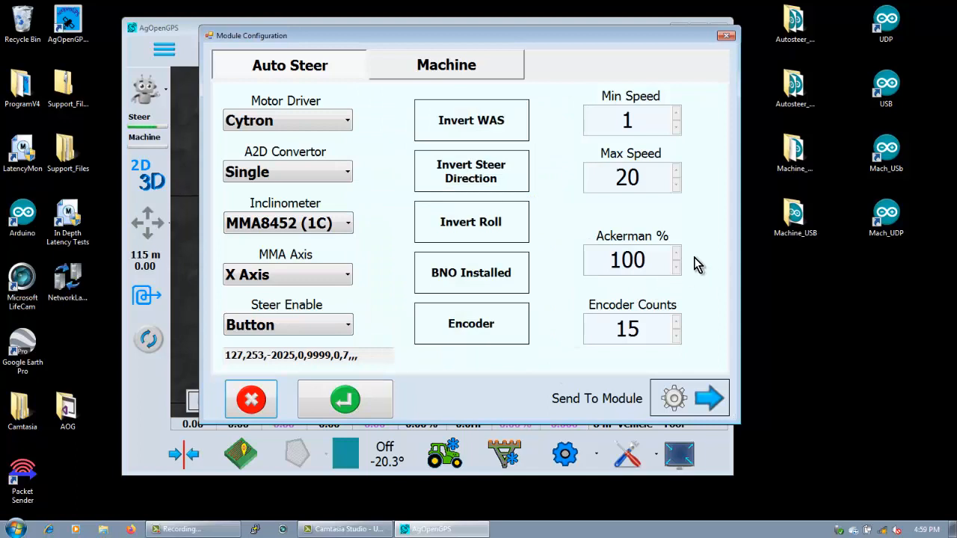
mouse_move(566, 317)
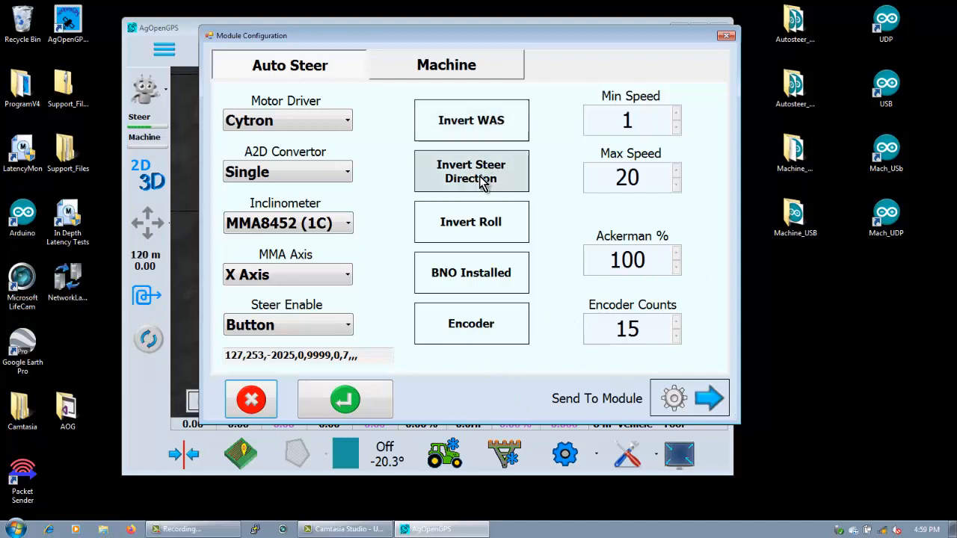
mouse_move(471, 222)
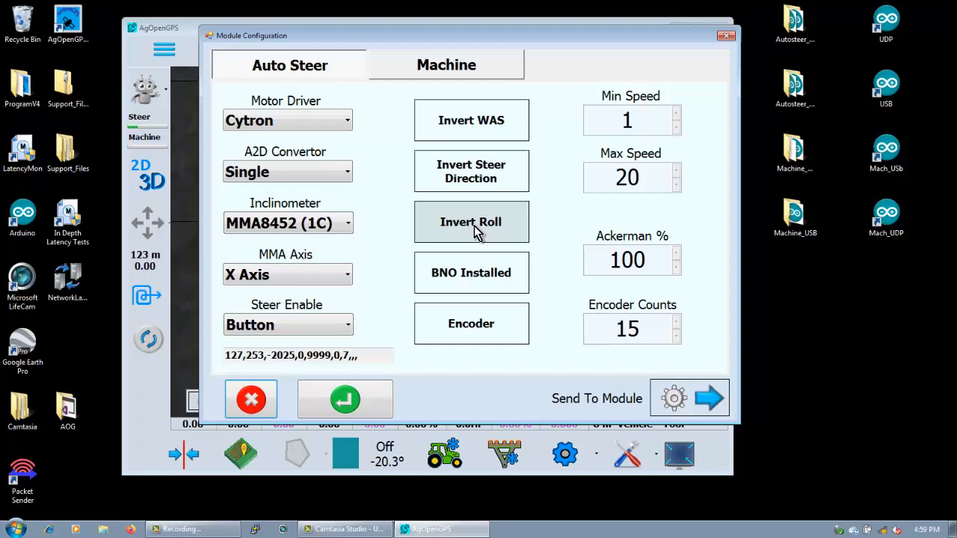
Step: Switch Invert Roll on and change Encoder Counts from 15 to 5
left_click(471, 221)
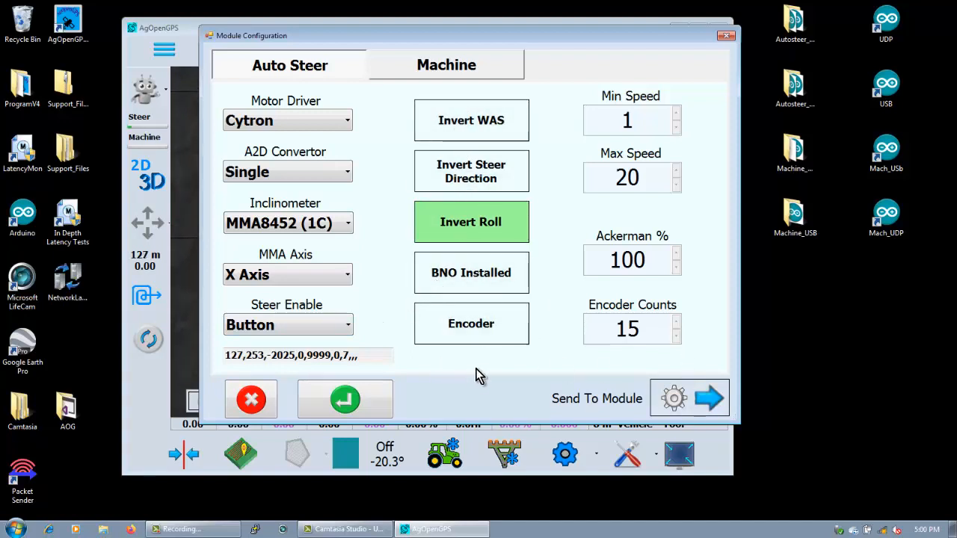
left_click(631, 329)
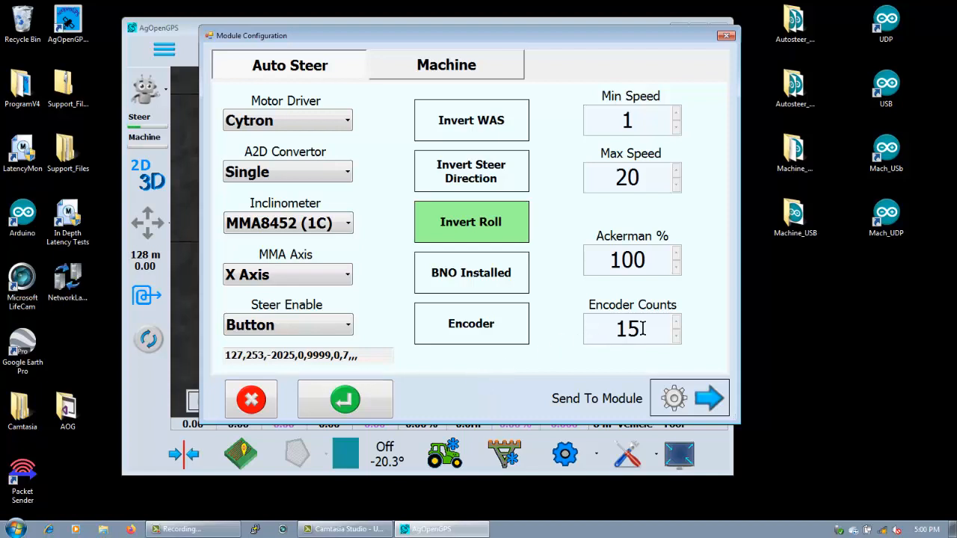
left_click(630, 328)
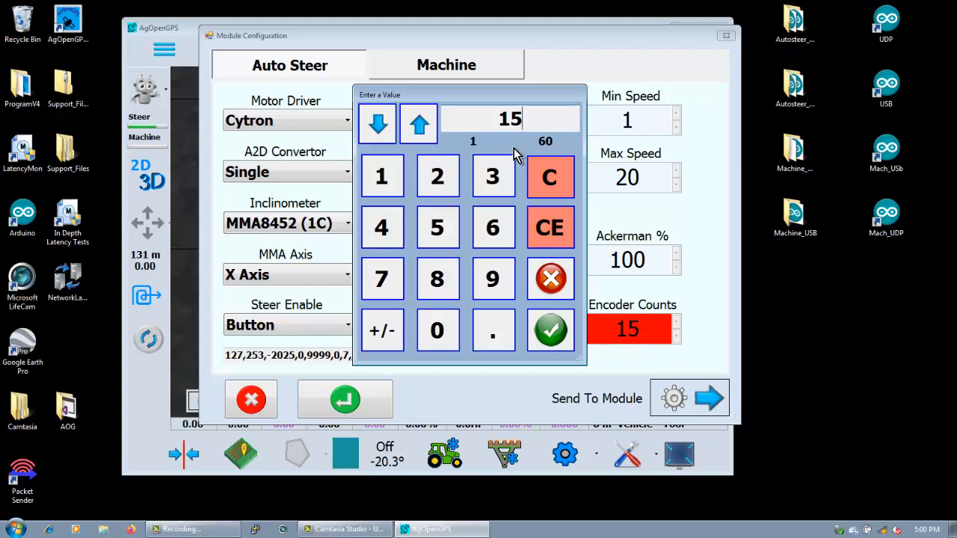
mouse_move(299, 320)
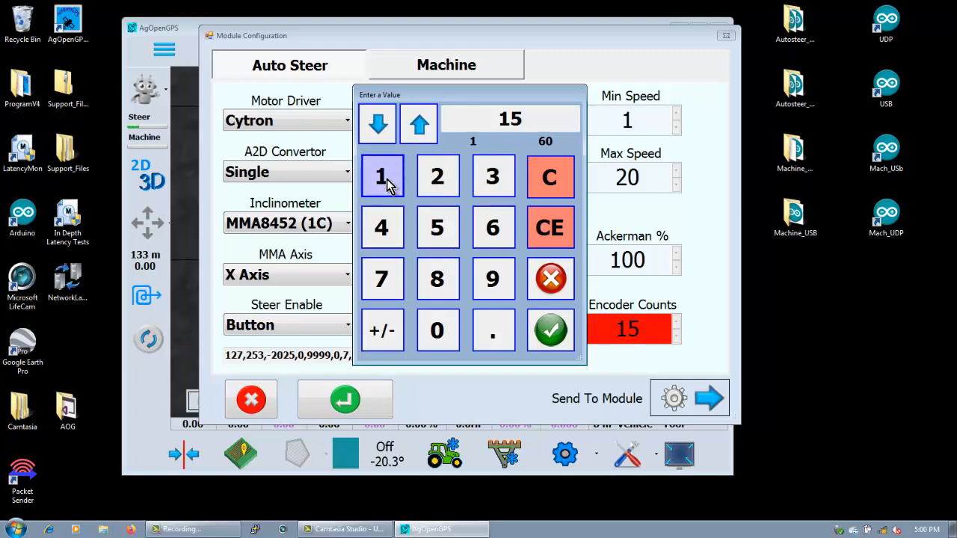
left_click(550, 330)
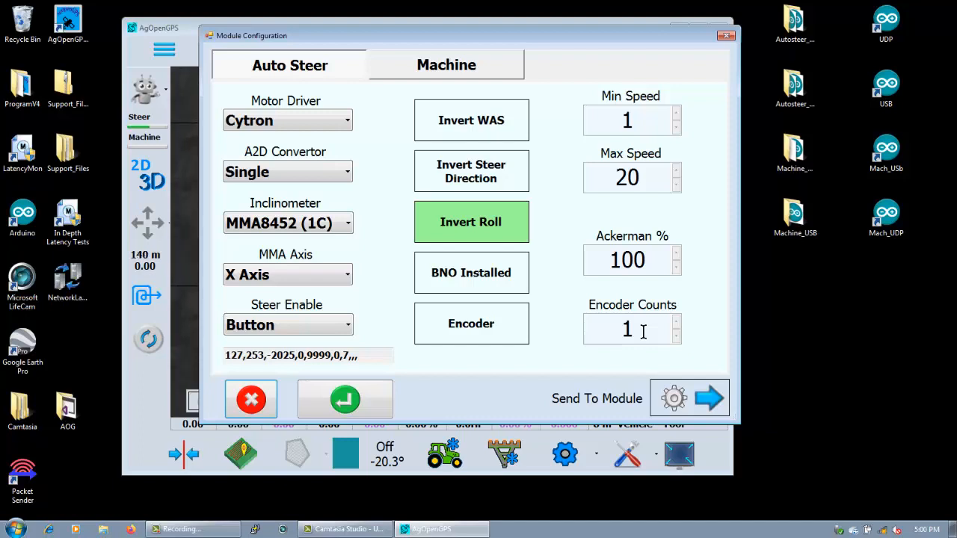
left_click(626, 328)
type("5")
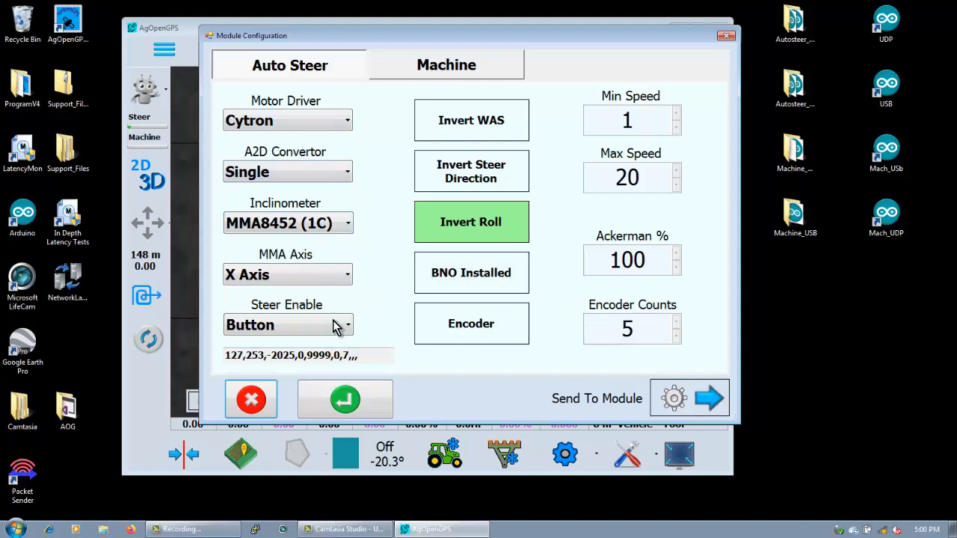
mouse_move(374, 261)
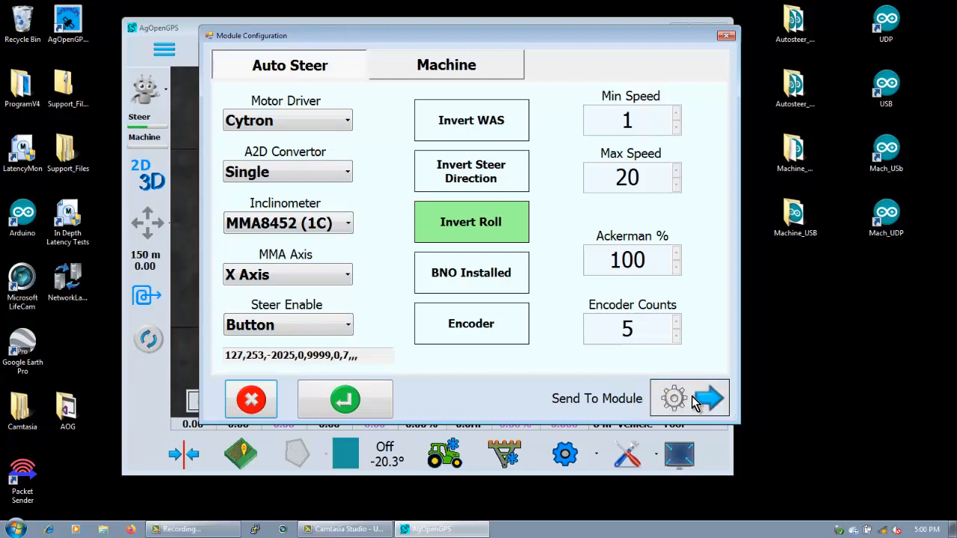
mouse_move(411, 370)
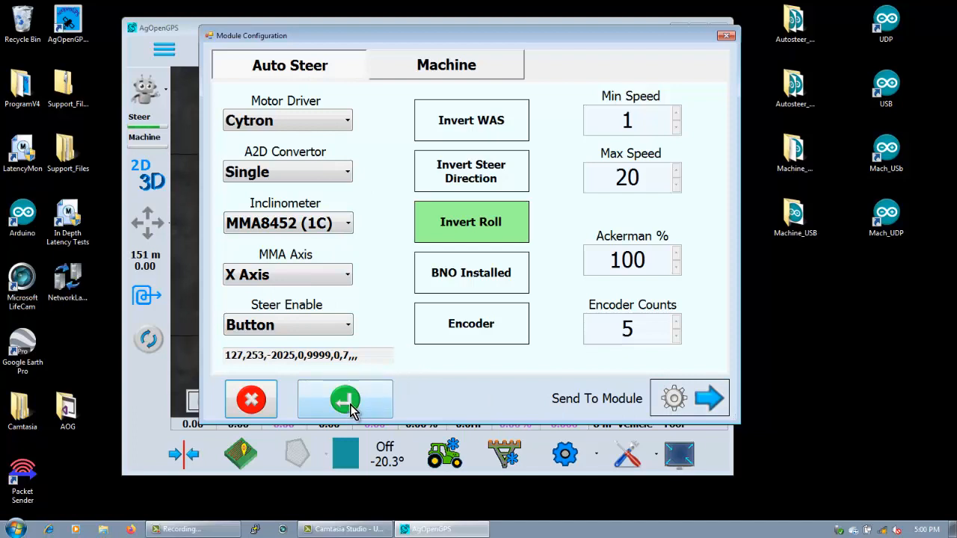
Step: Save with OK and reopen Module Configuration to verify the settings persist
left_click(345, 397)
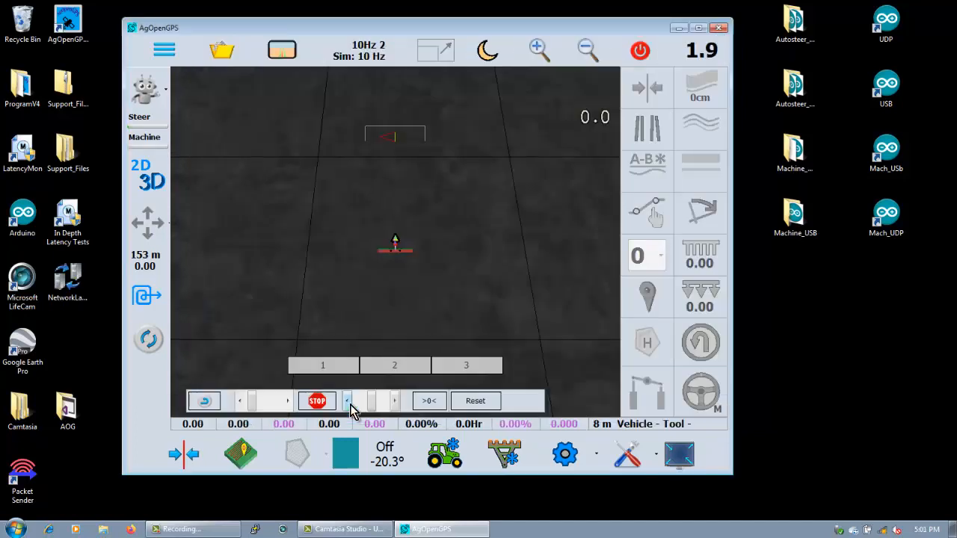
left_click(628, 454)
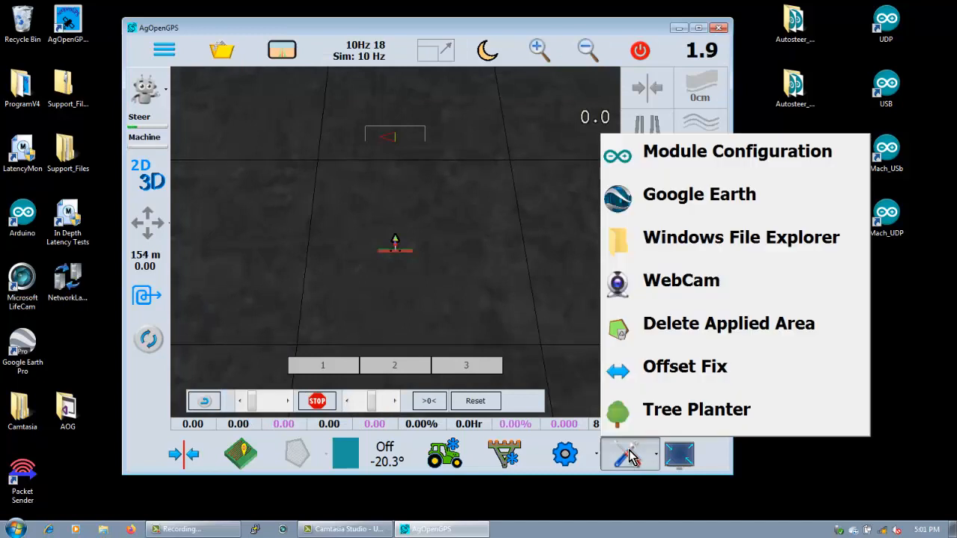
left_click(737, 151)
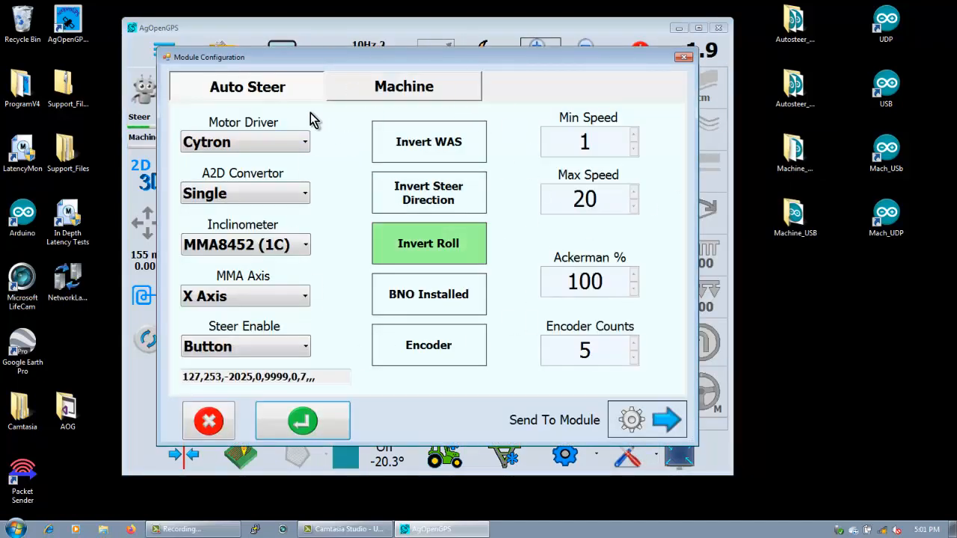
mouse_move(532, 91)
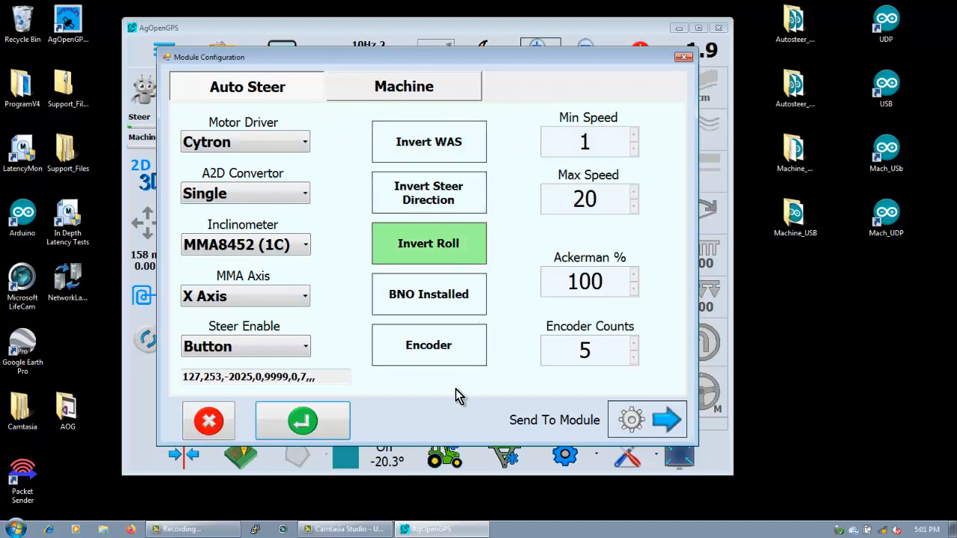
mouse_move(350, 326)
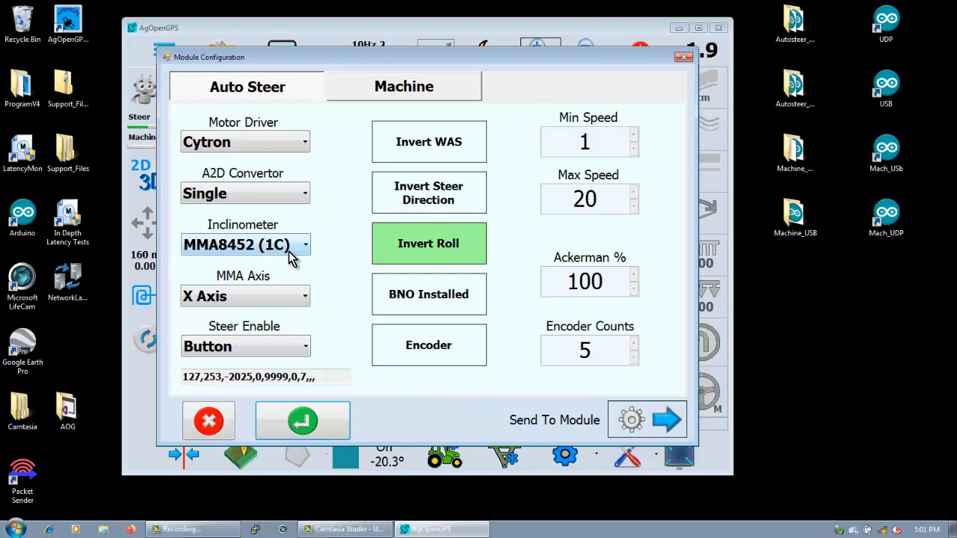
Step: Set the Inclinometer to None
left_click(245, 245)
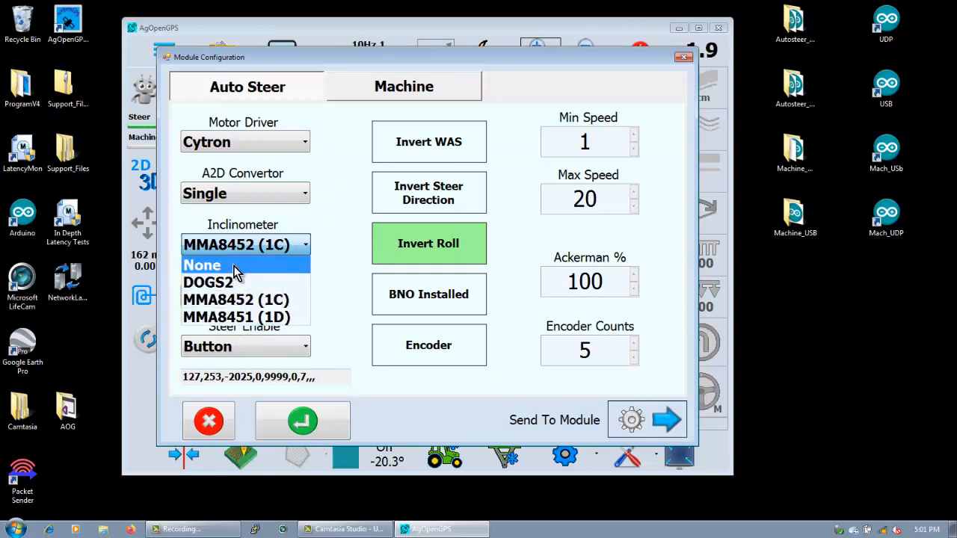
left_click(202, 265)
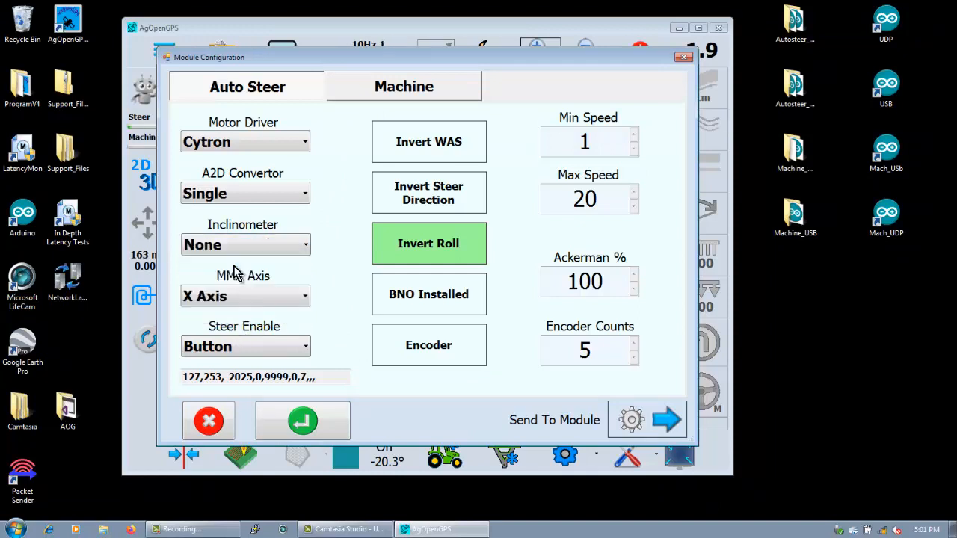
left_click(631, 418)
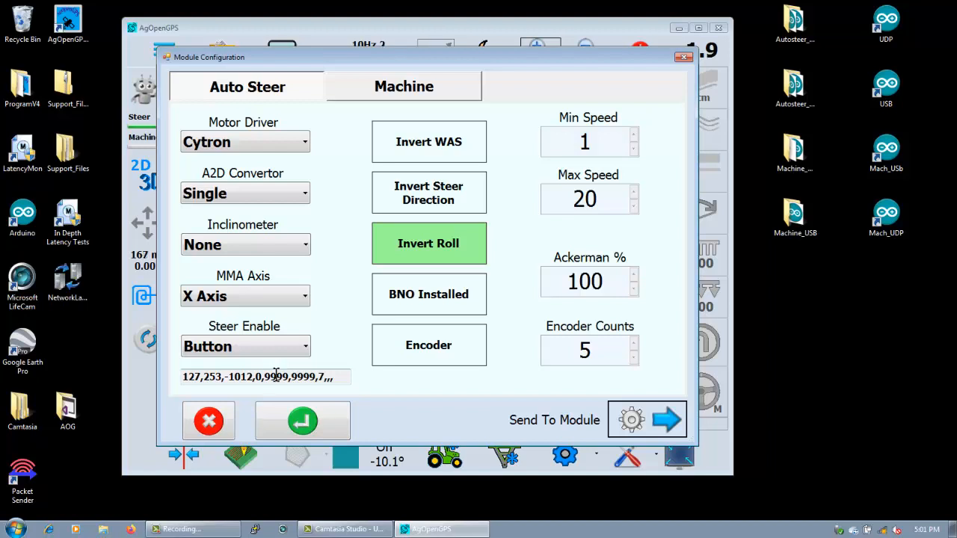
Step: Try Steer Enable as Switch, send to module, then return it to Button
left_click(245, 346)
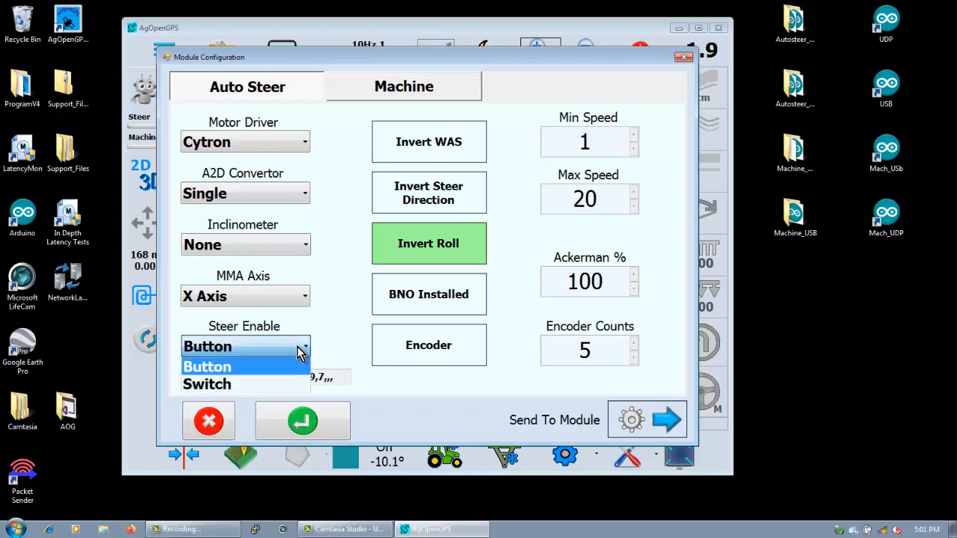
left_click(206, 365)
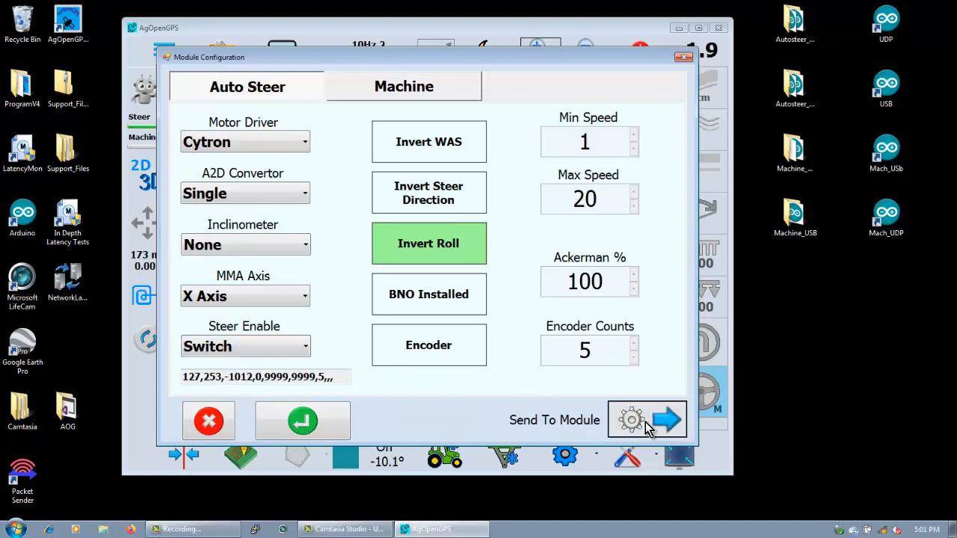
left_click(646, 419)
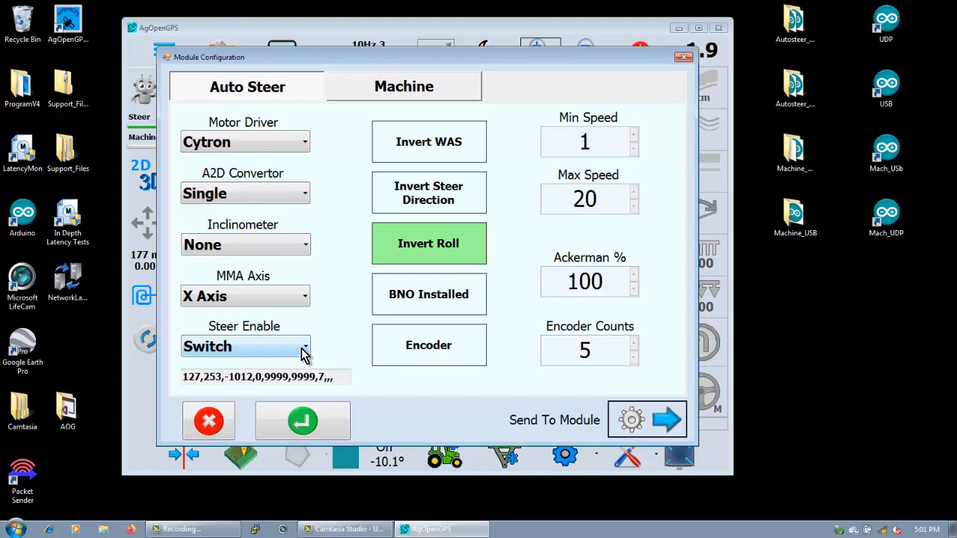
left_click(245, 347)
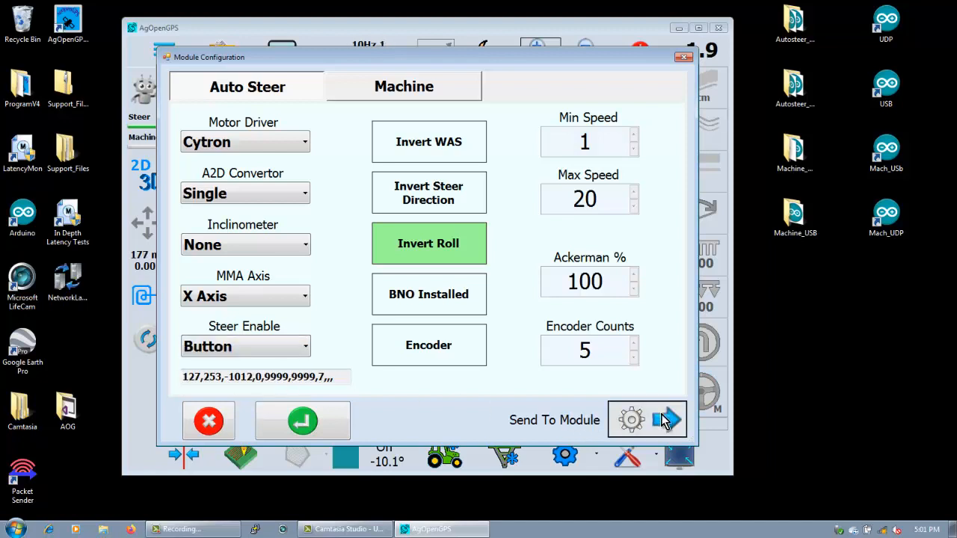